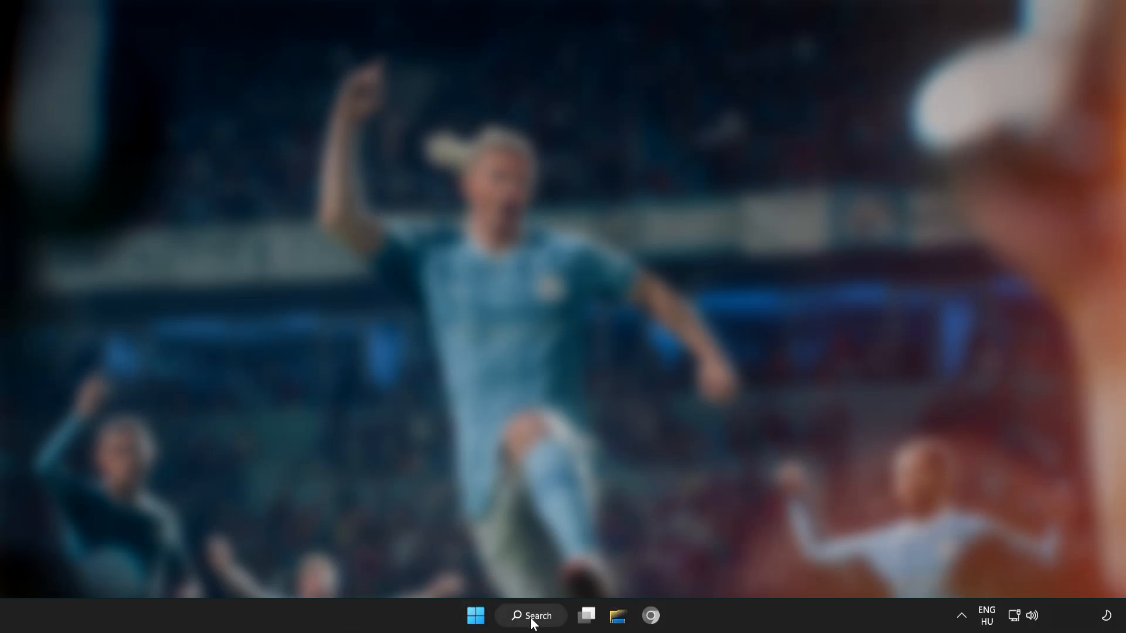
- Search Windows for 'devic' to launch Device Manager
{"action": "left_click", "coordinate": [530, 615]}
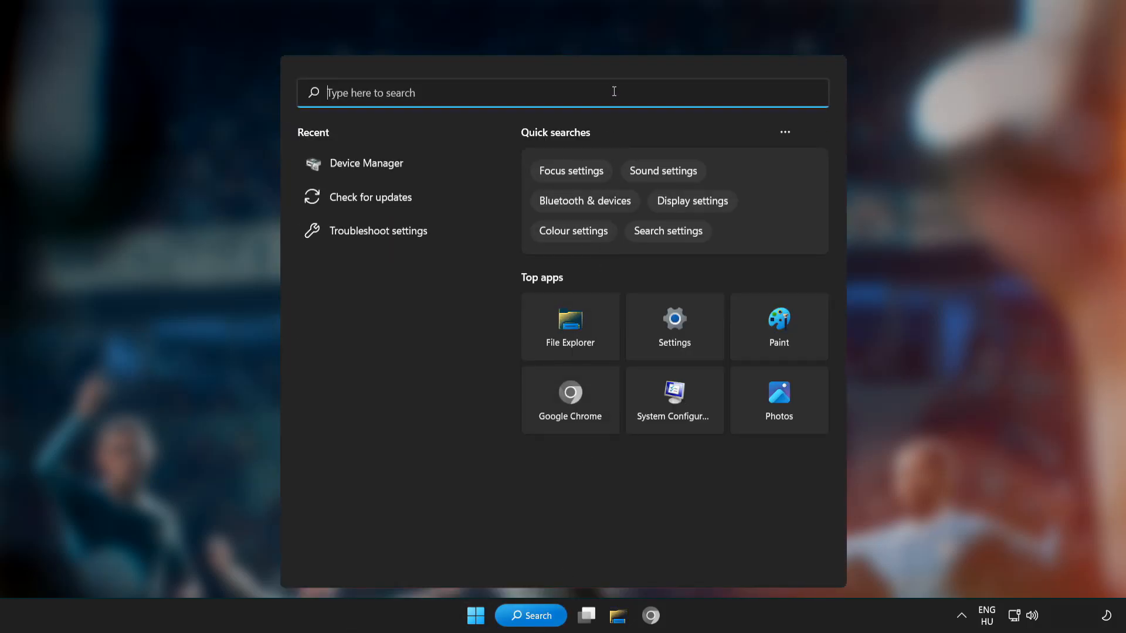
{"action": "type", "text": "devic"}
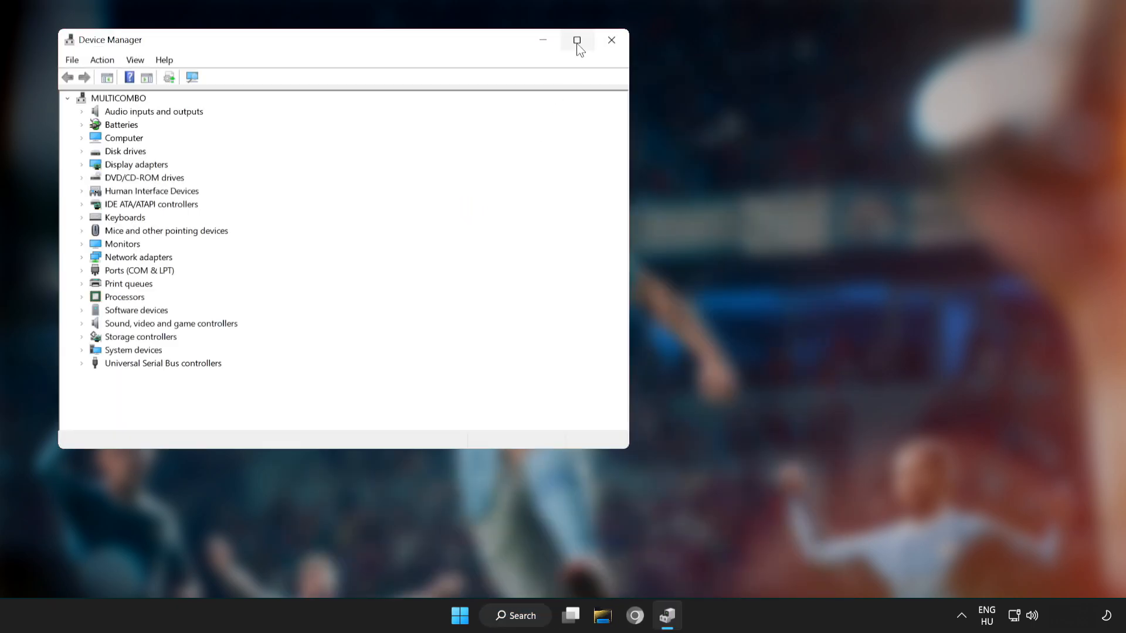
- Maximize Device Manager and bring up the context menu of the VMware SVGA 3D display adapter
{"action": "left_click", "coordinate": [577, 40]}
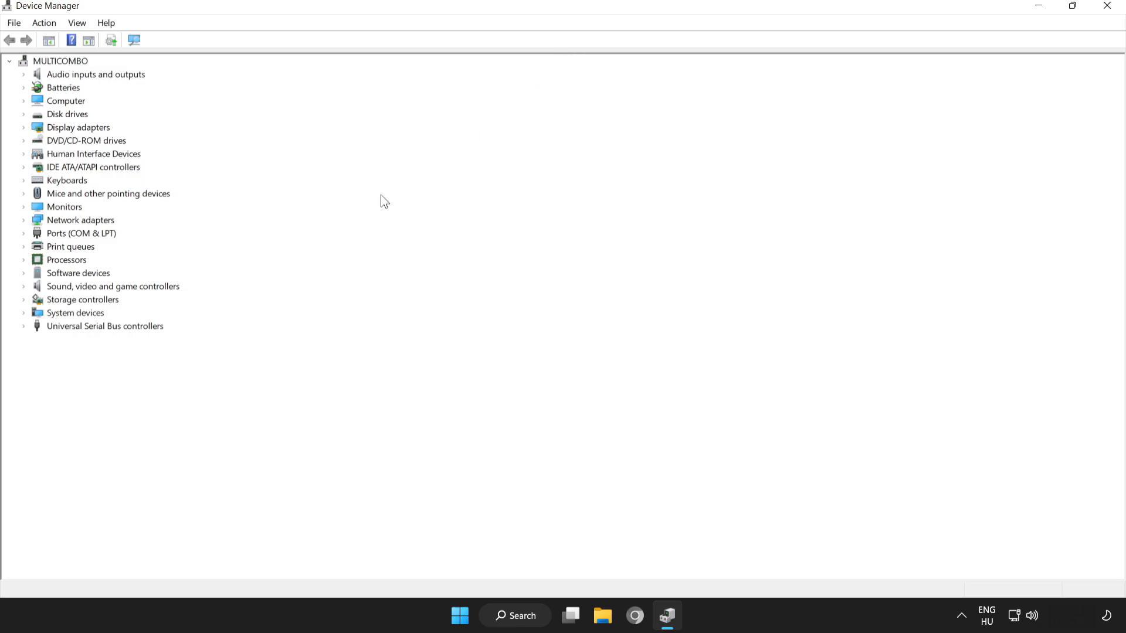
{"action": "left_click", "coordinate": [77, 127]}
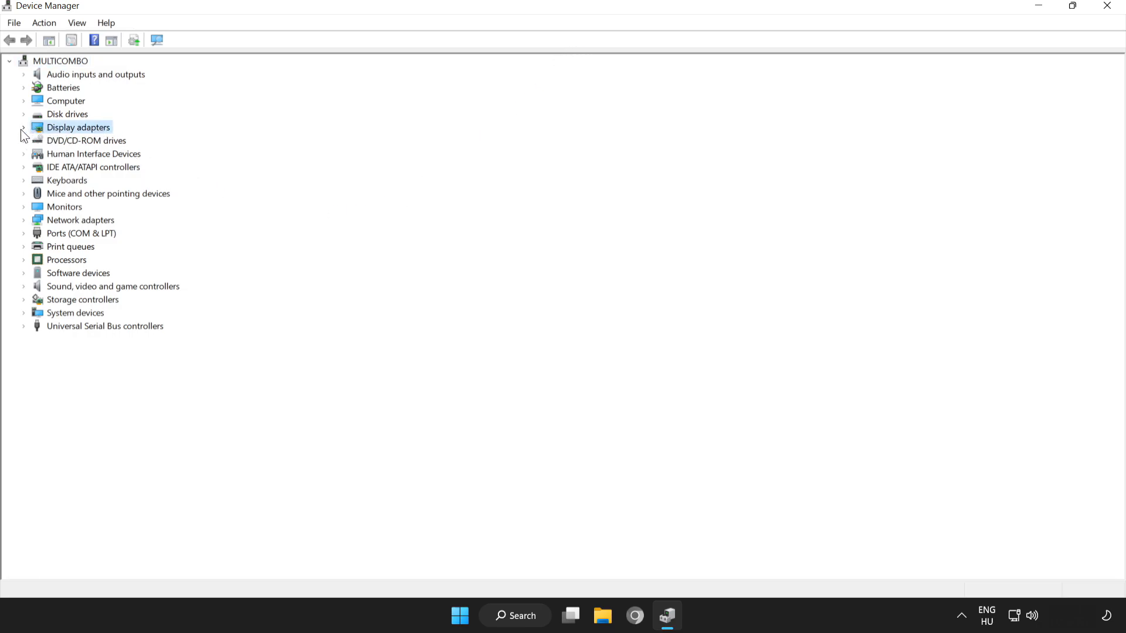
{"action": "left_click", "coordinate": [23, 127]}
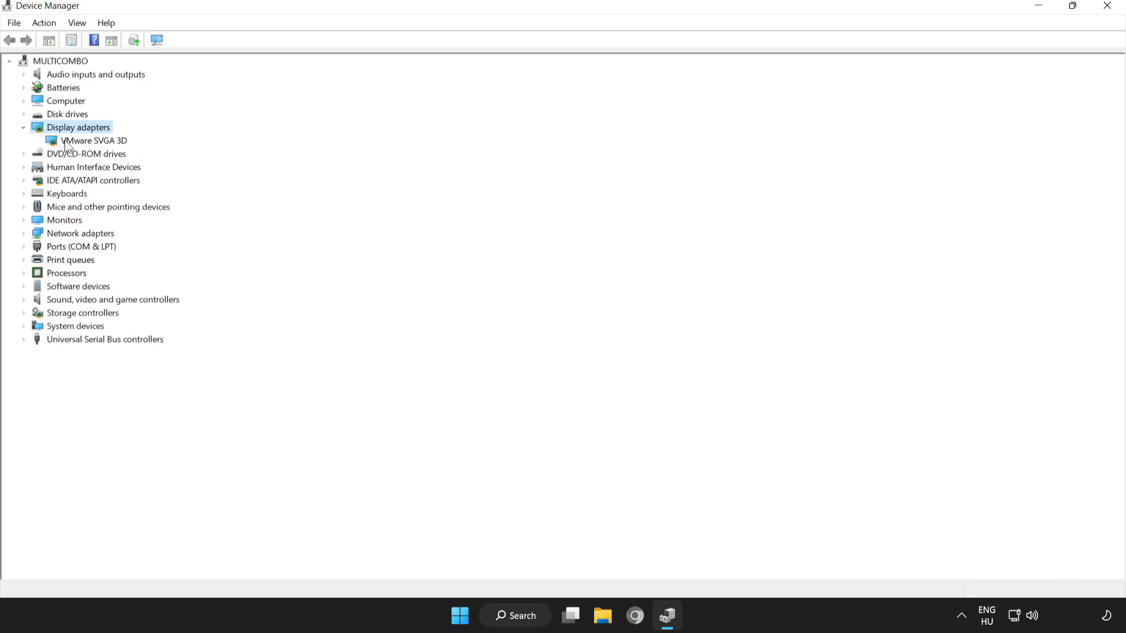
{"action": "left_click", "coordinate": [88, 141]}
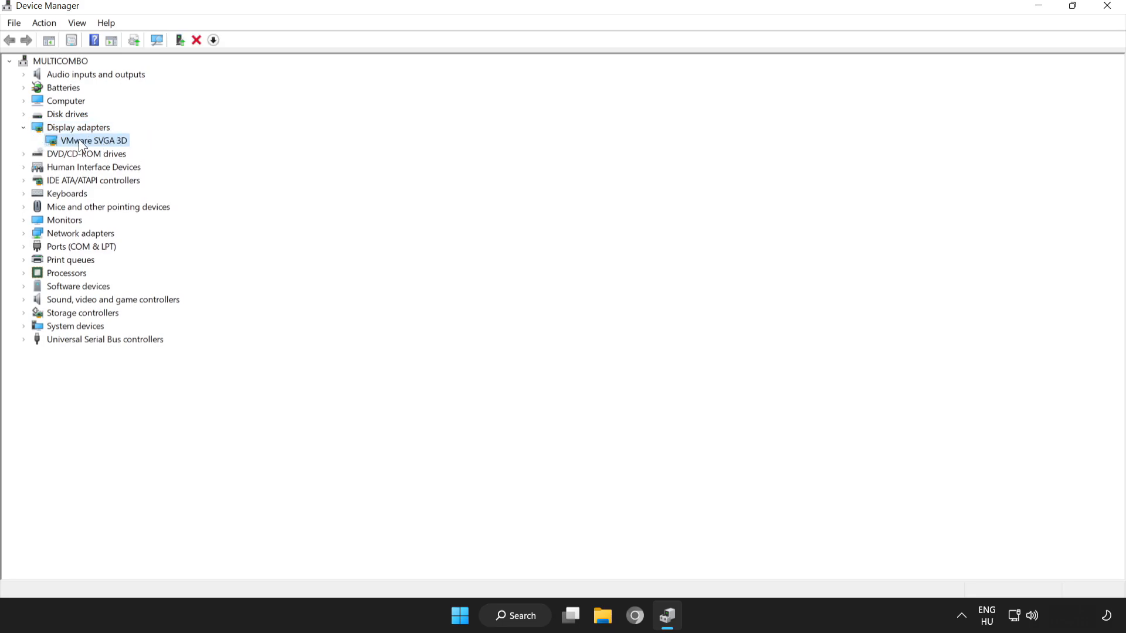
{"action": "right_click", "coordinate": [84, 141]}
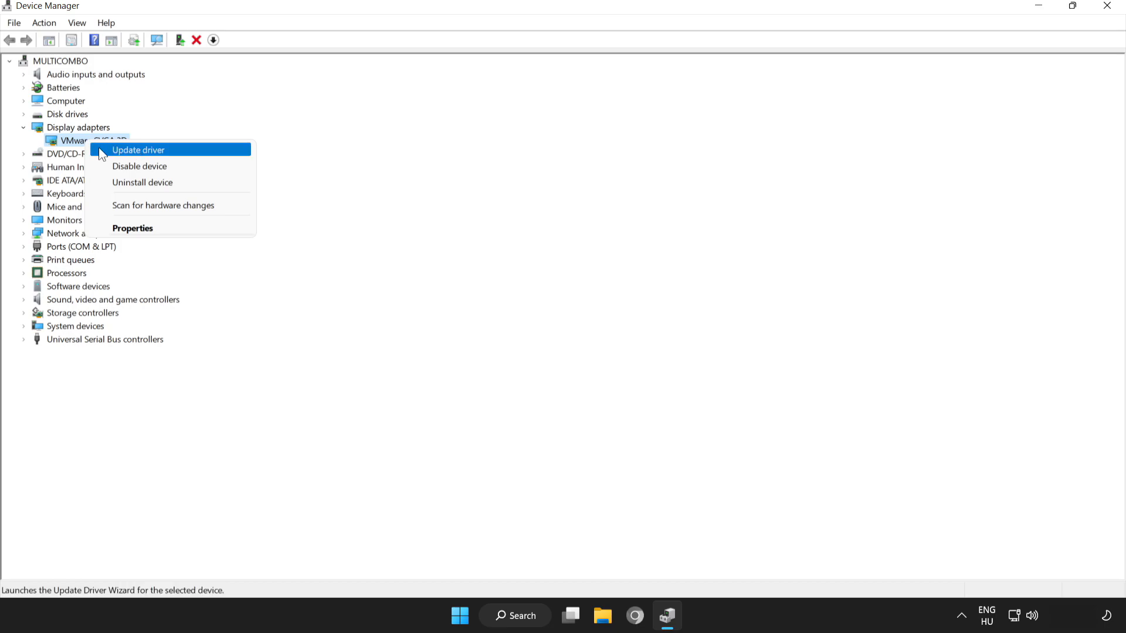
- Run an automatic driver search for the adapter, confirm the best driver is installed, and close Device Manager
{"action": "left_click", "coordinate": [137, 150]}
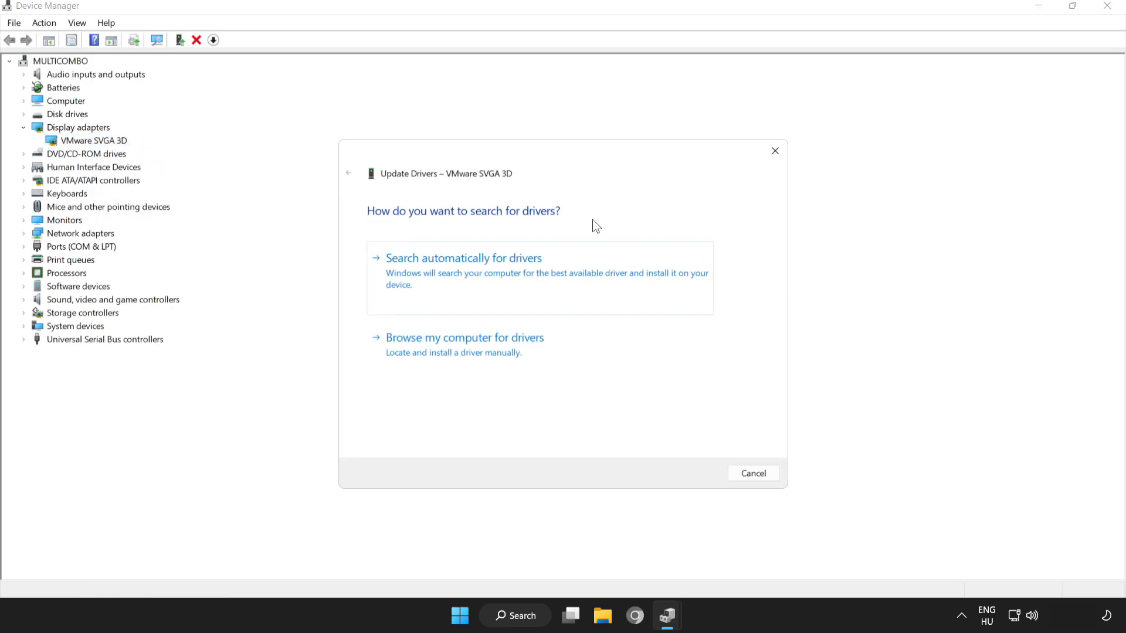
{"action": "mouse_move", "coordinate": [500, 267]}
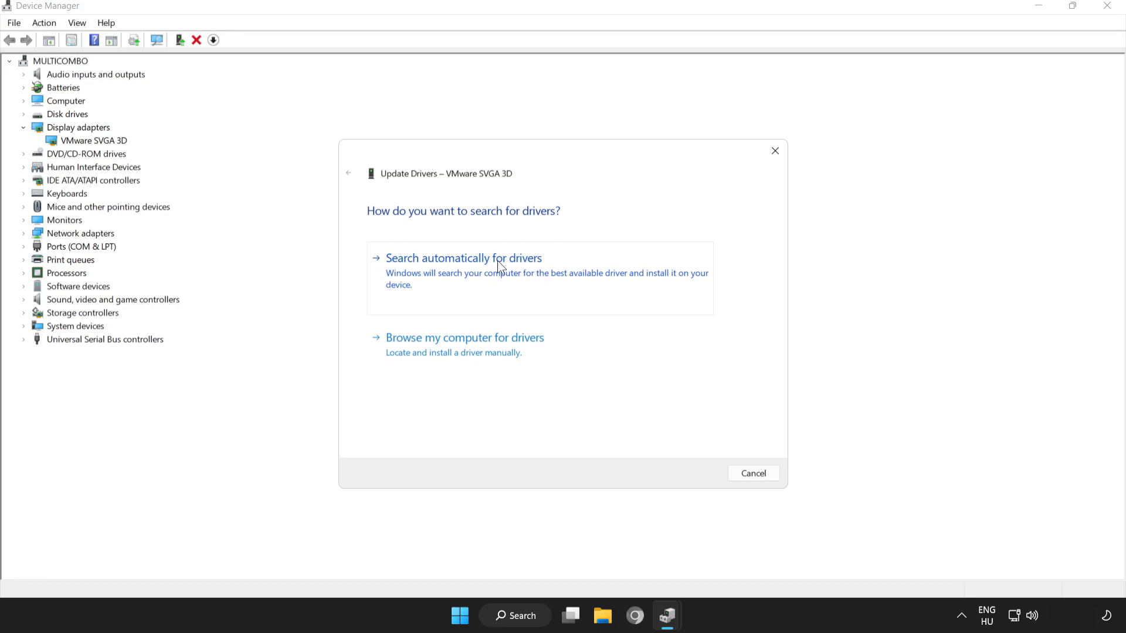
{"action": "mouse_move", "coordinate": [479, 268]}
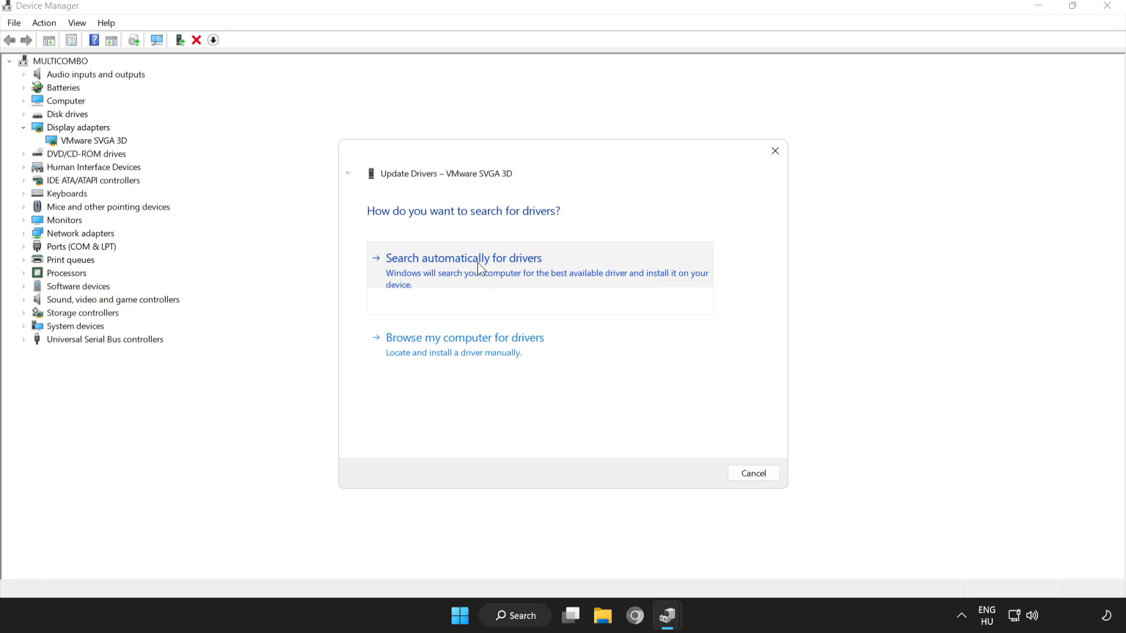
{"action": "left_click", "coordinate": [464, 258]}
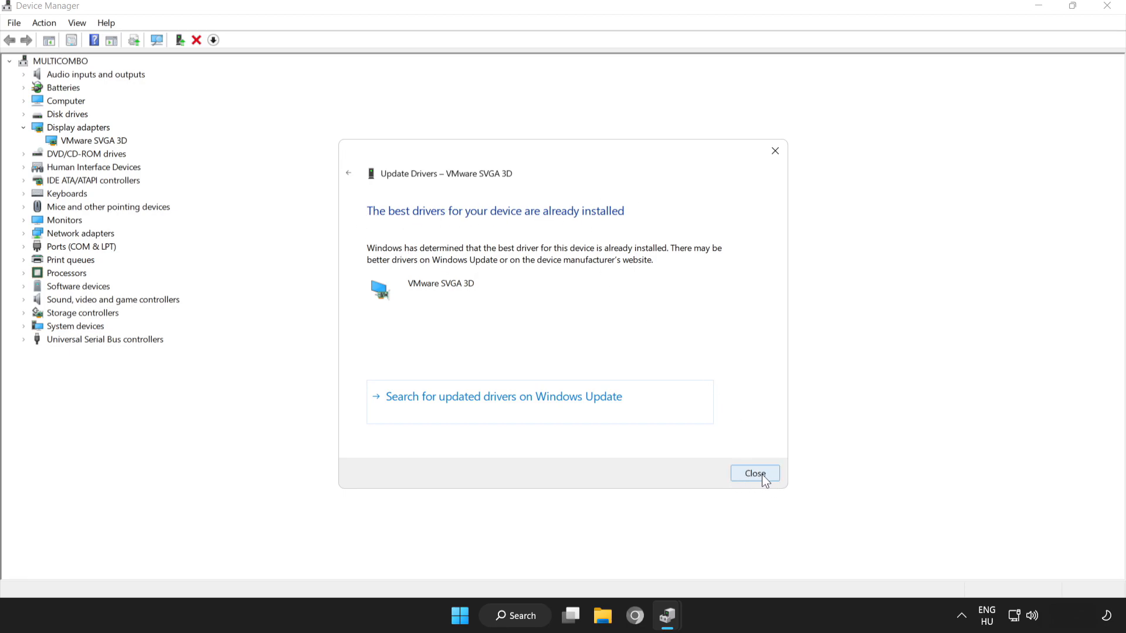
{"action": "left_click", "coordinate": [755, 472]}
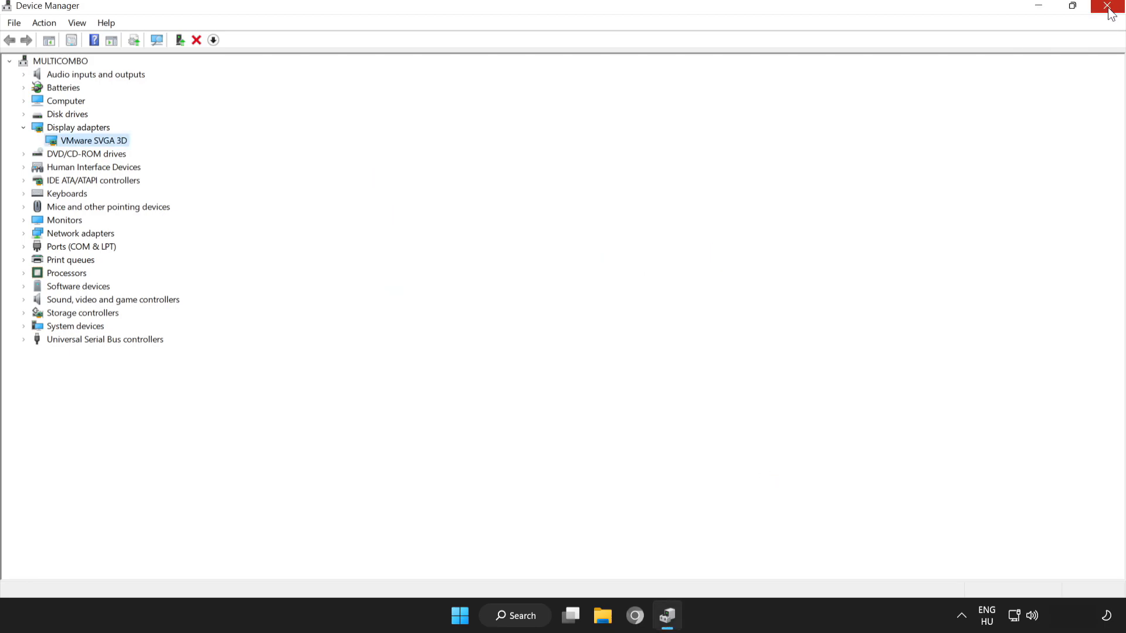
{"action": "mouse_move", "coordinate": [1107, 6]}
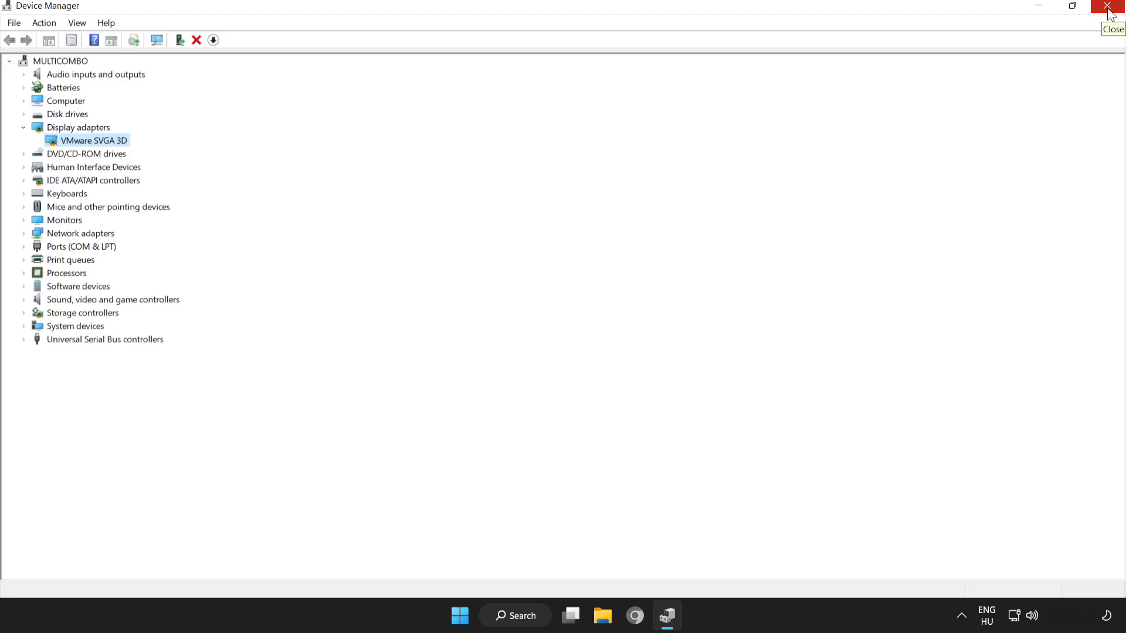
{"action": "left_click", "coordinate": [1107, 6]}
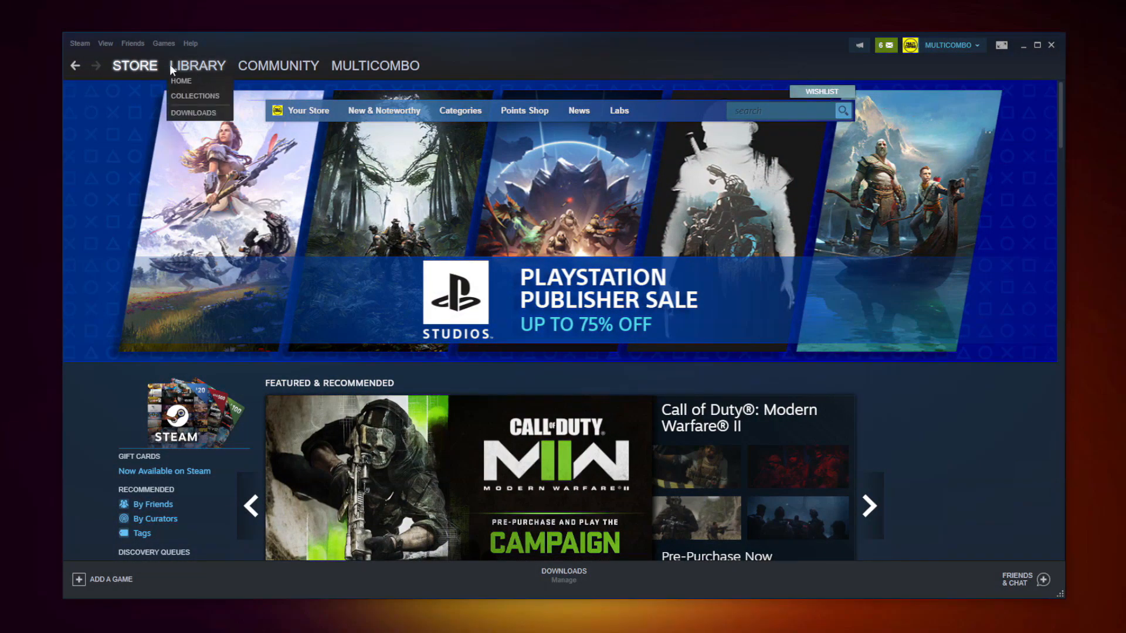
- Go to the Steam library and bring up the context menu for FC 24 under Favorites
{"action": "left_click", "coordinate": [181, 81]}
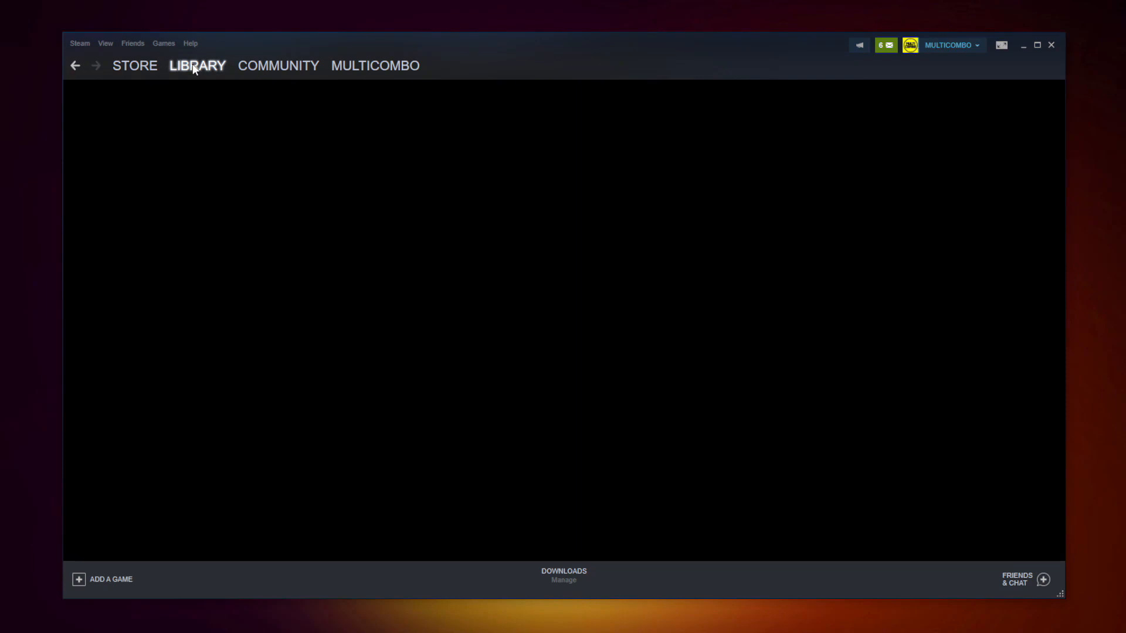
{"action": "left_click", "coordinate": [197, 66]}
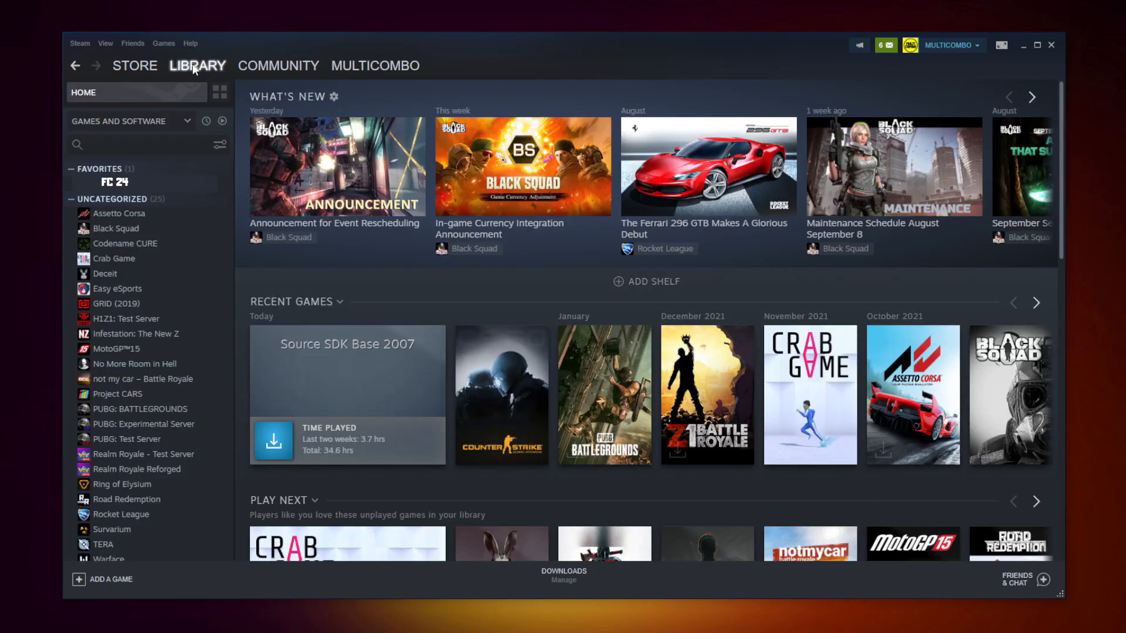
{"action": "mouse_move", "coordinate": [221, 190]}
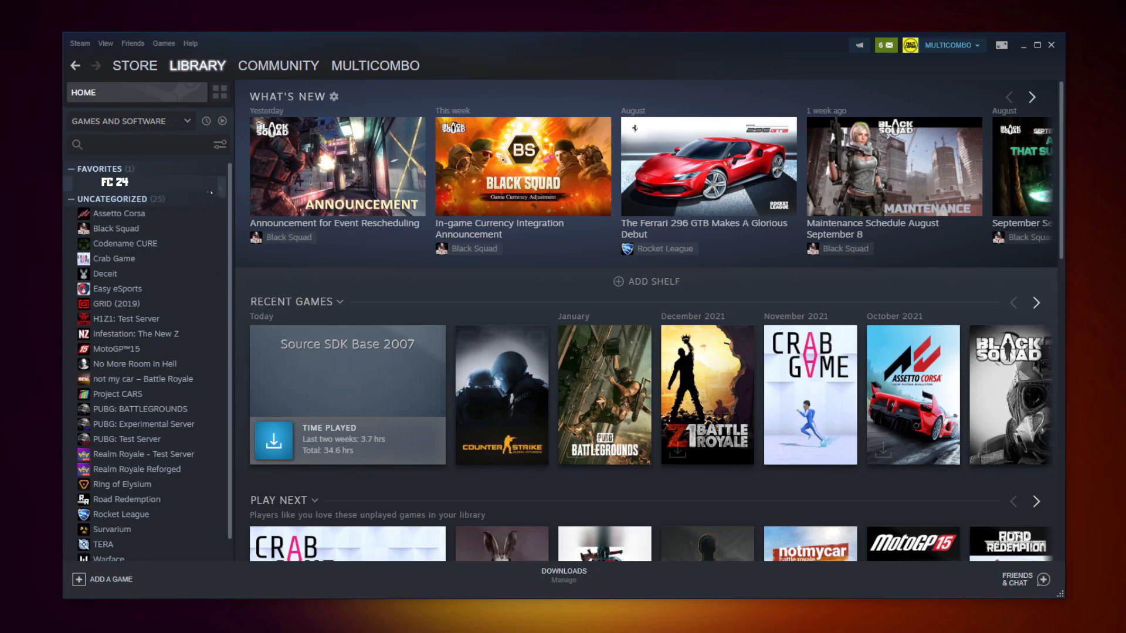
{"action": "right_click", "coordinate": [114, 182]}
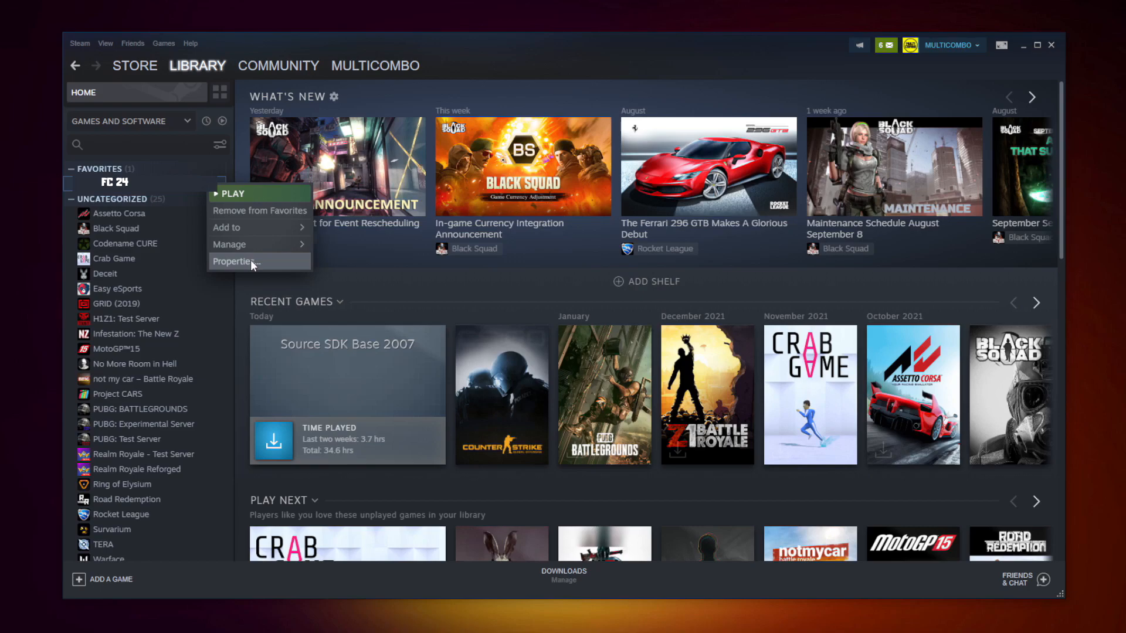
- Verify the integrity of FC 24's local files from its Properties, validating all 3,367 files
{"action": "left_click", "coordinate": [234, 262]}
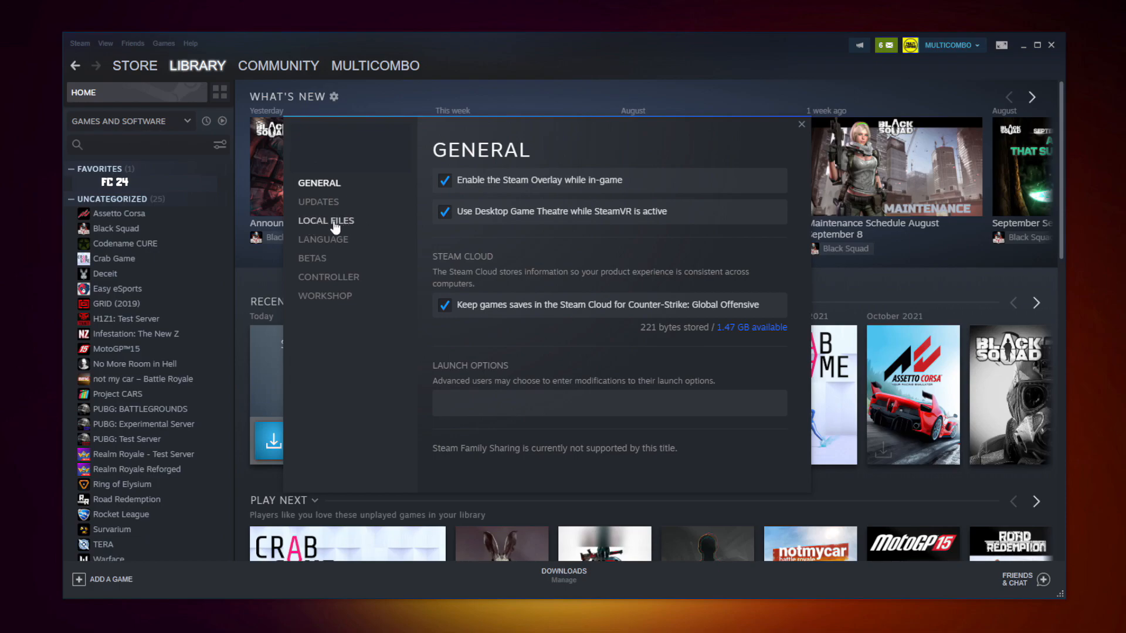
{"action": "left_click", "coordinate": [326, 221]}
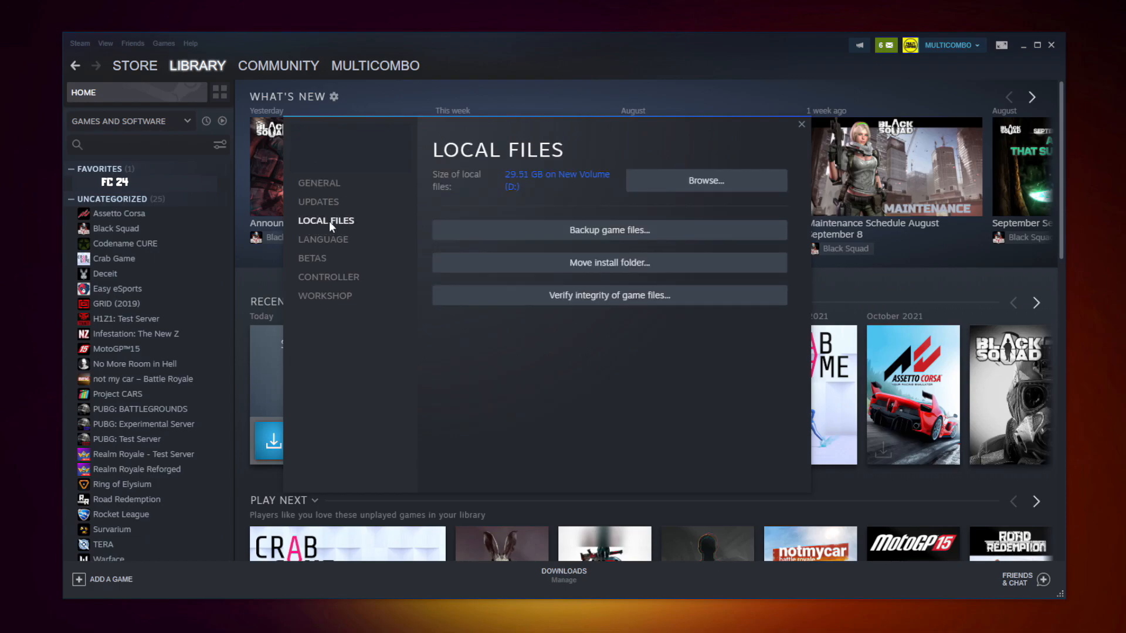
{"action": "mouse_move", "coordinate": [547, 307]}
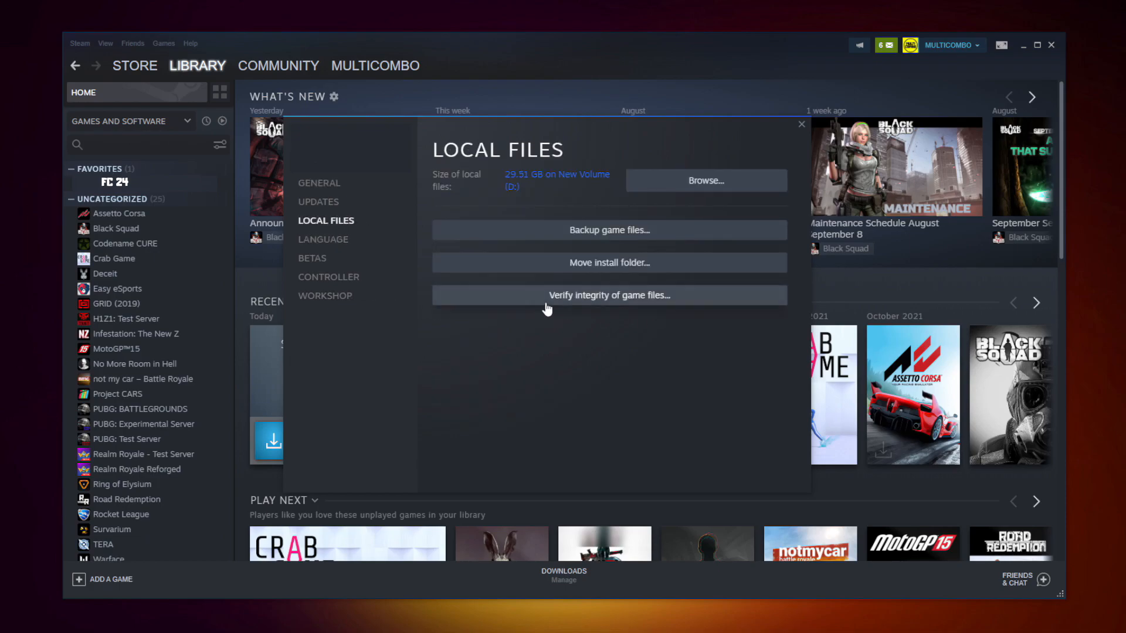
{"action": "mouse_move", "coordinate": [619, 301]}
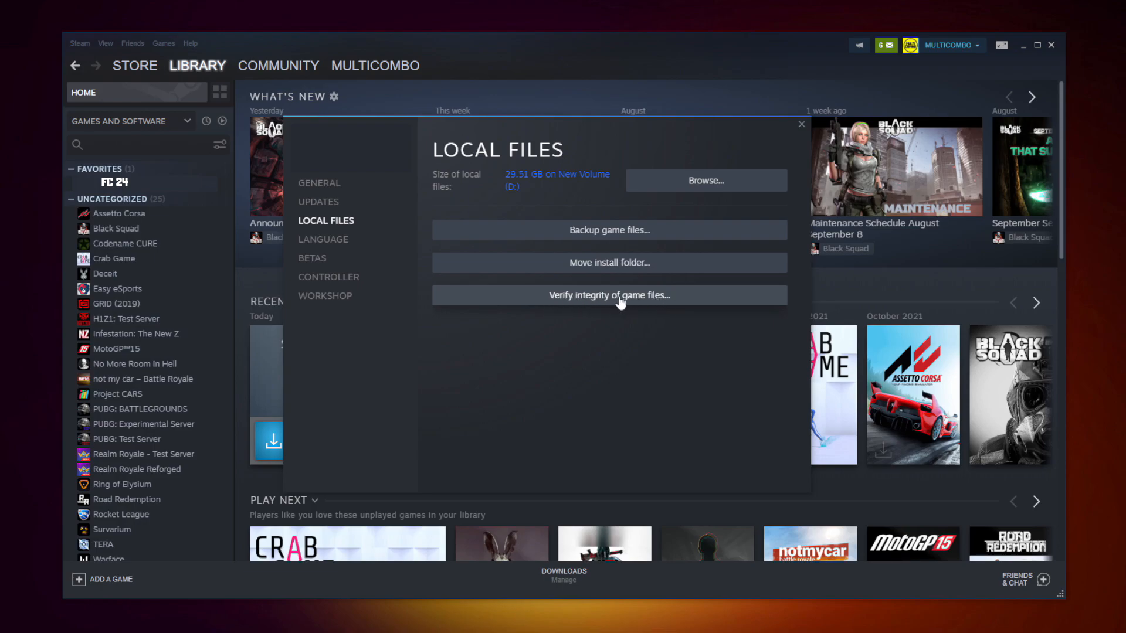
{"action": "left_click", "coordinate": [610, 296]}
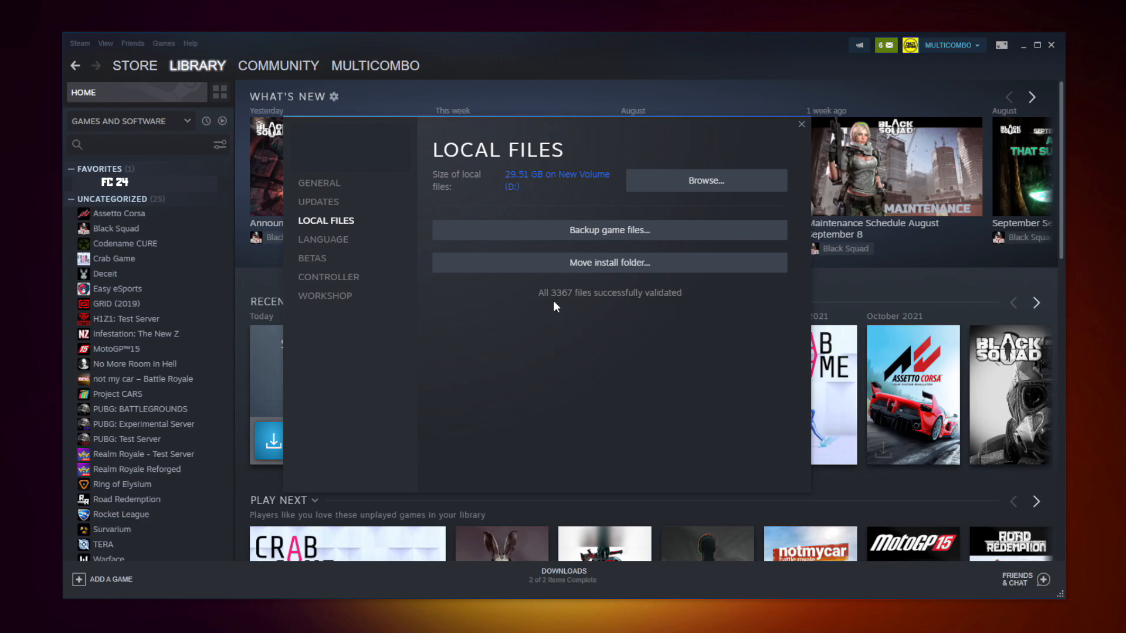
{"action": "mouse_move", "coordinate": [572, 323]}
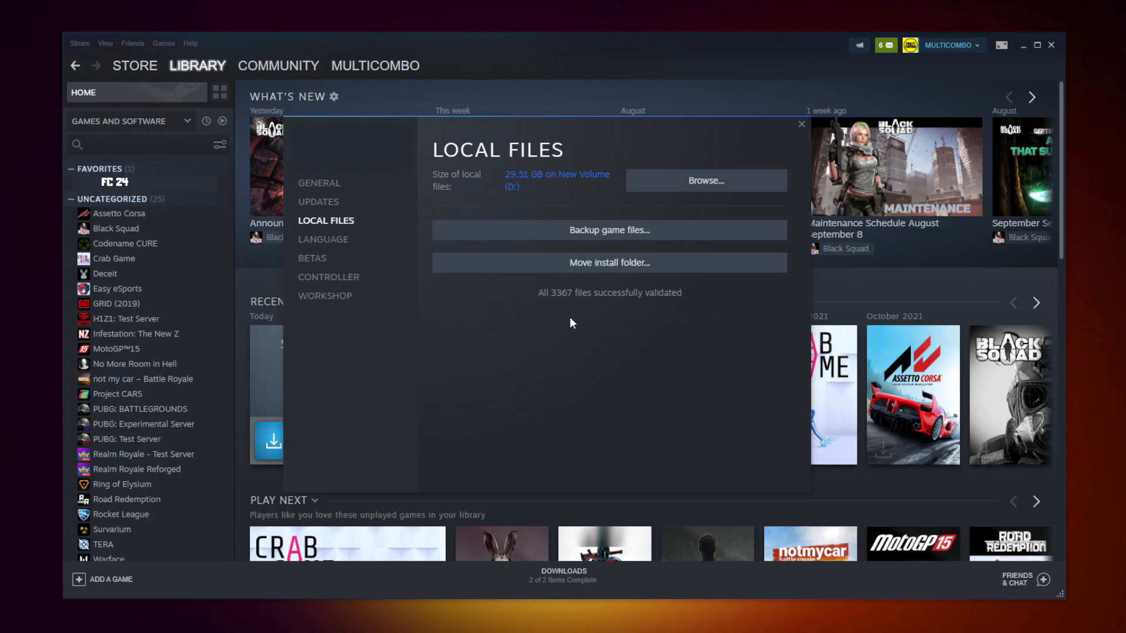
{"action": "mouse_move", "coordinate": [690, 198]}
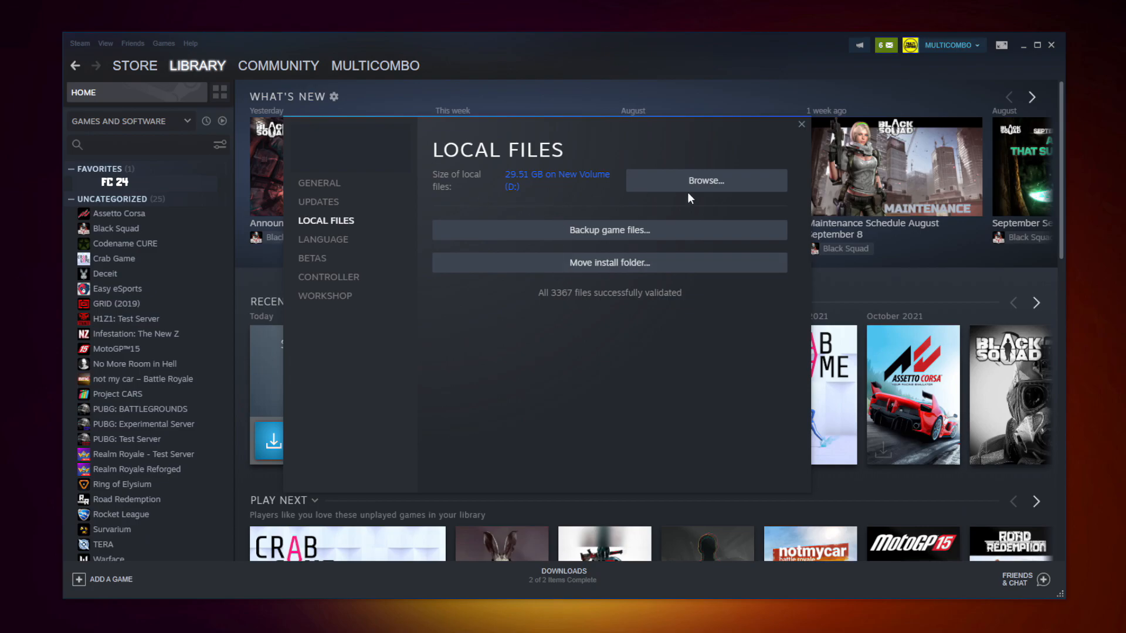
- Browse to FC 24's install folder and bring up the context menu of its .exe file
{"action": "left_click", "coordinate": [706, 181]}
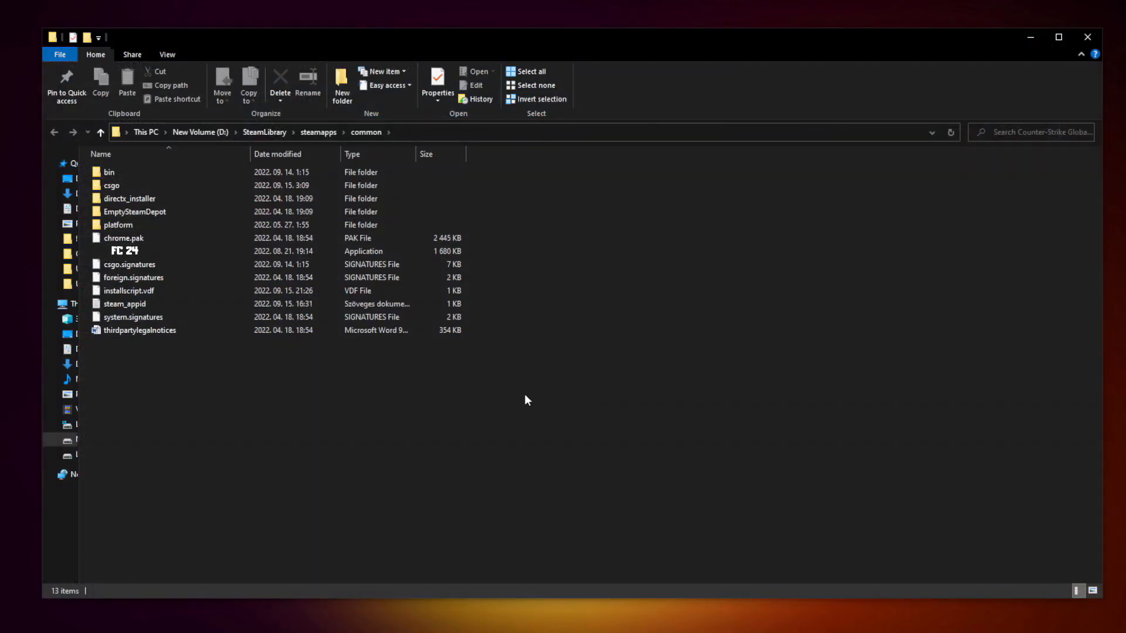
{"action": "left_click", "coordinate": [124, 250]}
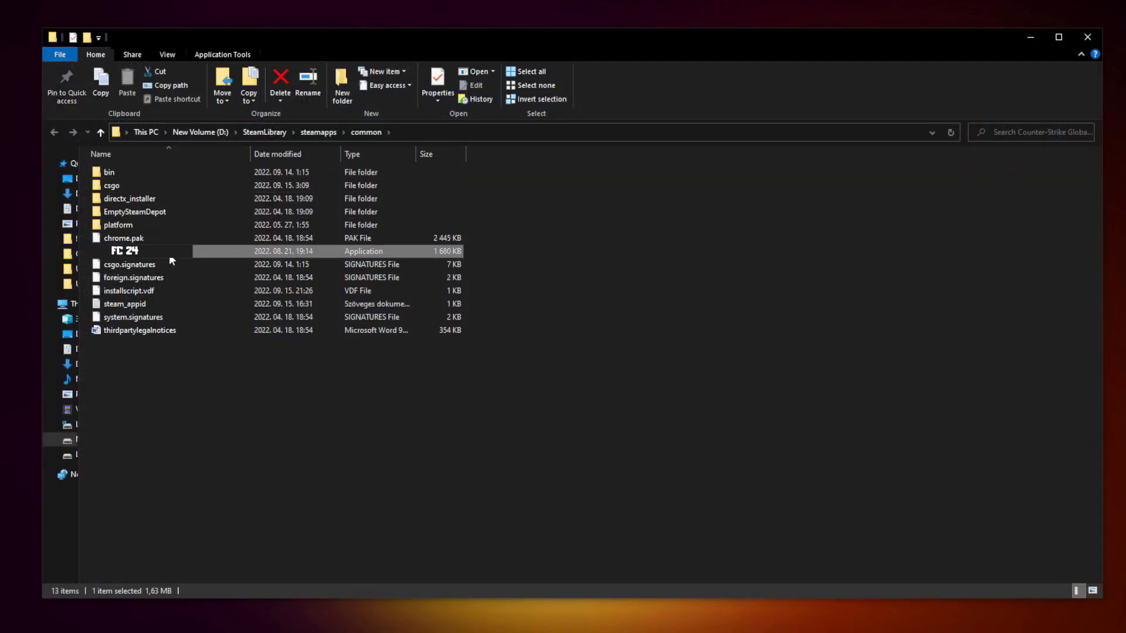
{"action": "right_click", "coordinate": [125, 251]}
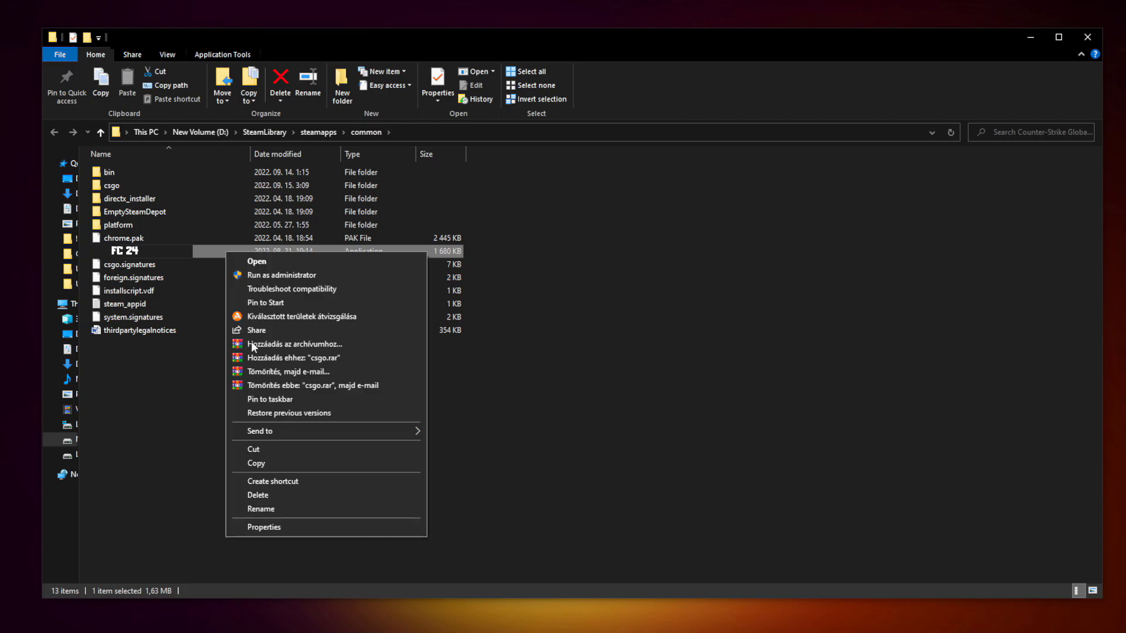
{"action": "mouse_move", "coordinate": [326, 529]}
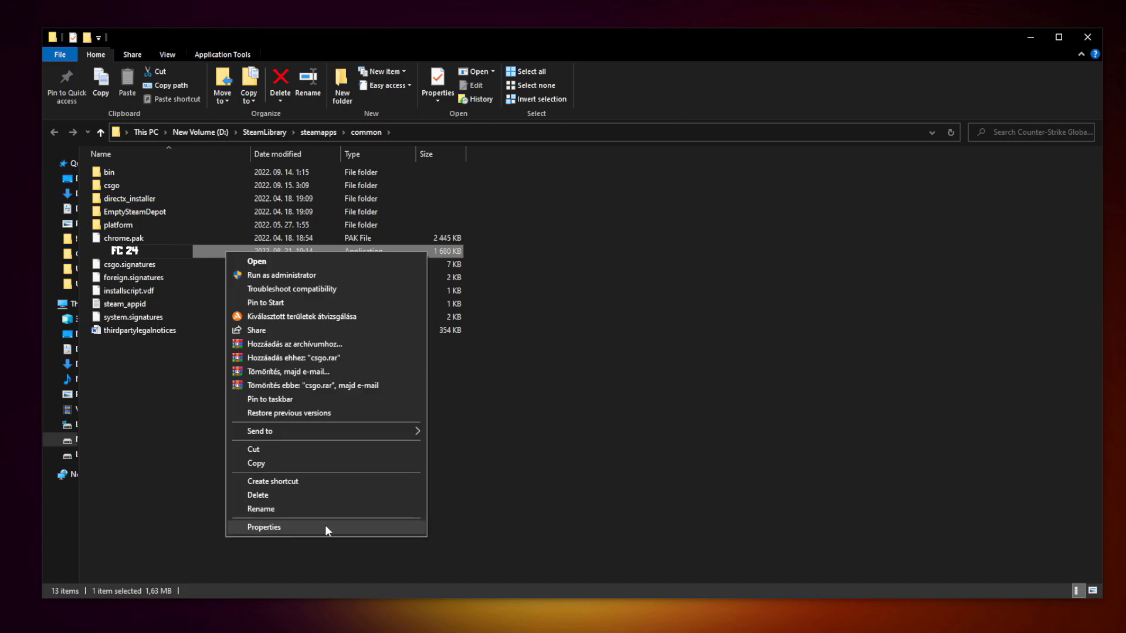
- Set the .exe to Windows 8 compatibility mode, disable fullscreen optimizations, run as administrator, and apply
{"action": "left_click", "coordinate": [263, 526]}
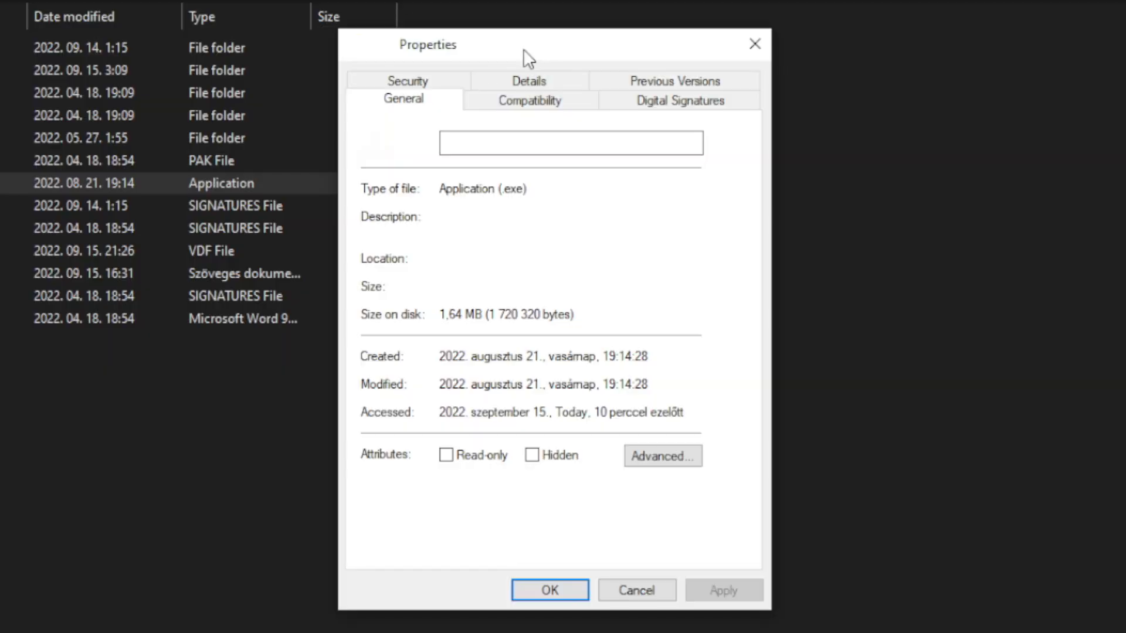
{"action": "left_click", "coordinate": [528, 100]}
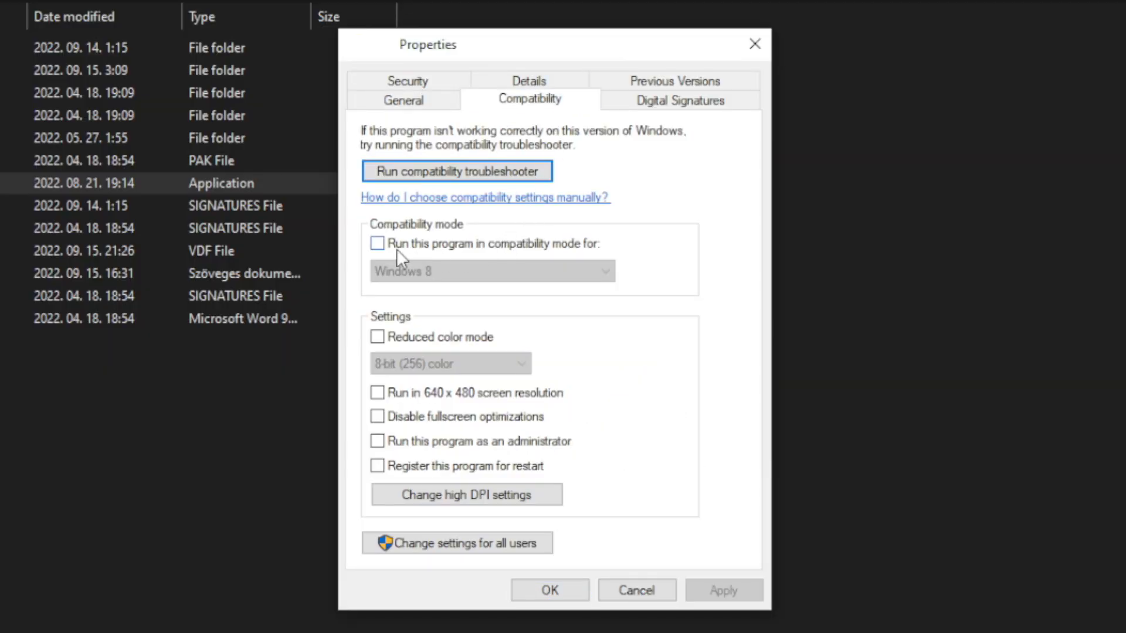
{"action": "left_click", "coordinate": [377, 244]}
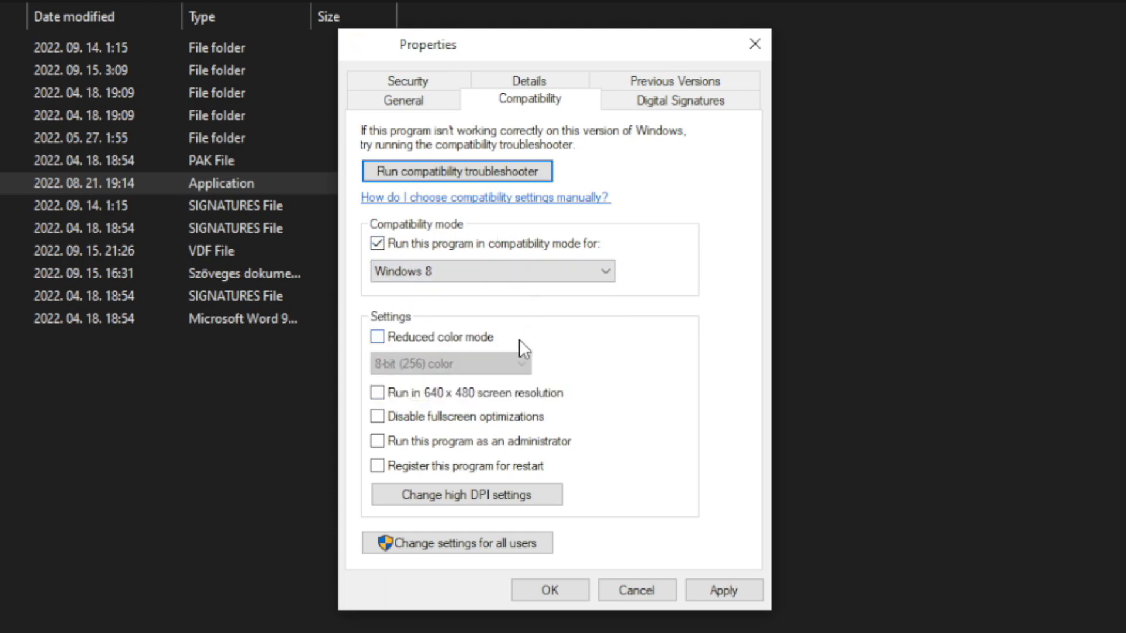
{"action": "mouse_move", "coordinate": [498, 347]}
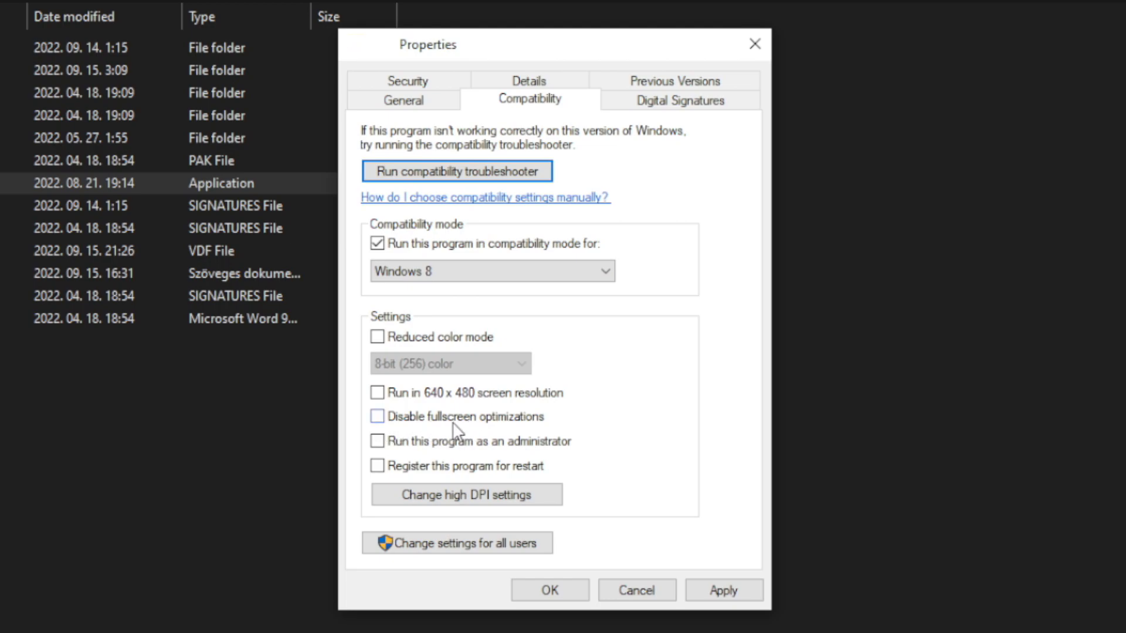
{"action": "left_click", "coordinate": [377, 418]}
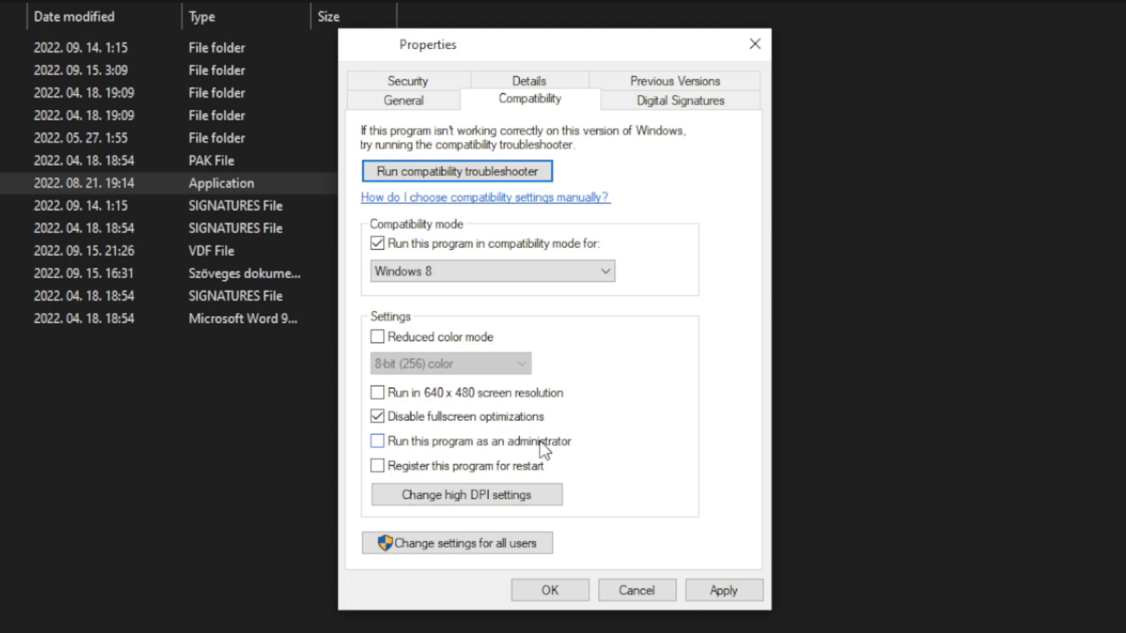
{"action": "left_click", "coordinate": [376, 441]}
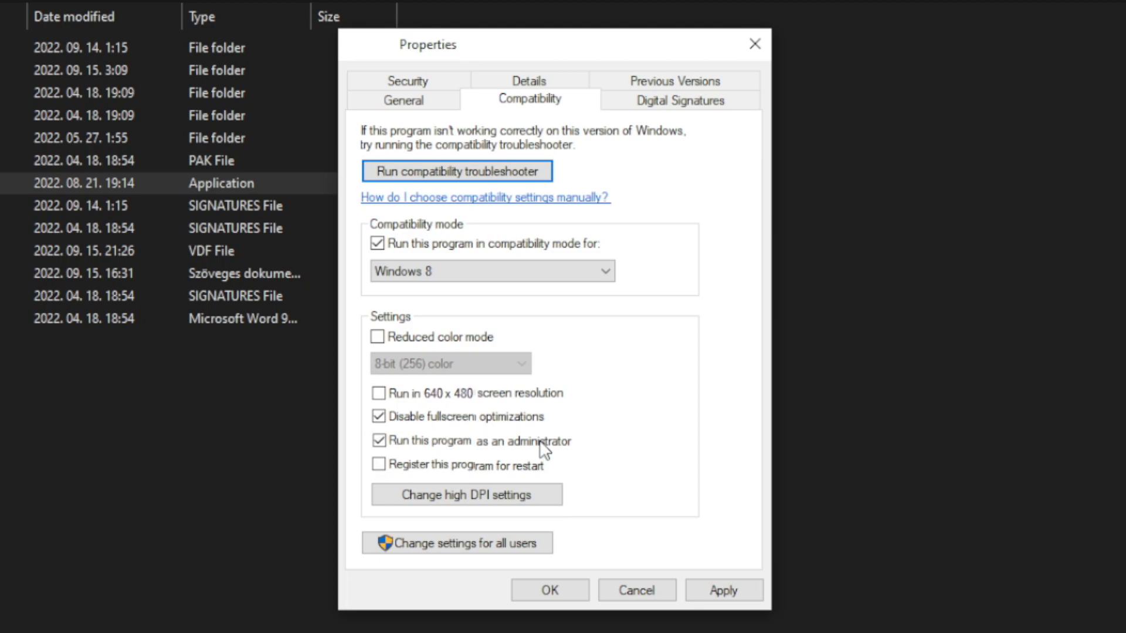
{"action": "mouse_move", "coordinate": [669, 504]}
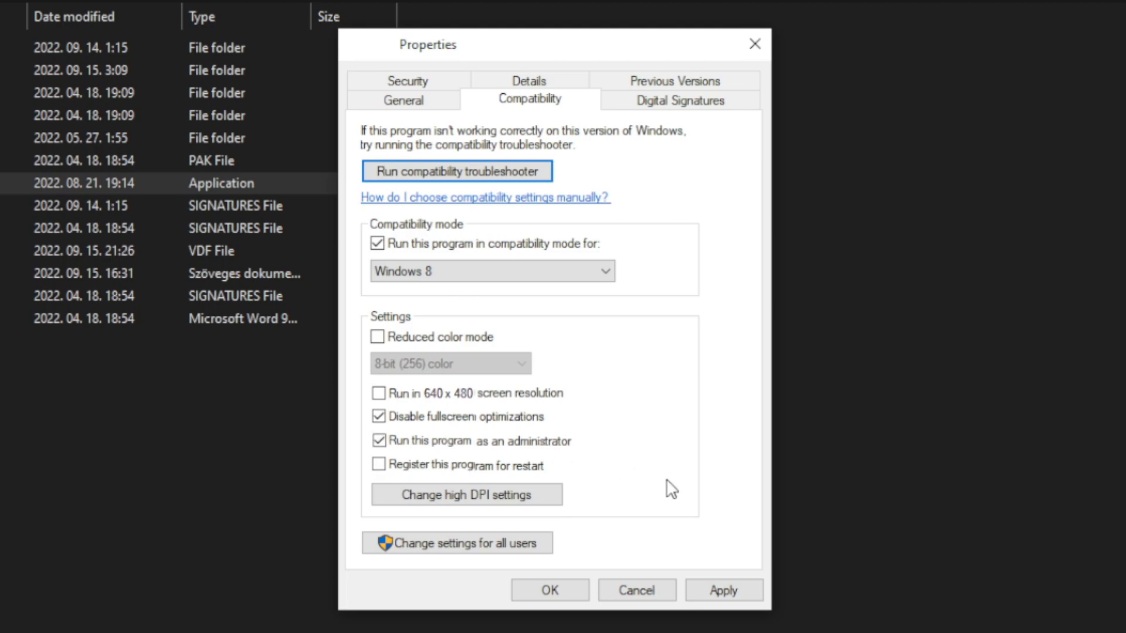
{"action": "left_click", "coordinate": [724, 589]}
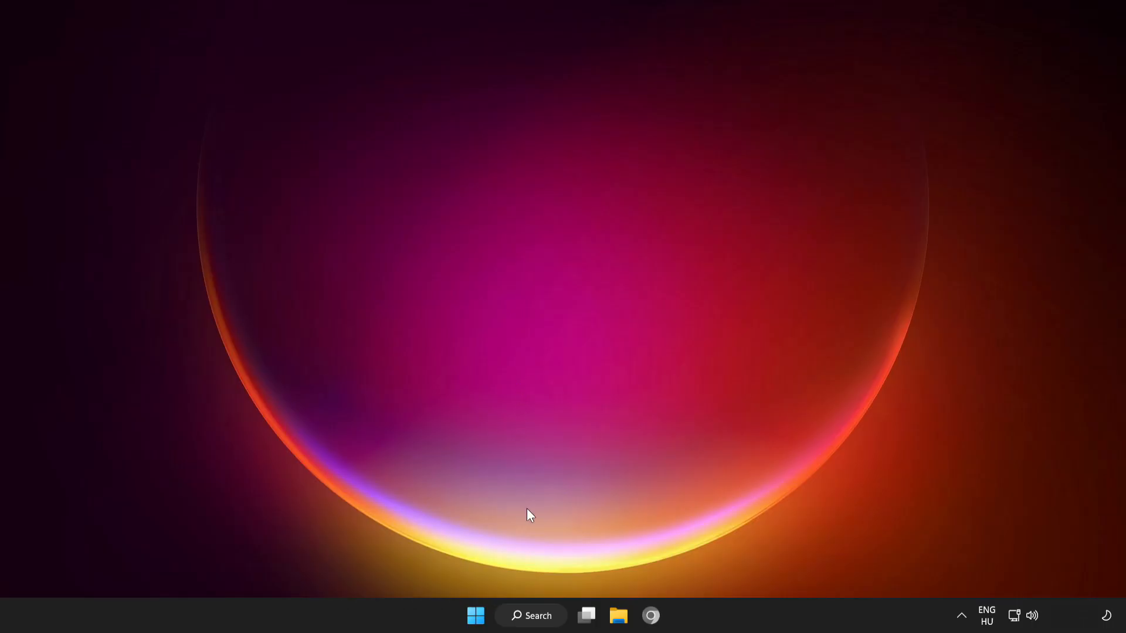
- Search Windows for 'update' and go to the Check for updates settings page
{"action": "left_click", "coordinate": [530, 616]}
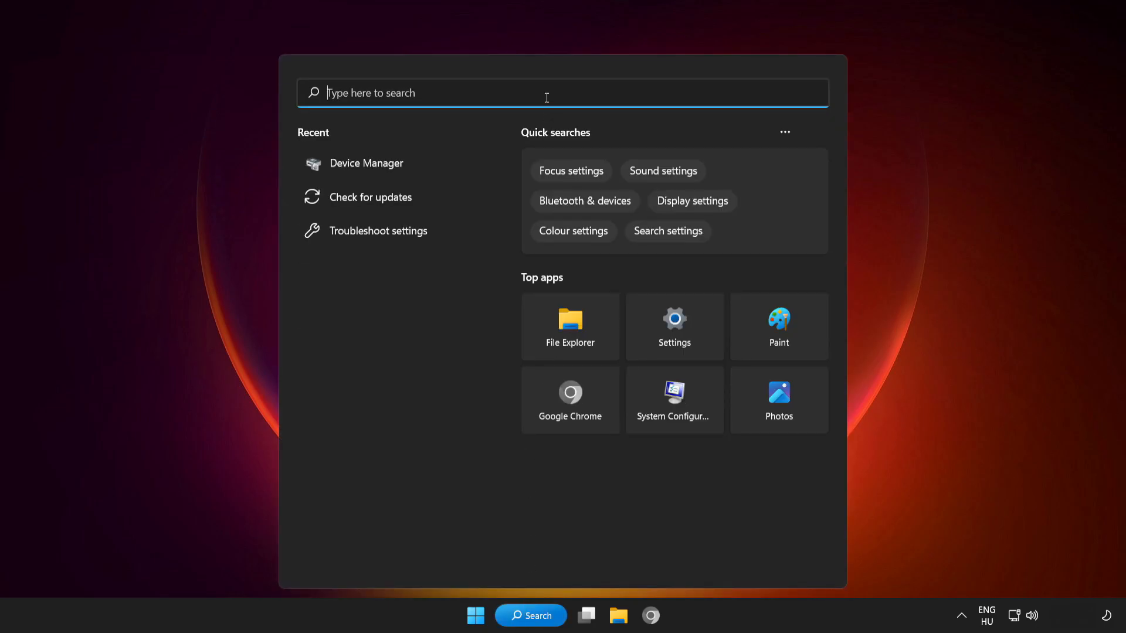
{"action": "type", "text": "update"}
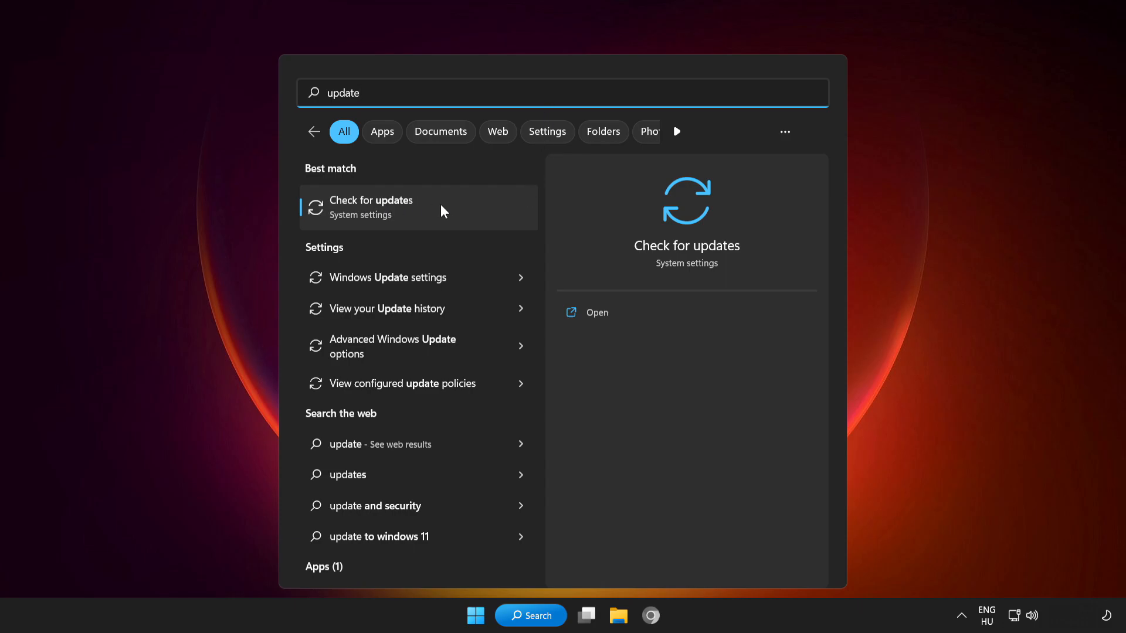
{"action": "left_click", "coordinate": [370, 207]}
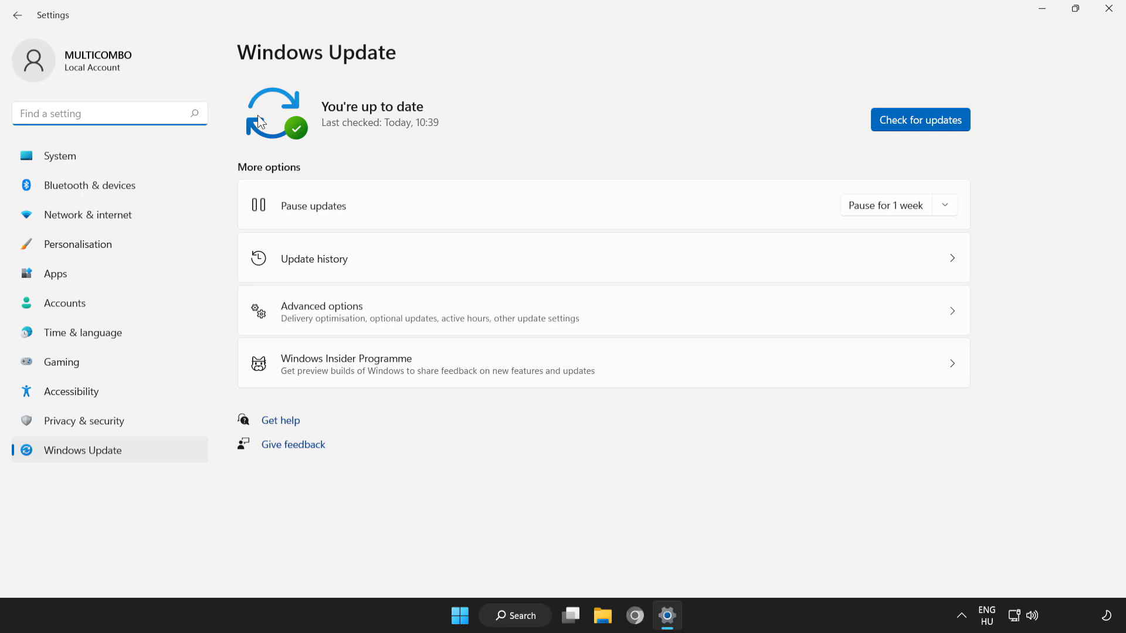
{"action": "mouse_move", "coordinate": [926, 125]}
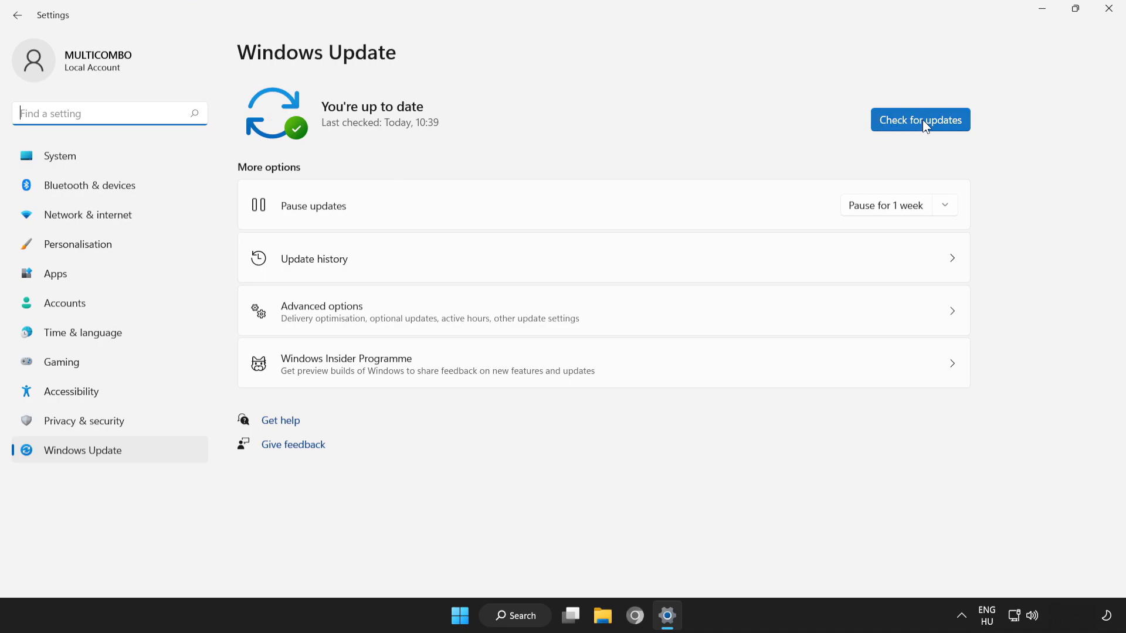
- Check for Windows updates, confirm the PC is up to date, and close Settings
{"action": "left_click", "coordinate": [919, 120]}
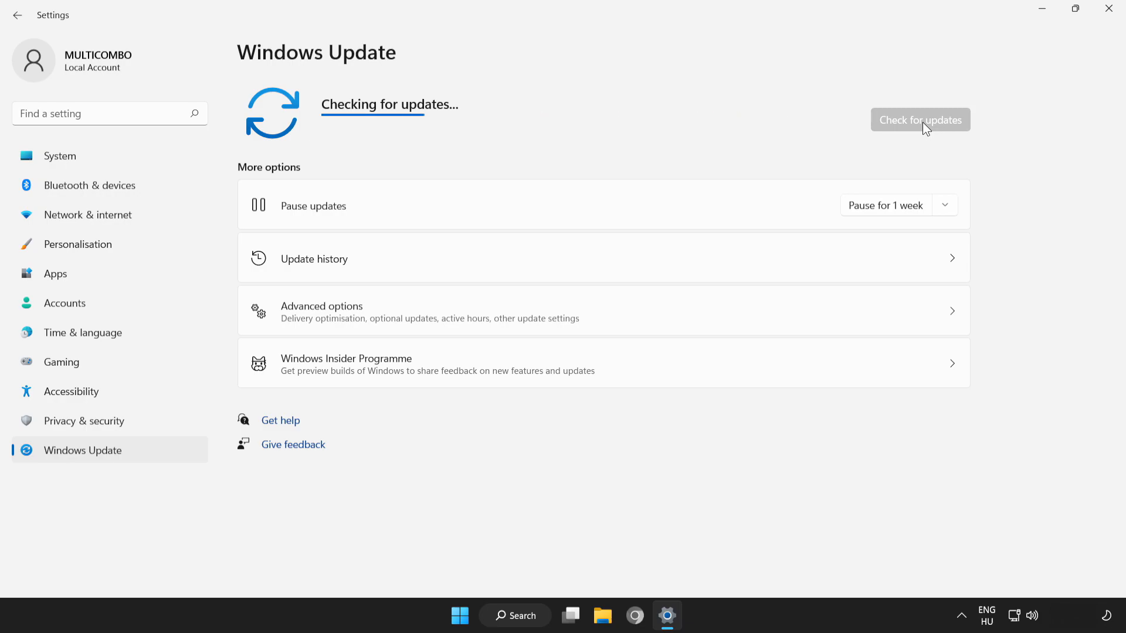
{"action": "mouse_move", "coordinate": [783, 146]}
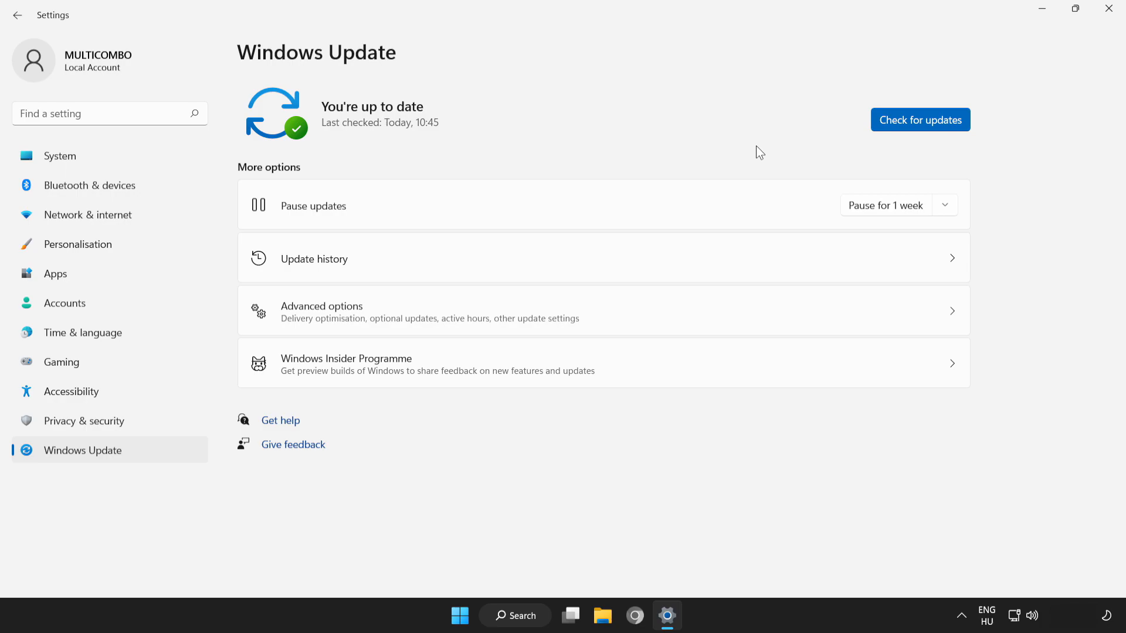
{"action": "mouse_move", "coordinate": [1003, 34]}
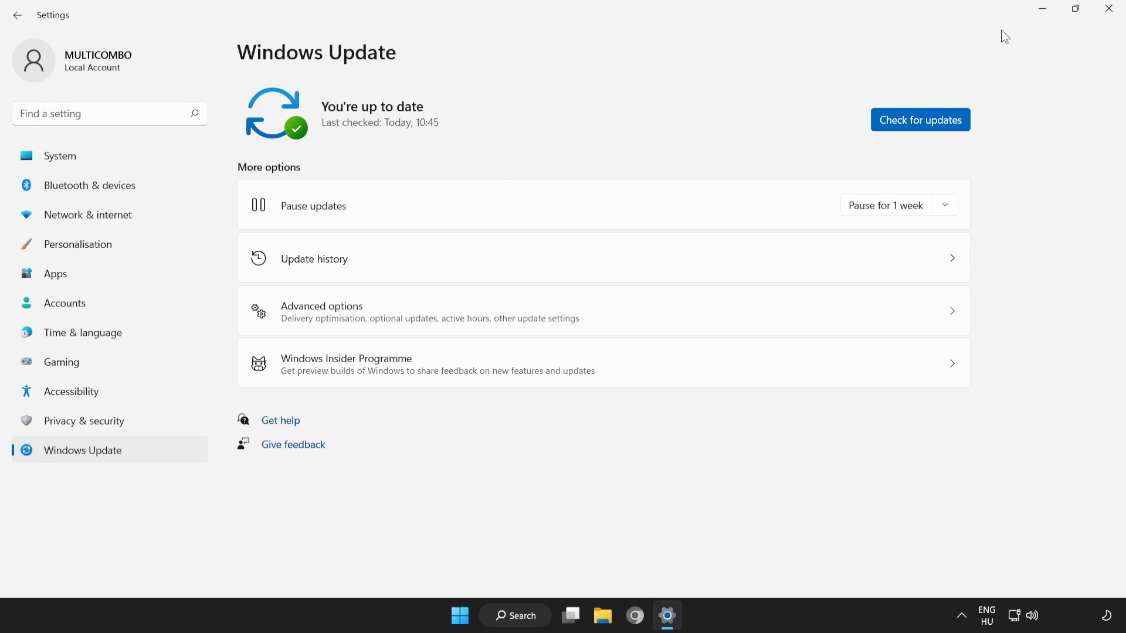
{"action": "mouse_move", "coordinate": [1109, 8]}
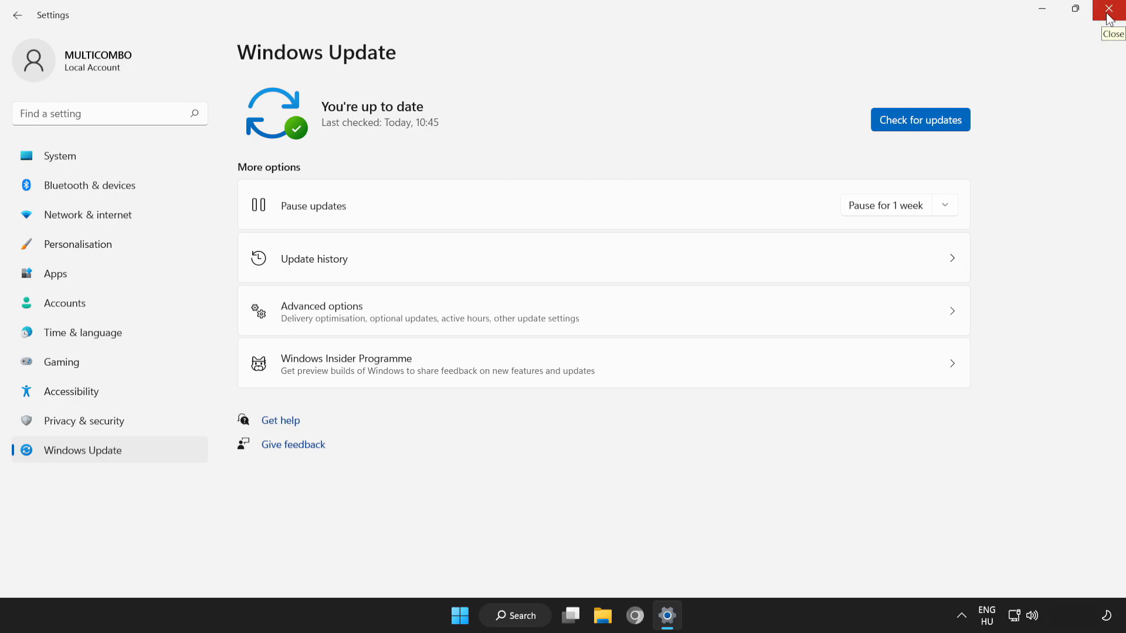
{"action": "left_click", "coordinate": [1104, 9]}
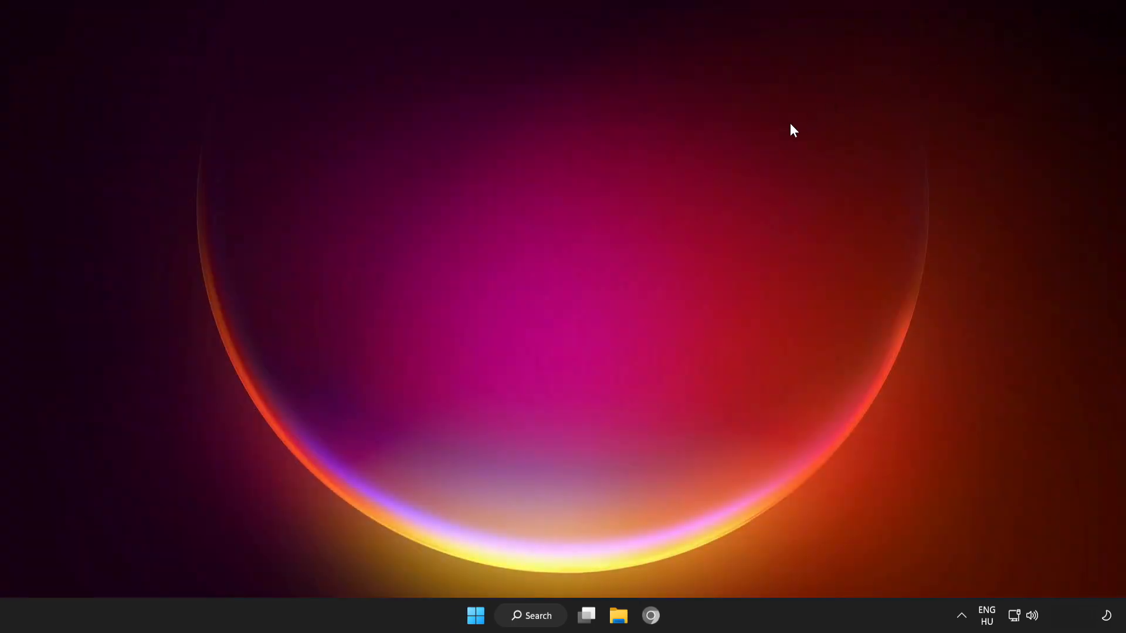
{"action": "mouse_move", "coordinate": [476, 594]}
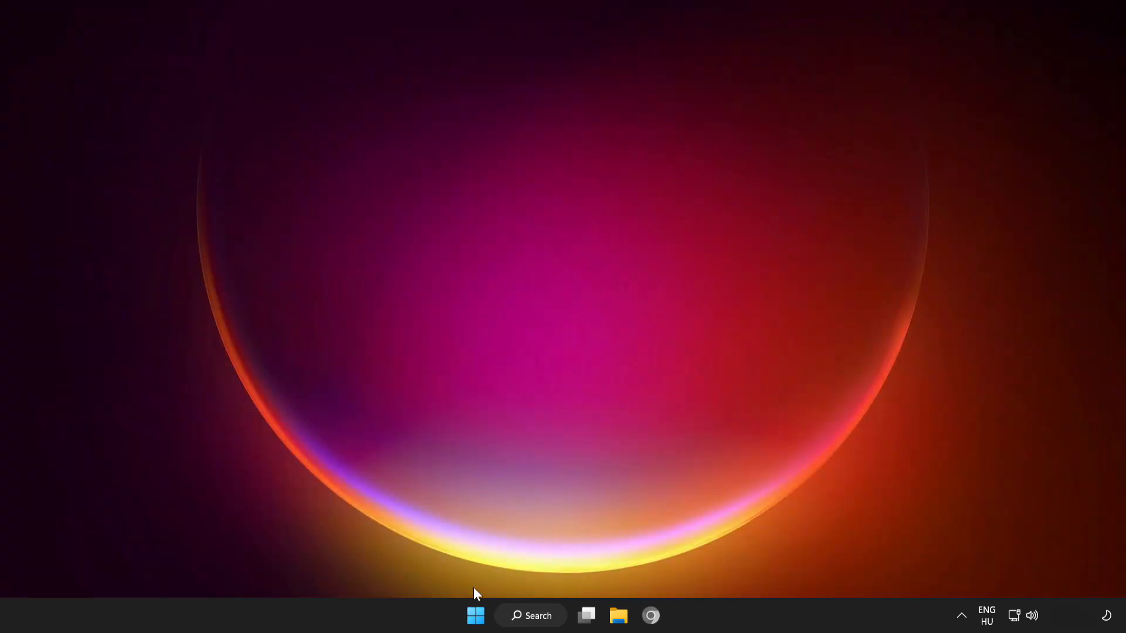
{"action": "mouse_move", "coordinate": [470, 617]}
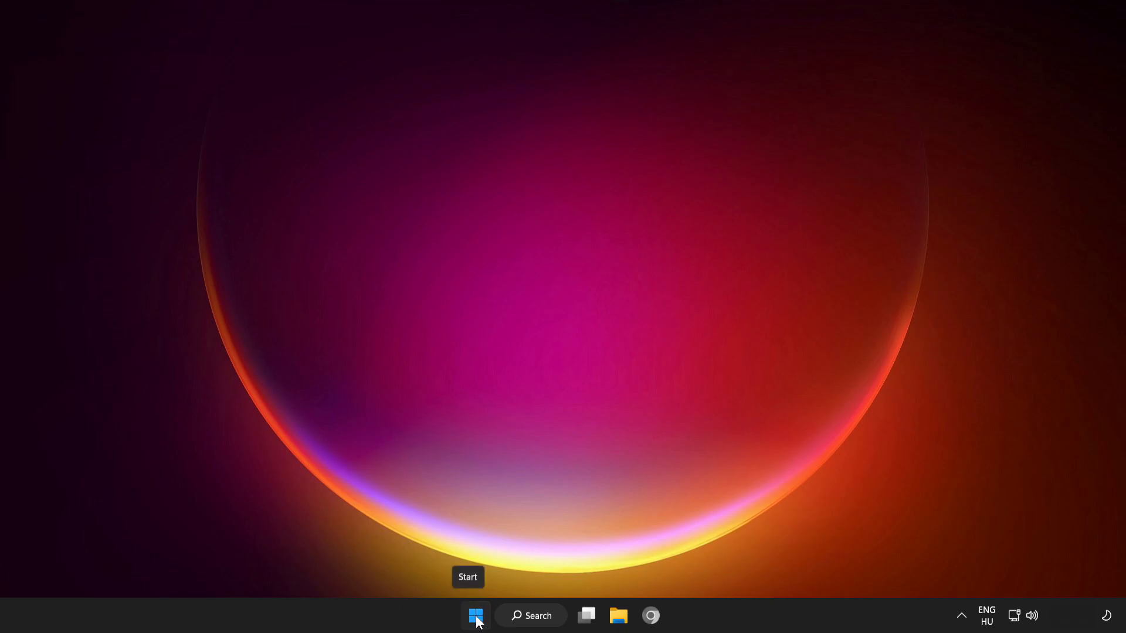
- Launch Task Manager from the Start button menu and show the Startup apps list
{"action": "right_click", "coordinate": [473, 615]}
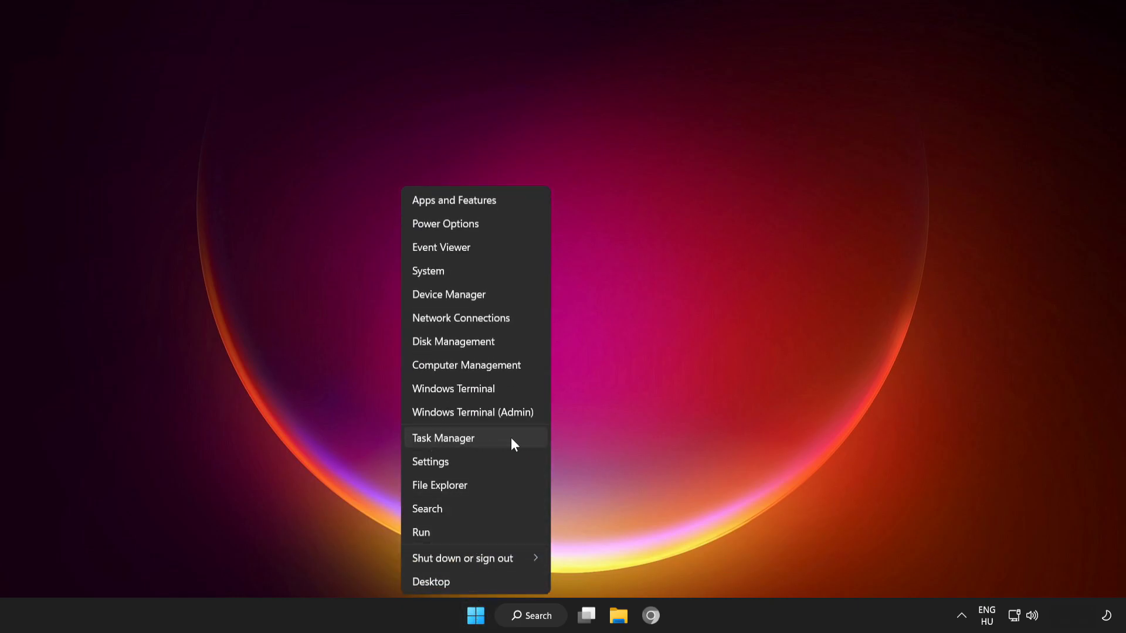
{"action": "left_click", "coordinate": [443, 438]}
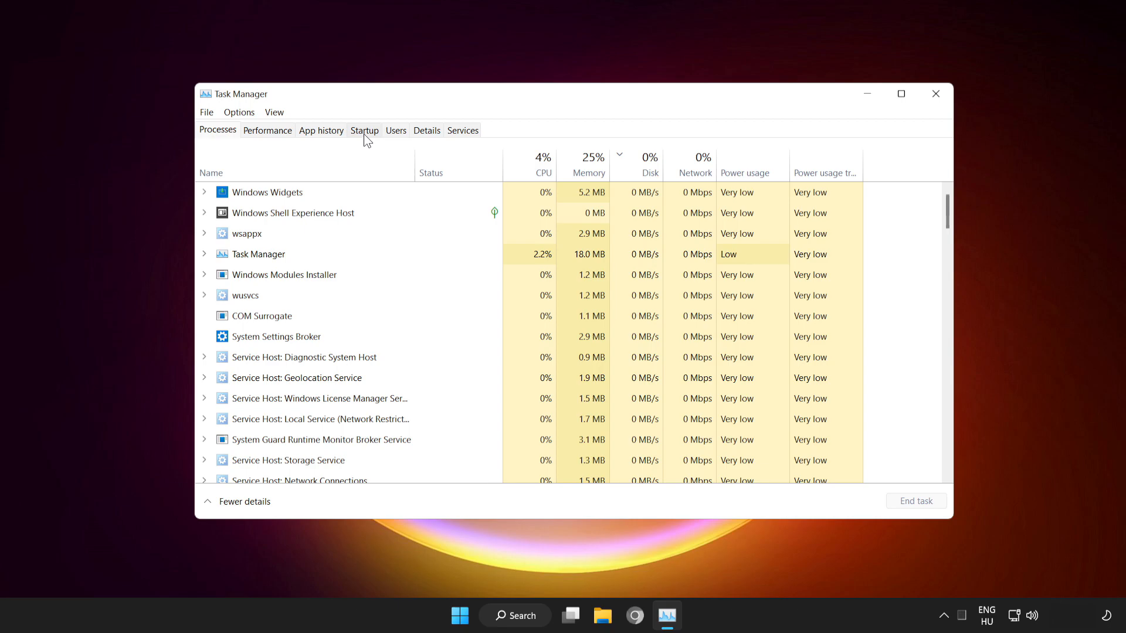
{"action": "left_click", "coordinate": [364, 130]}
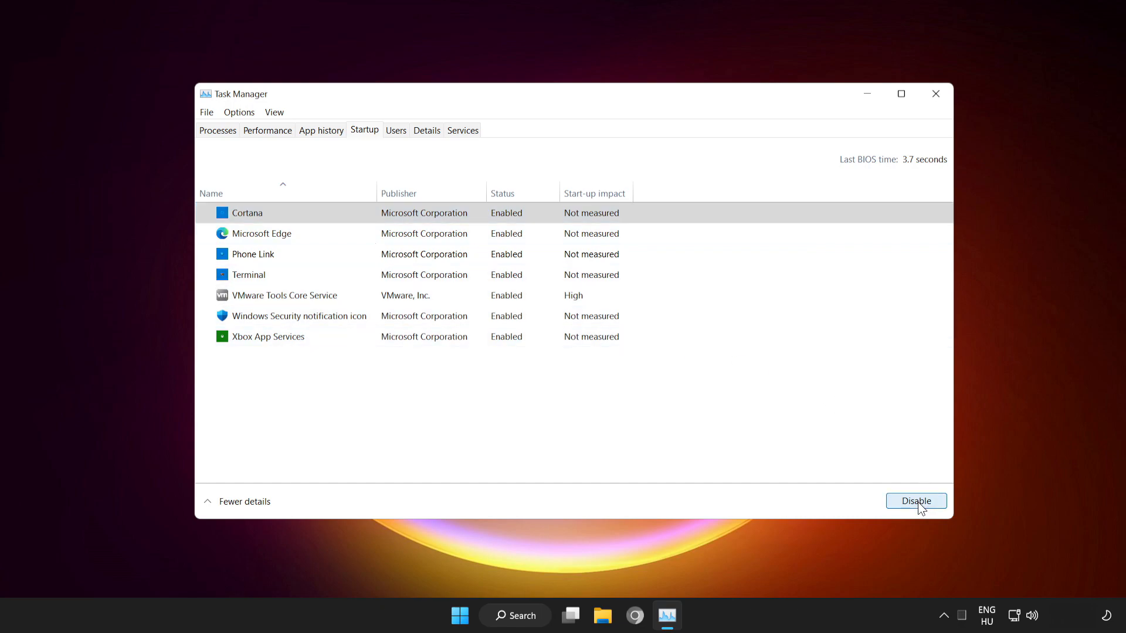
- Disable Cortana, Microsoft Edge, Phone Link and Terminal at startup, then close Task Manager
{"action": "left_click", "coordinate": [916, 500]}
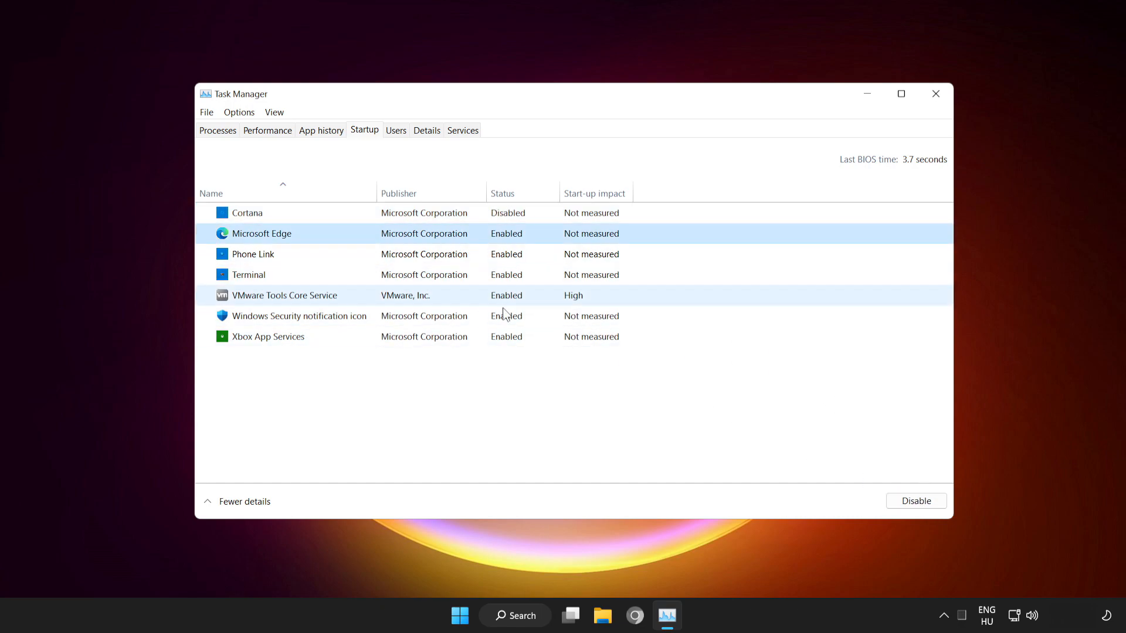
{"action": "left_click", "coordinate": [916, 500]}
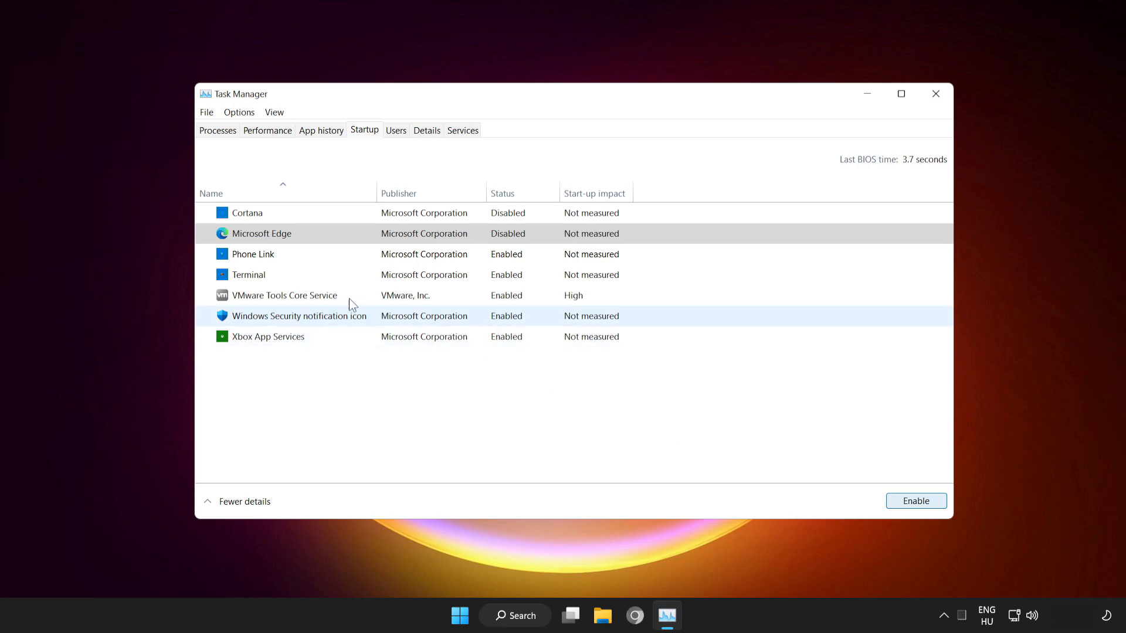
{"action": "left_click", "coordinate": [253, 253]}
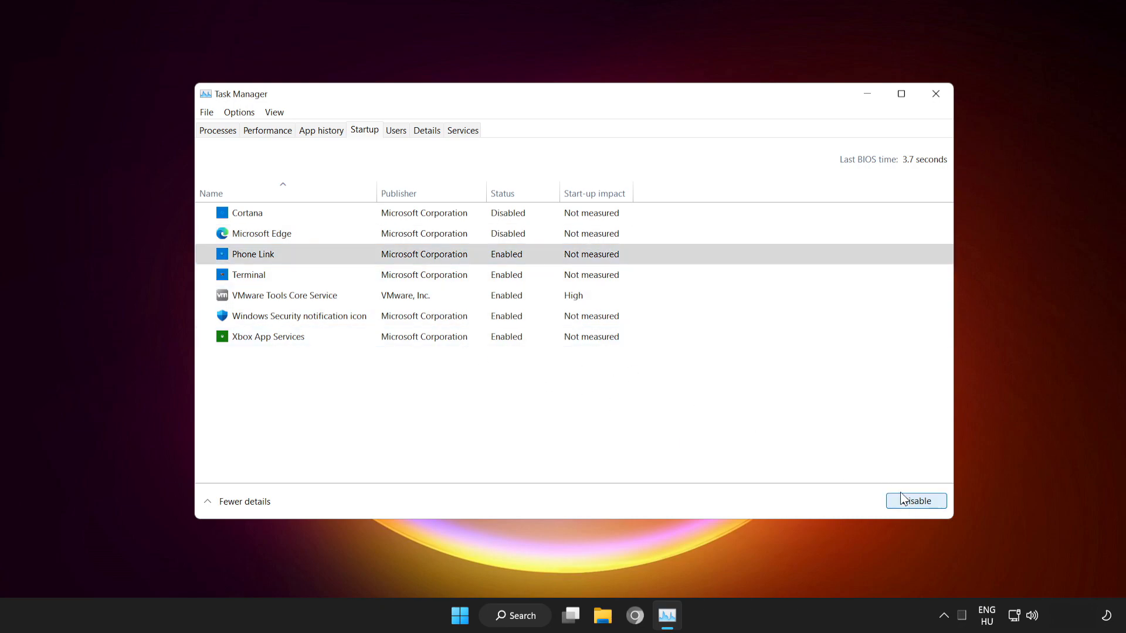
{"action": "left_click", "coordinate": [916, 501]}
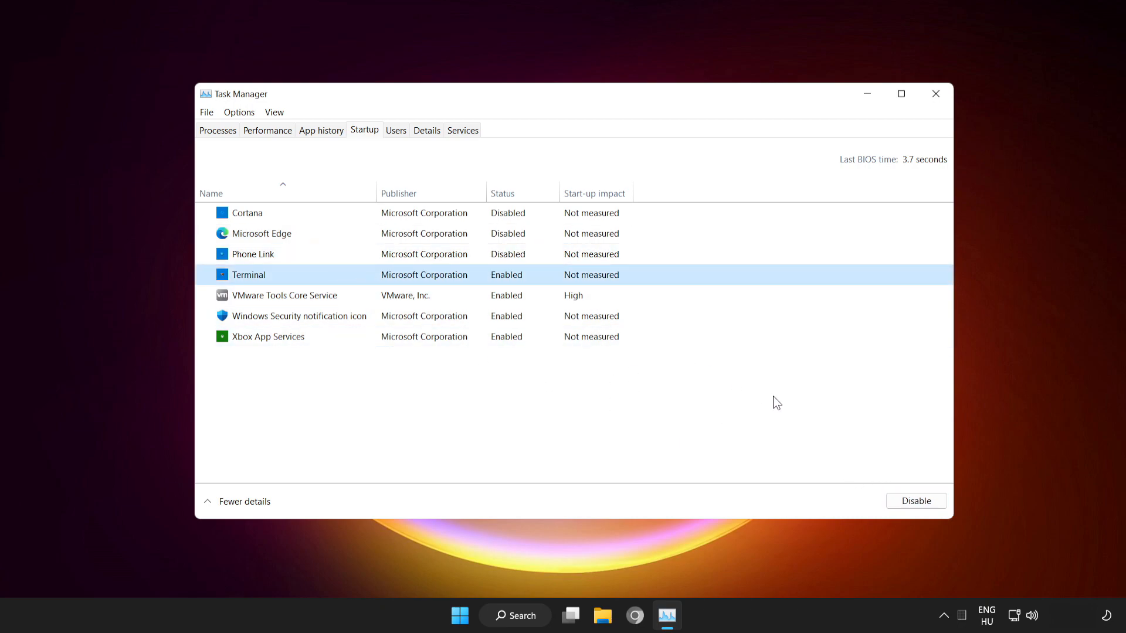
{"action": "left_click", "coordinate": [917, 500]}
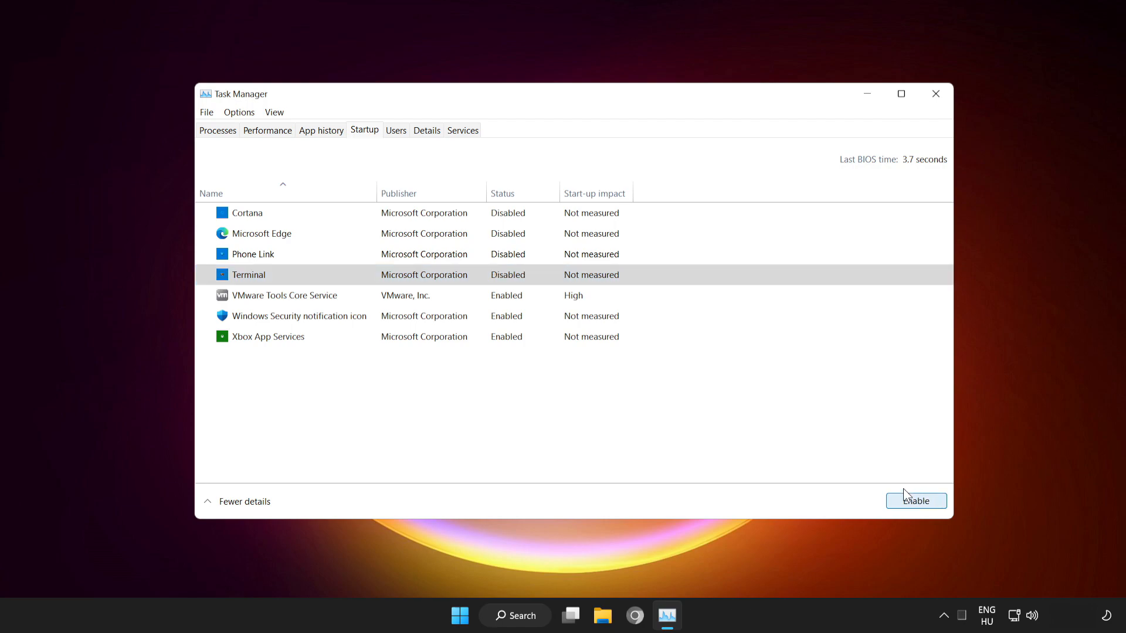
{"action": "mouse_move", "coordinate": [669, 345]}
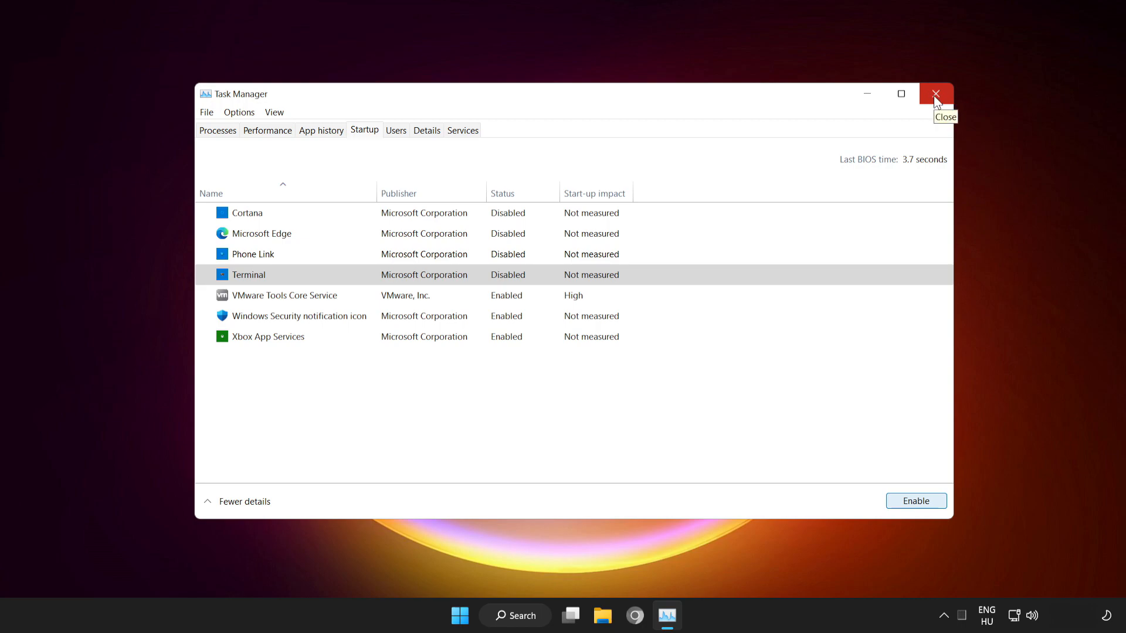
{"action": "left_click", "coordinate": [936, 94]}
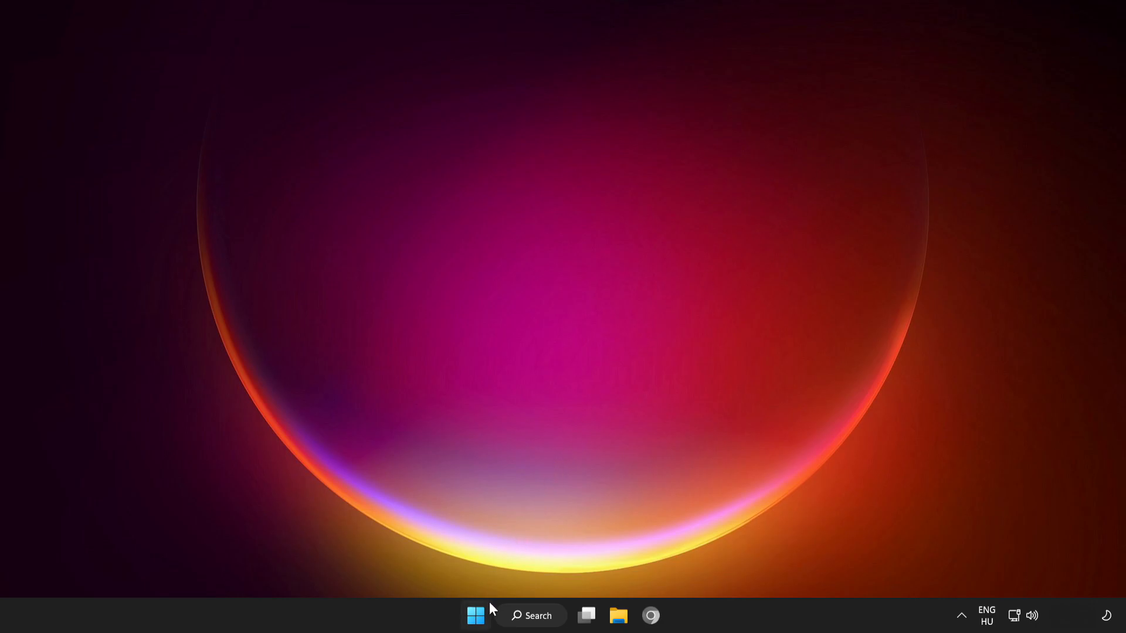
{"action": "left_click", "coordinate": [476, 615]}
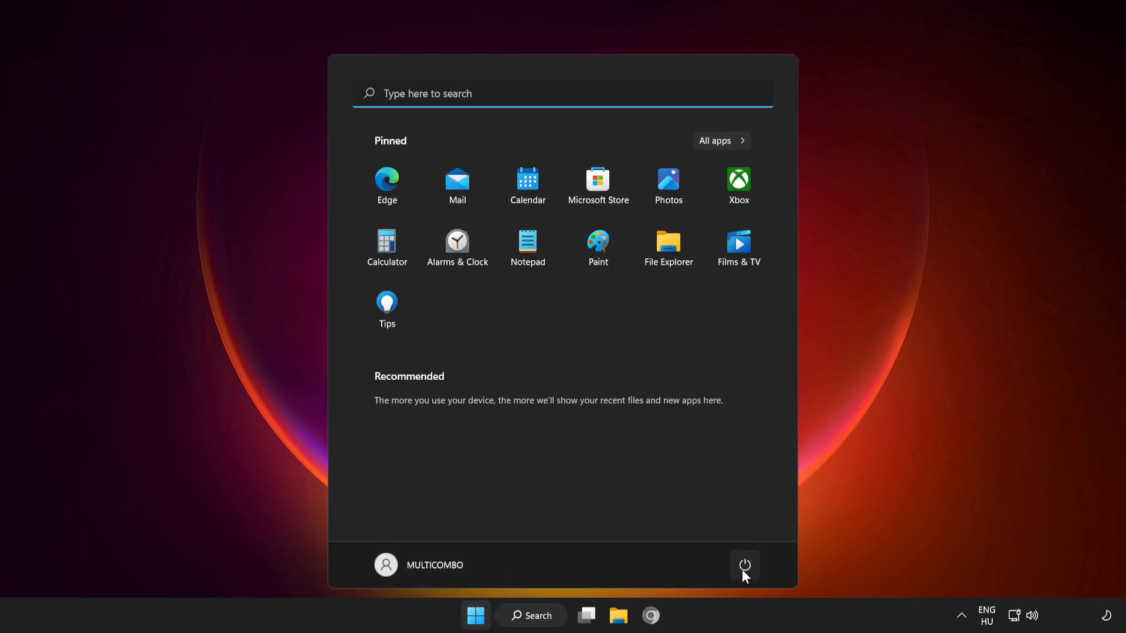
{"action": "left_click", "coordinate": [744, 565]}
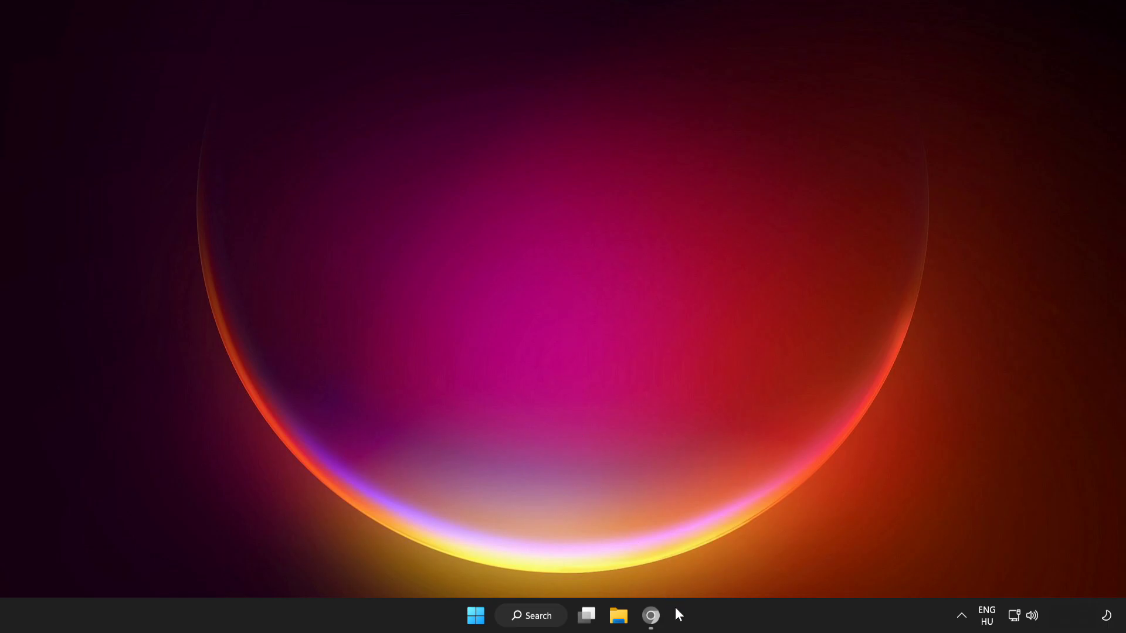
- Download the DirectX End-User Runtime Web Installer and launch dxwebsetup.exe
{"action": "left_click", "coordinate": [649, 632]}
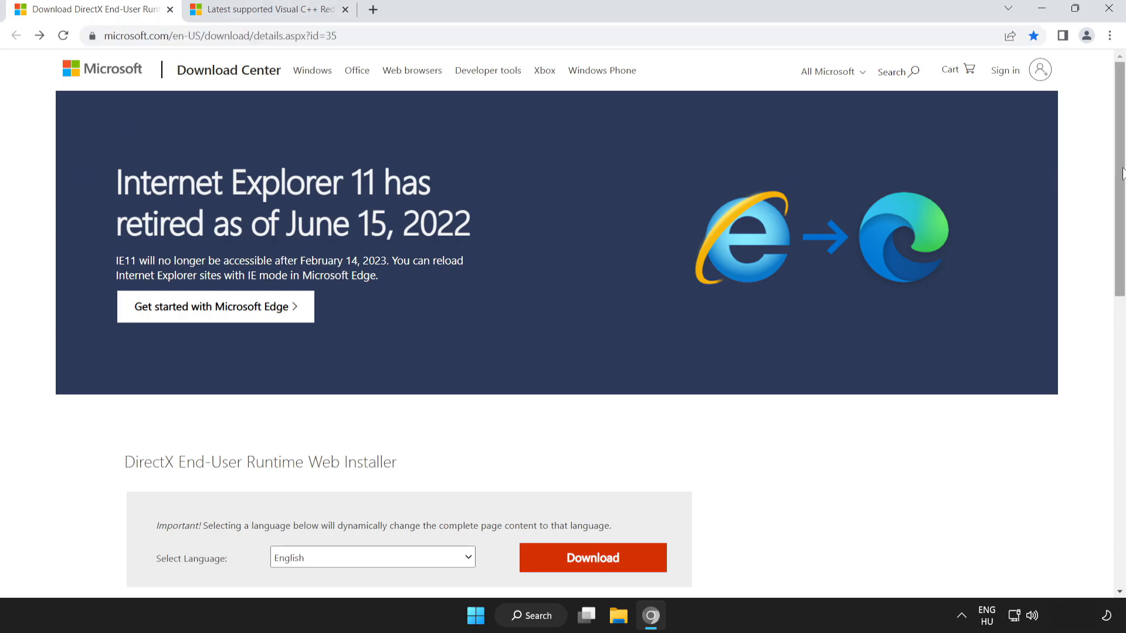
{"action": "scroll", "scroll_direction": "down", "scroll_amount": 3}
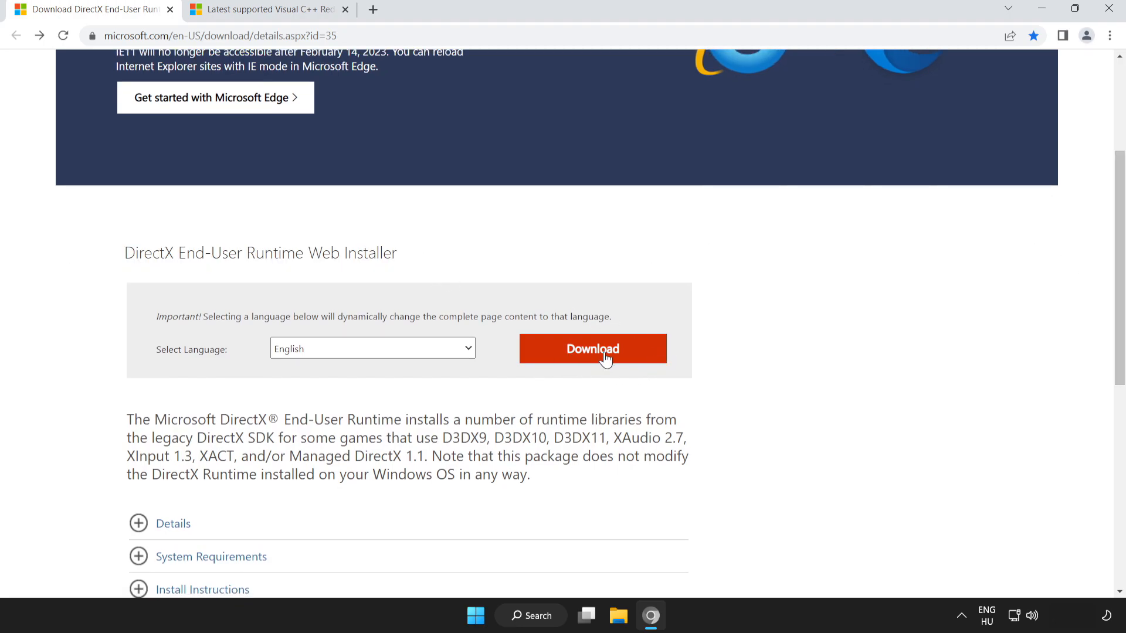
{"action": "left_click", "coordinate": [592, 349]}
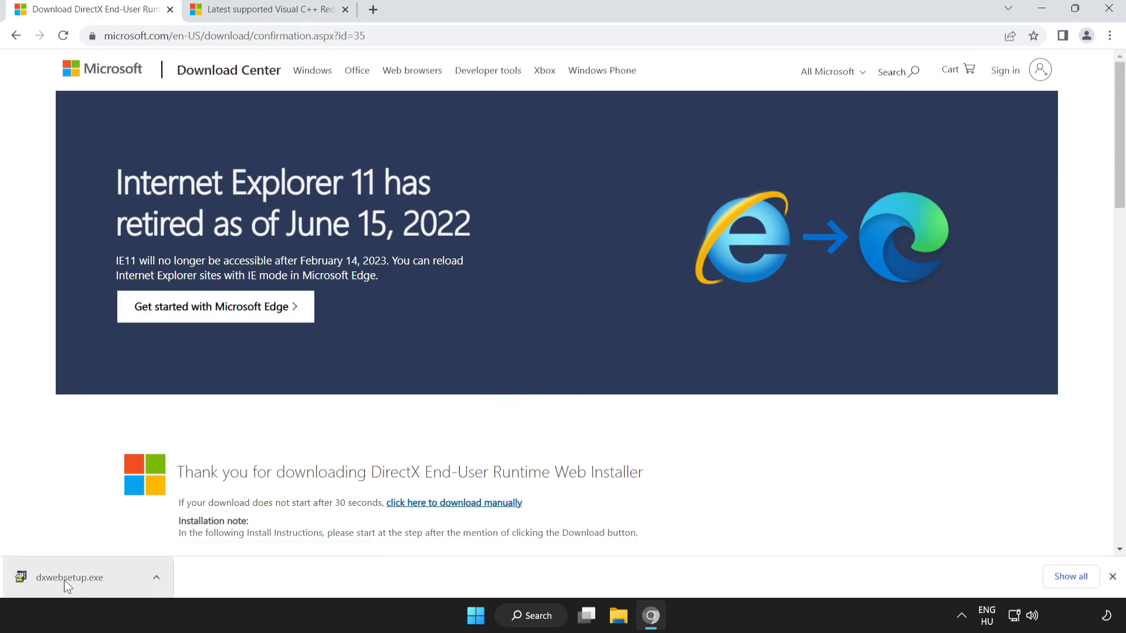
{"action": "left_click", "coordinate": [69, 577]}
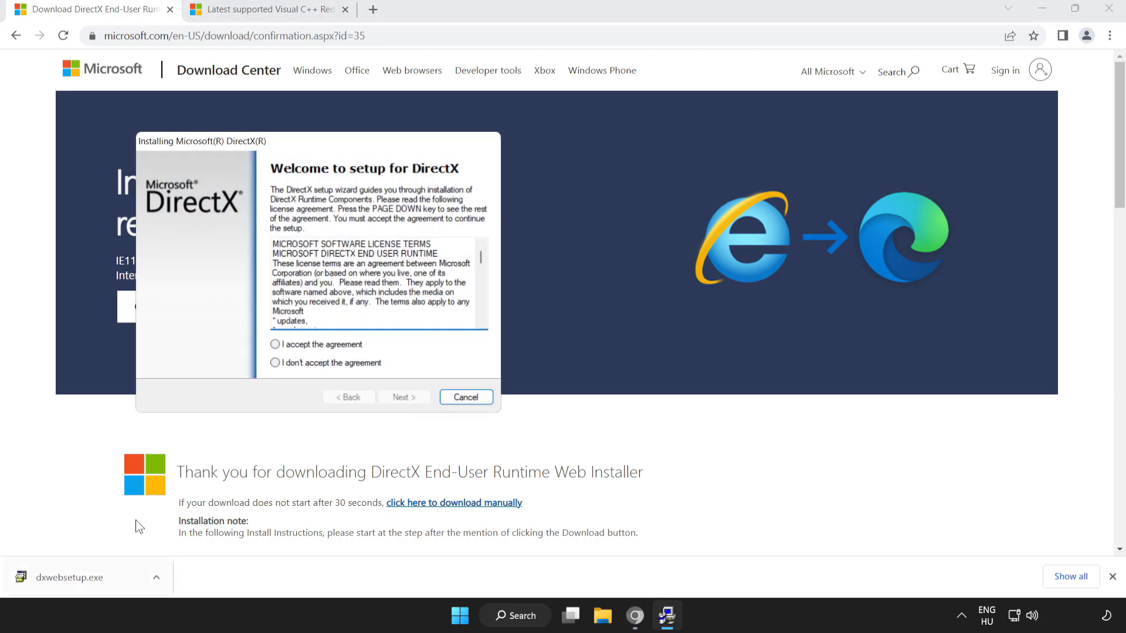
- Accept the DirectX license agreement and continue past the license page
{"action": "left_click_drag", "start_coordinate": [199, 140], "coordinate": [431, 185]}
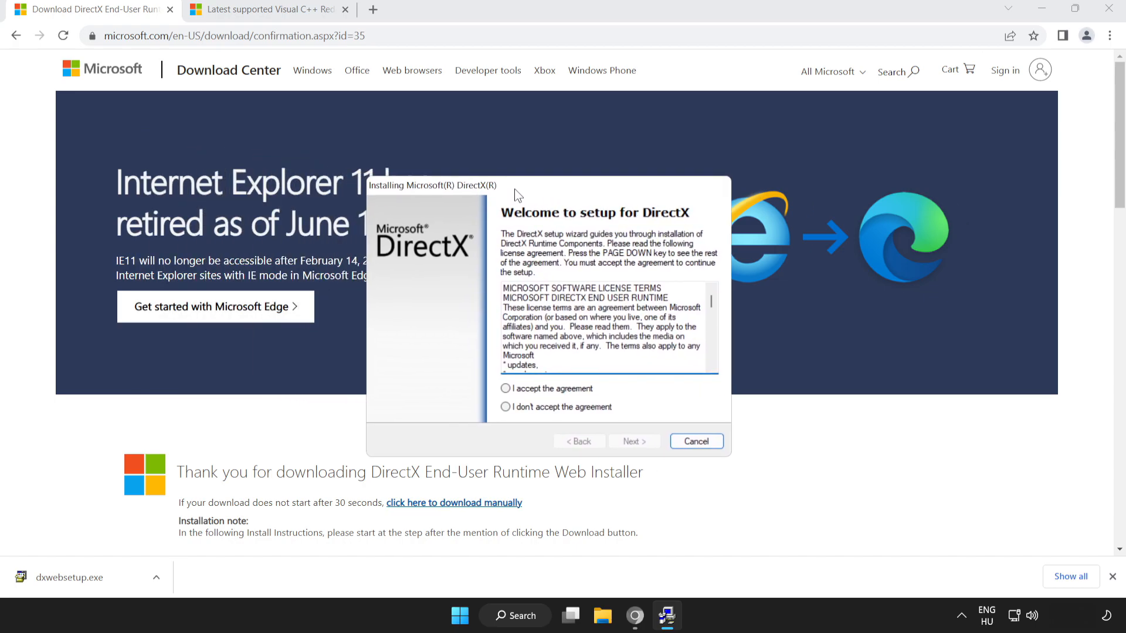
{"action": "left_click", "coordinate": [710, 370]}
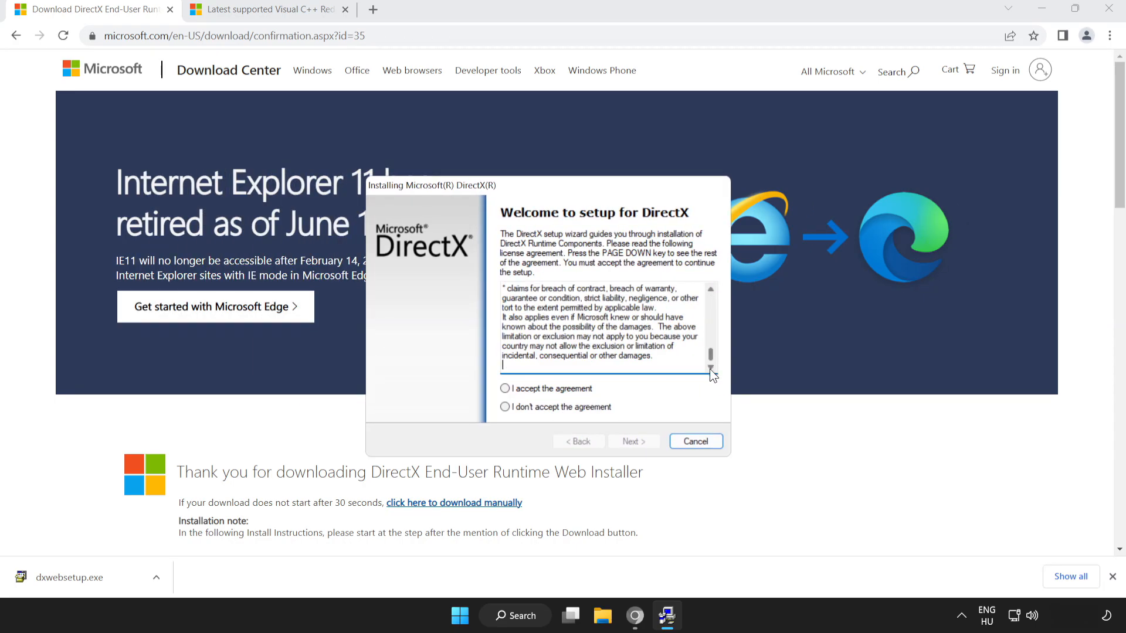
{"action": "left_click", "coordinate": [504, 388]}
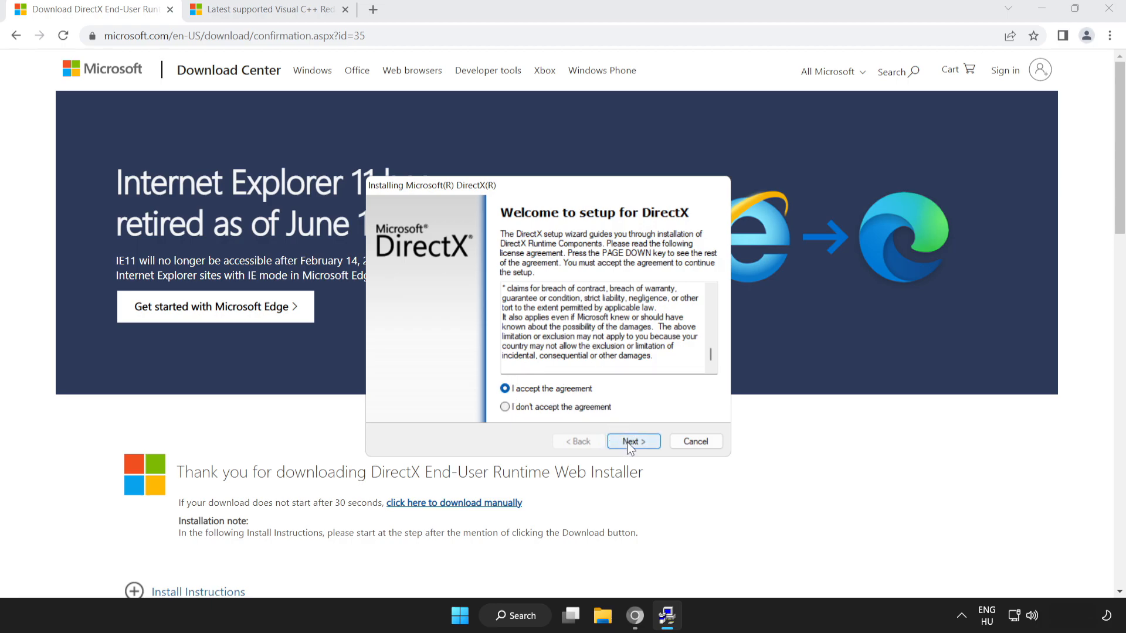
{"action": "left_click", "coordinate": [633, 441]}
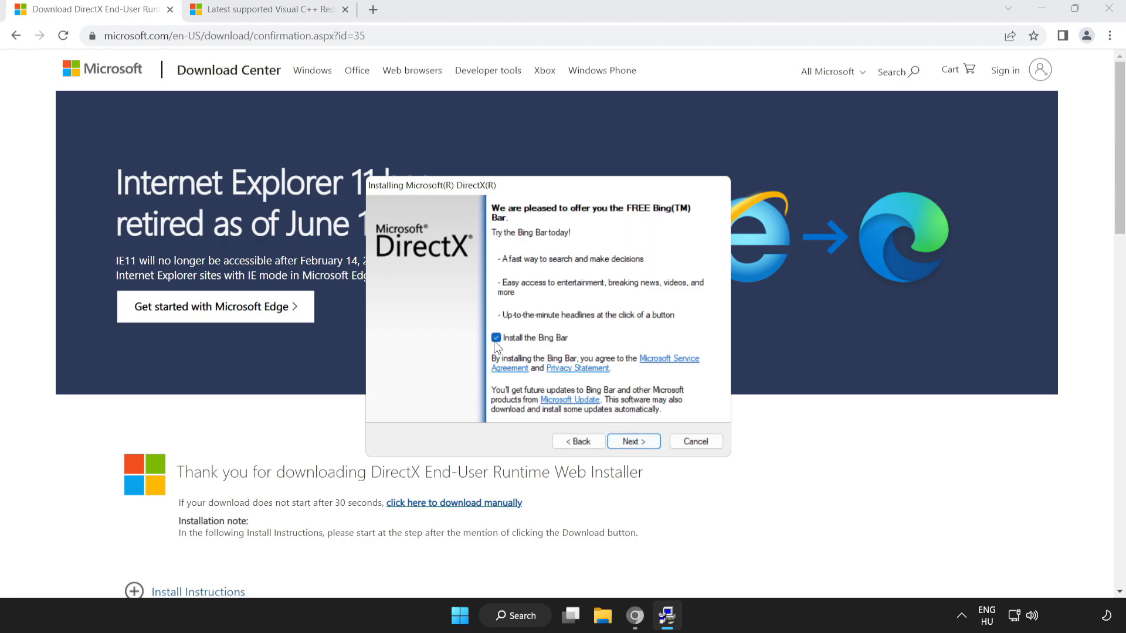
- Opt out of the Bing Bar, run setup (DirectX already up to date) and finish
{"action": "left_click", "coordinate": [496, 337]}
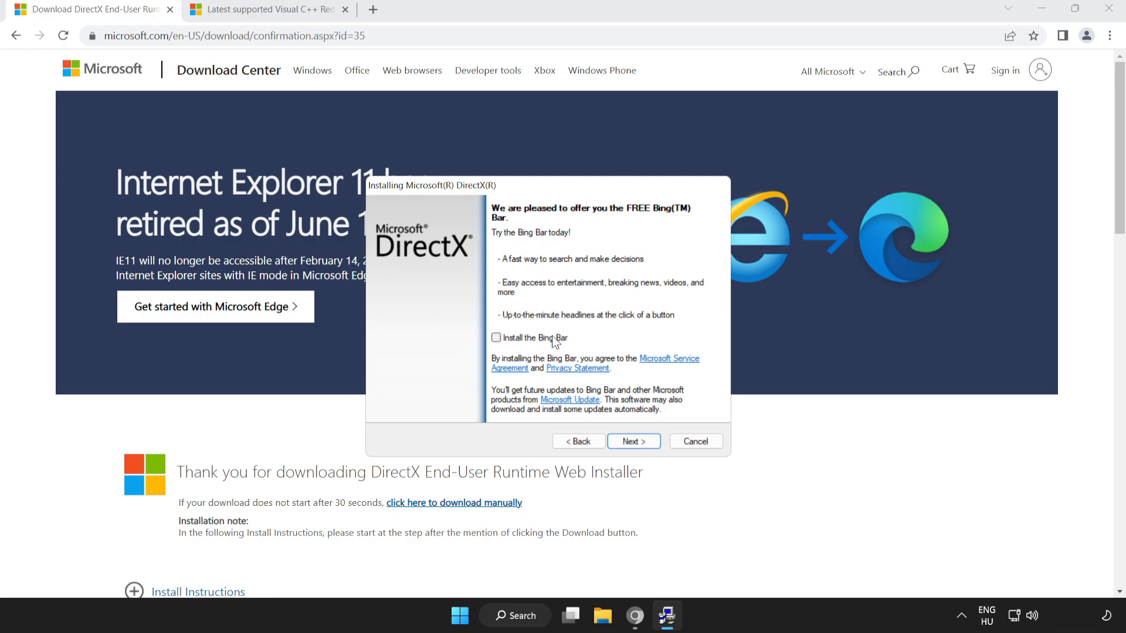
{"action": "left_click", "coordinate": [633, 441]}
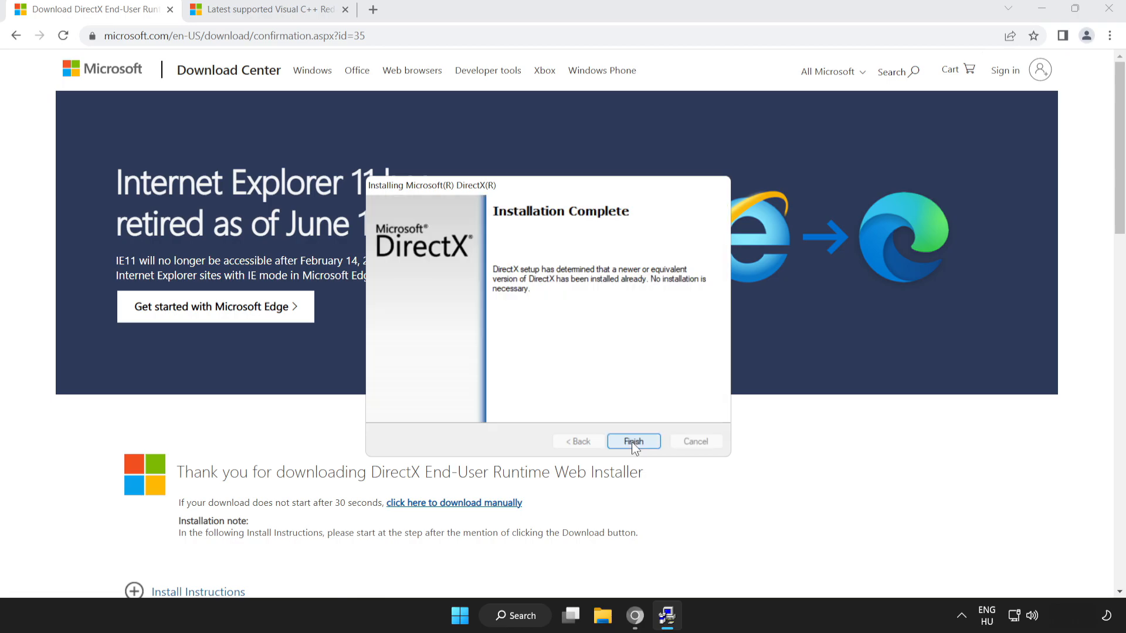
{"action": "mouse_move", "coordinate": [479, 214]}
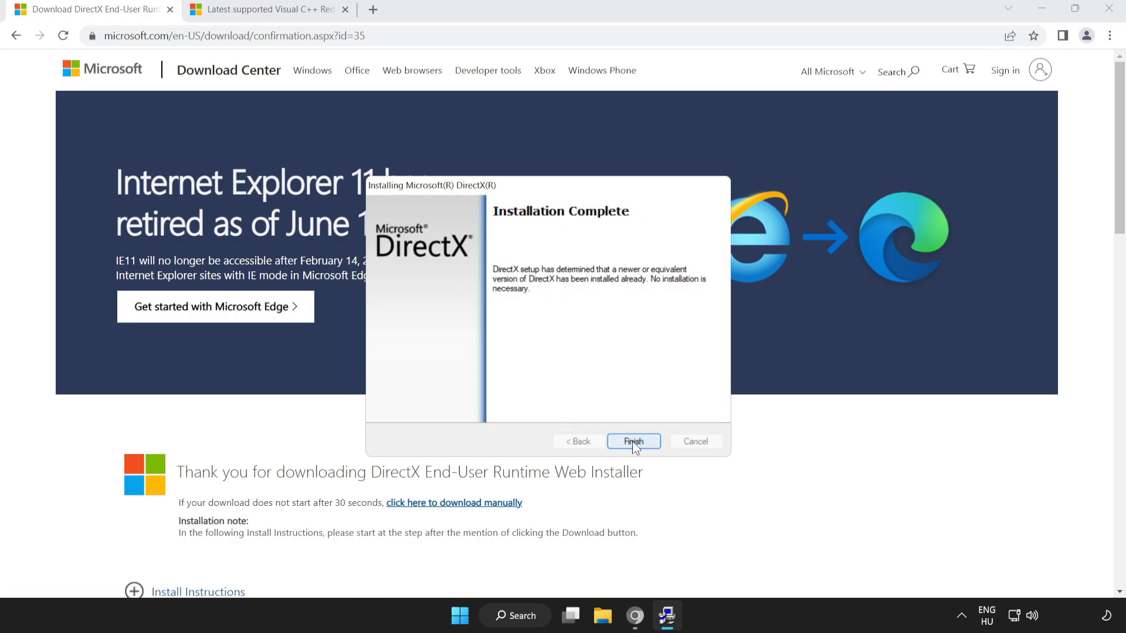
{"action": "left_click", "coordinate": [633, 441]}
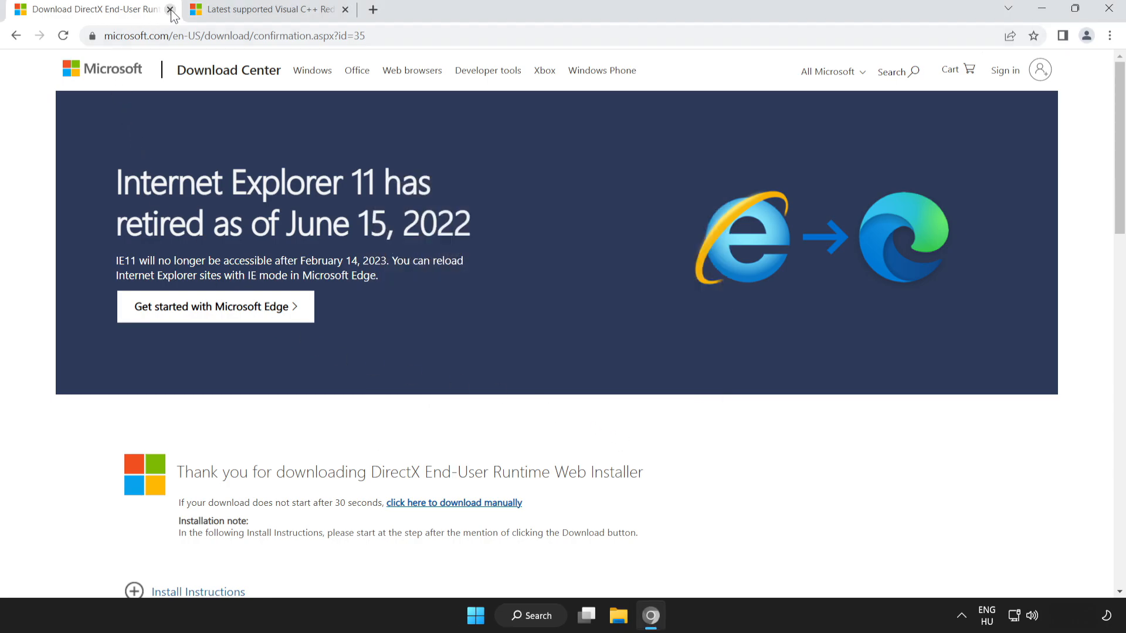
- Close the DirectX download page and reach the Visual Studio 2015–2022 redistributable table
{"action": "left_click", "coordinate": [170, 10]}
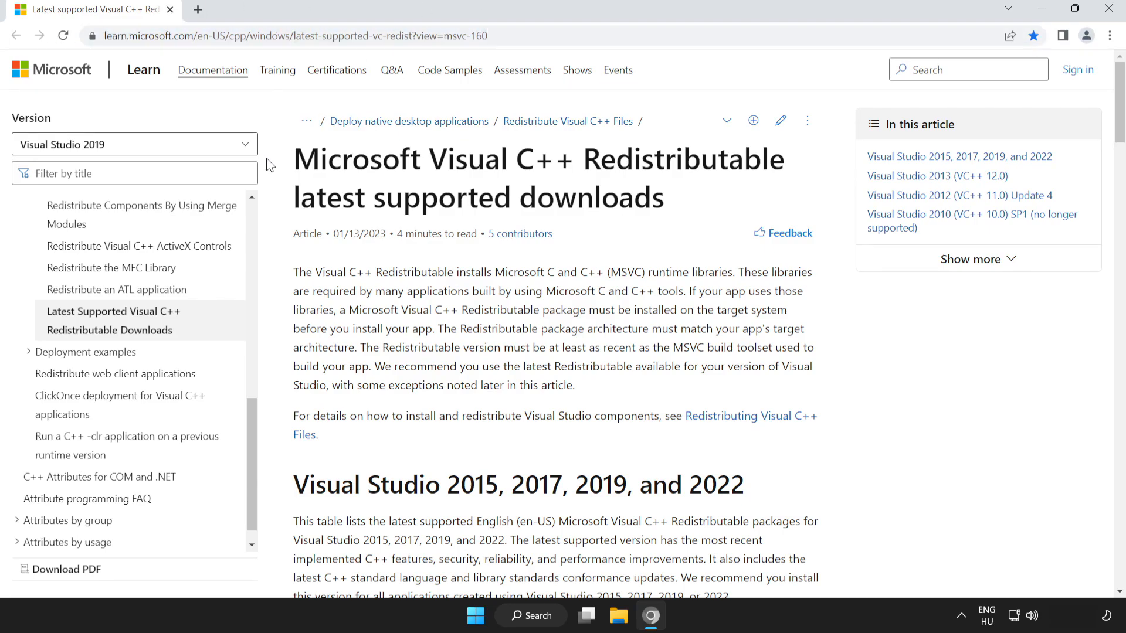
{"action": "scroll", "scroll_direction": "down", "scroll_amount": 3}
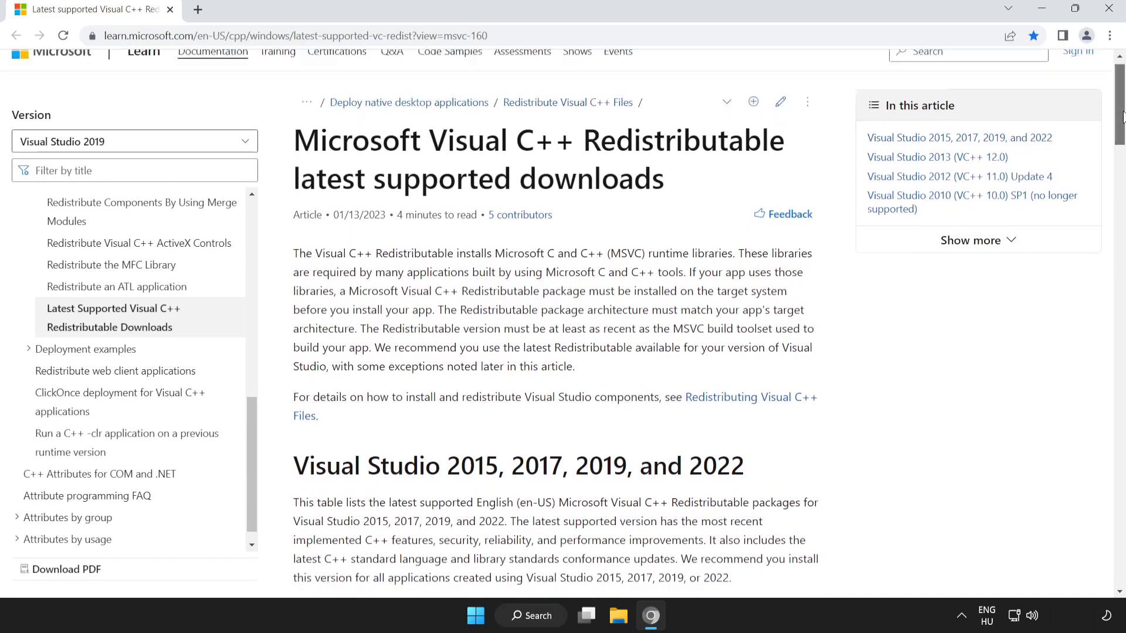
{"action": "scroll", "scroll_direction": "down", "scroll_amount": 3}
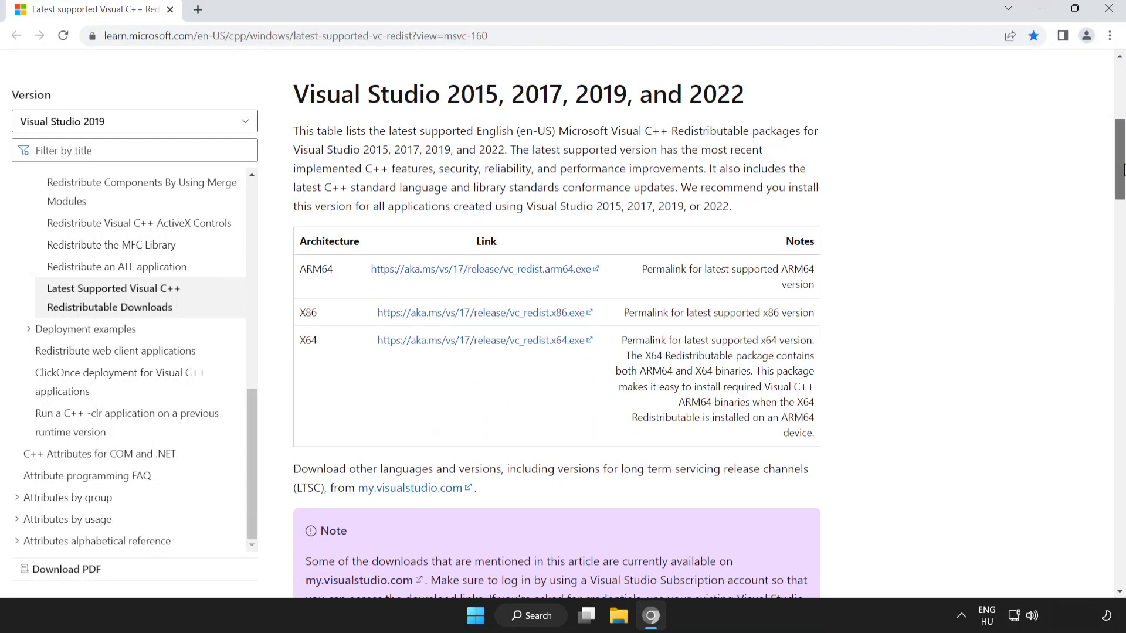
{"action": "double_click", "coordinate": [310, 269]}
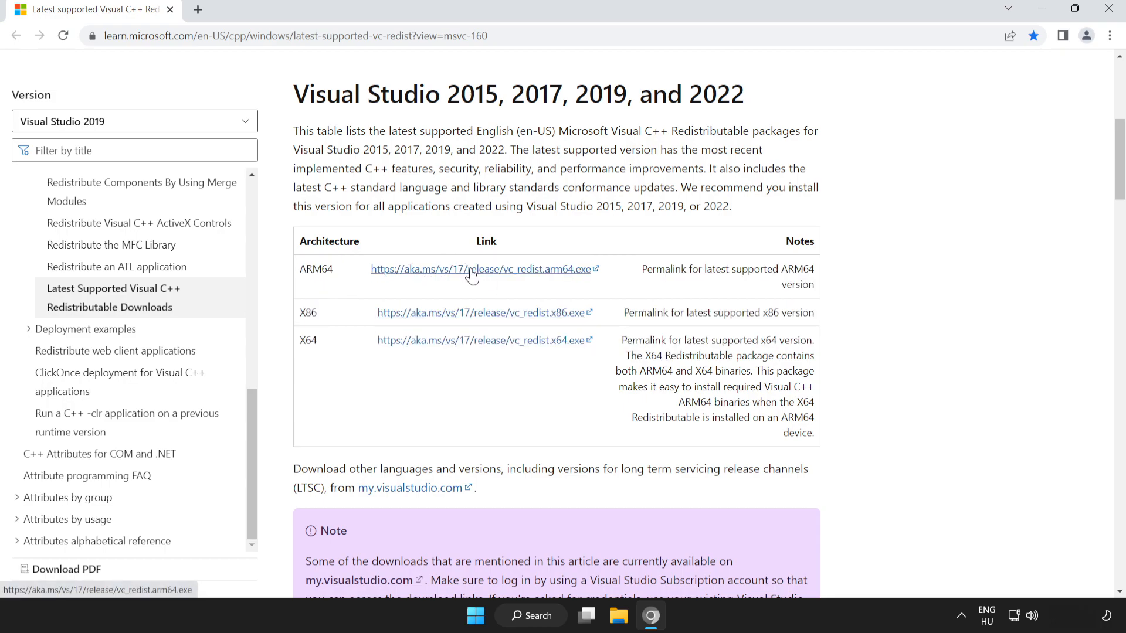
- Download the ARM64, x86 and x64 Visual C++ Redistributable installers
{"action": "left_click", "coordinate": [469, 270]}
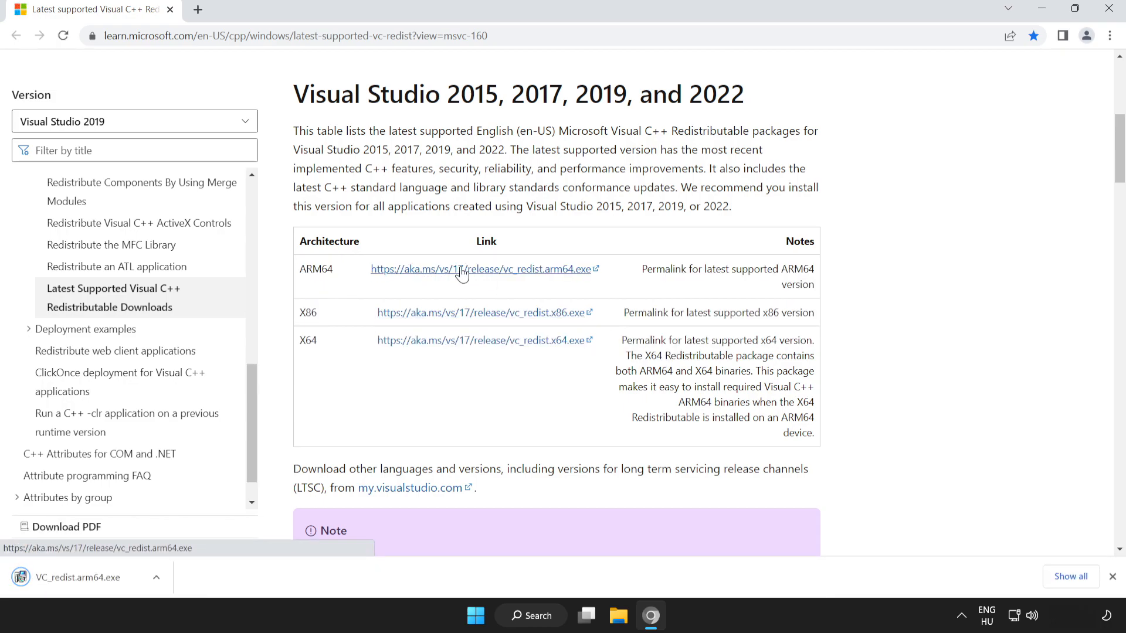
{"action": "mouse_move", "coordinate": [490, 319]}
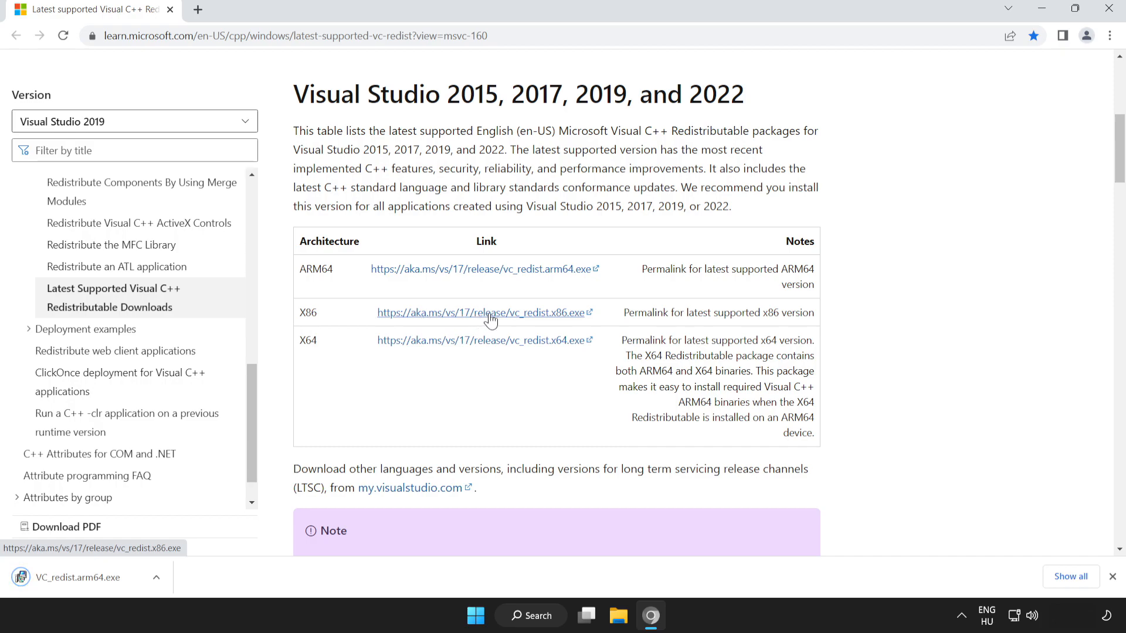
{"action": "left_click", "coordinate": [485, 312]}
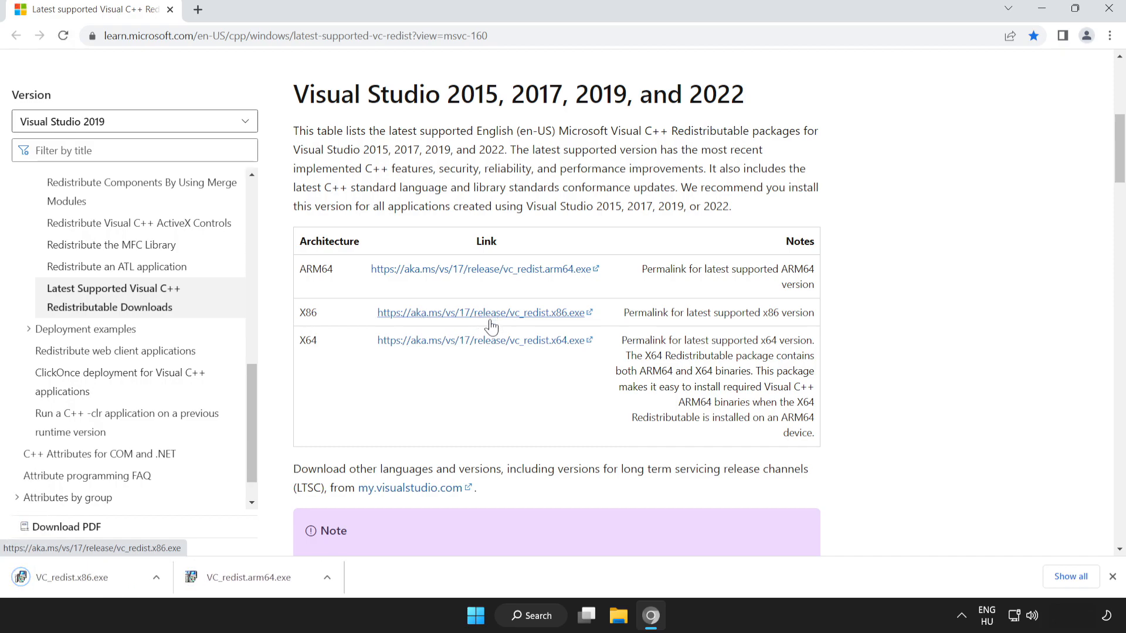
{"action": "mouse_move", "coordinate": [486, 345]}
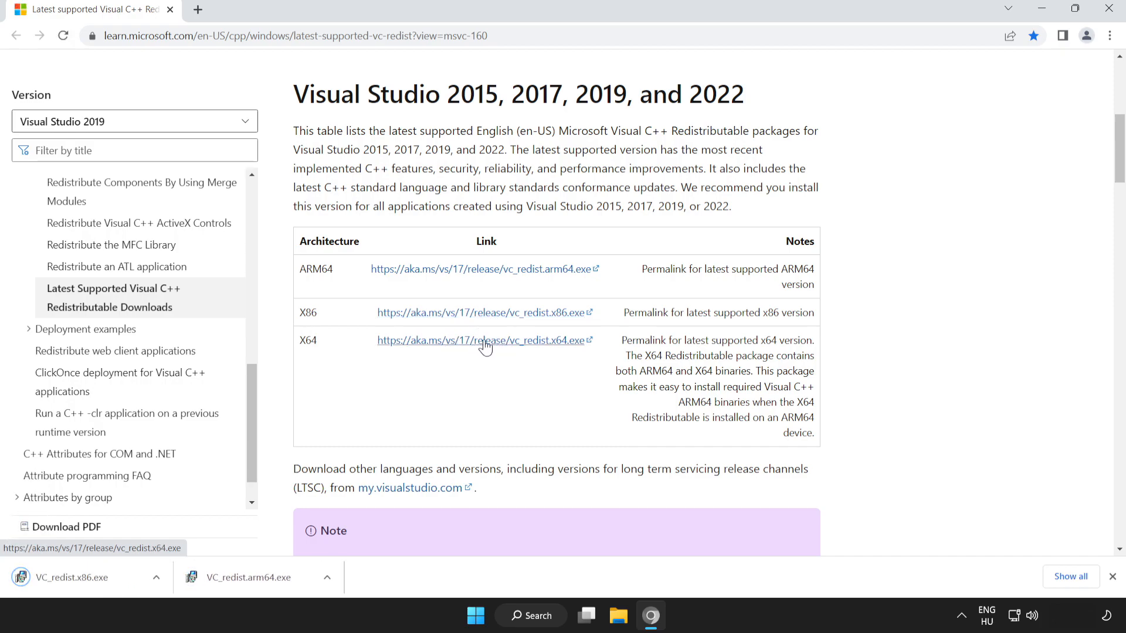
{"action": "left_click", "coordinate": [483, 340]}
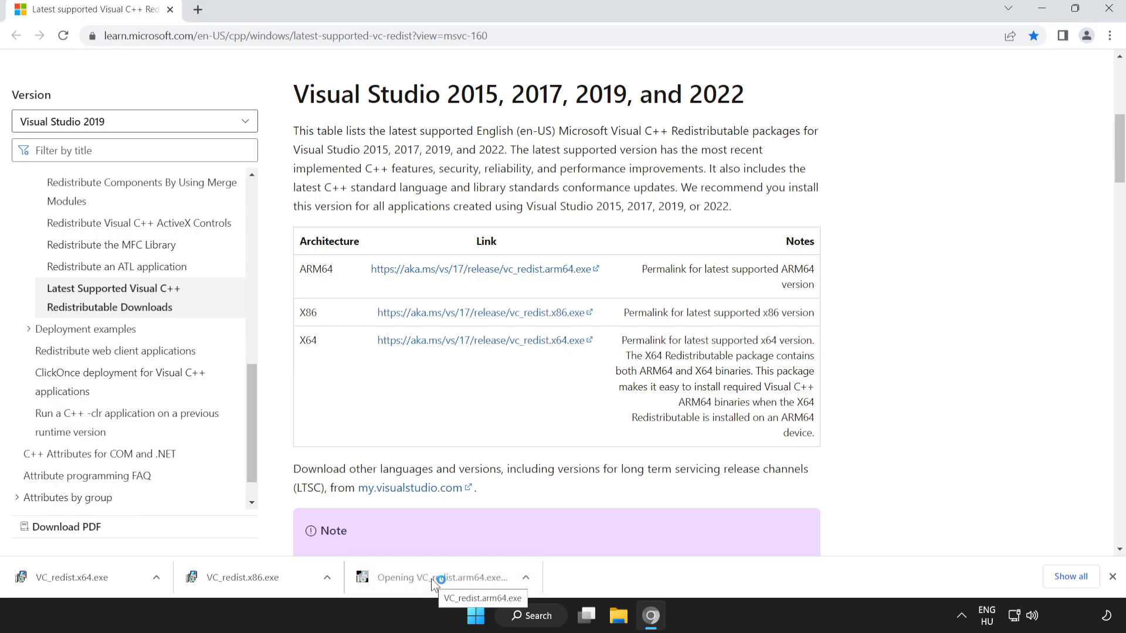
- Attempt the ARM64 redistributable install, which fails as unsupported on this processor
{"action": "left_click", "coordinate": [439, 577]}
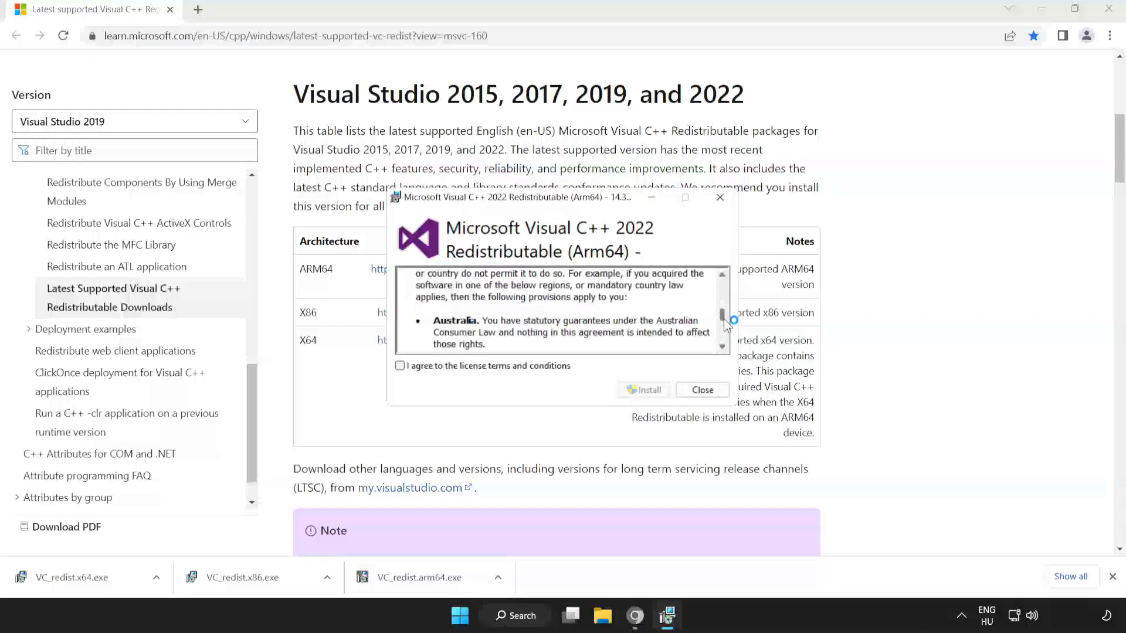
{"action": "scroll", "scroll_direction": "down", "scroll_amount": 3}
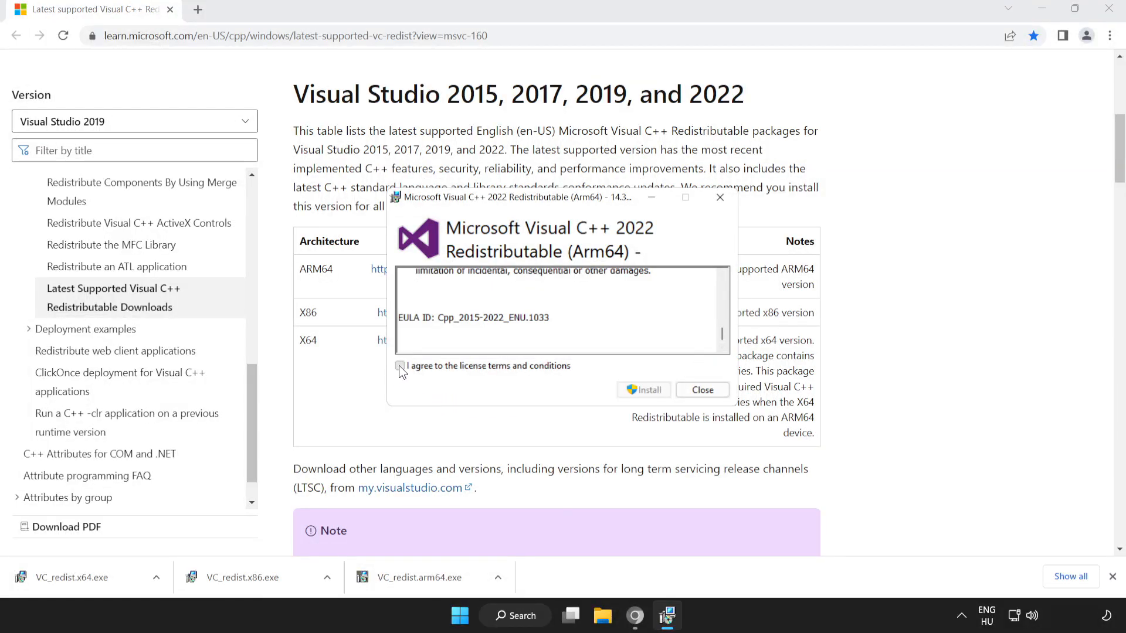
{"action": "left_click", "coordinate": [399, 366]}
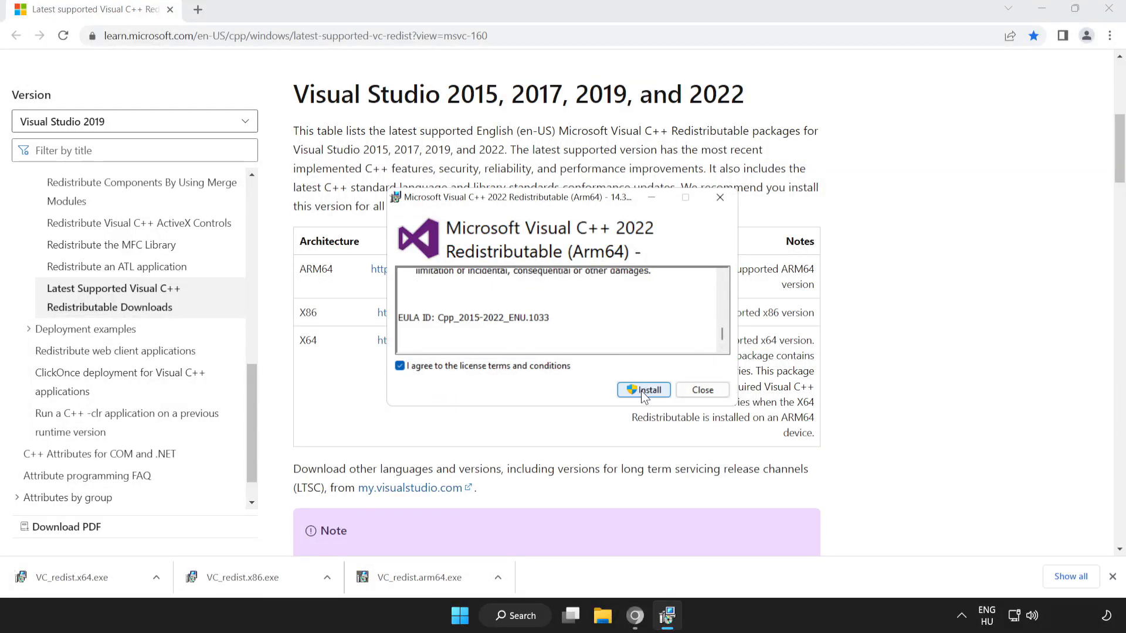
{"action": "left_click", "coordinate": [643, 391]}
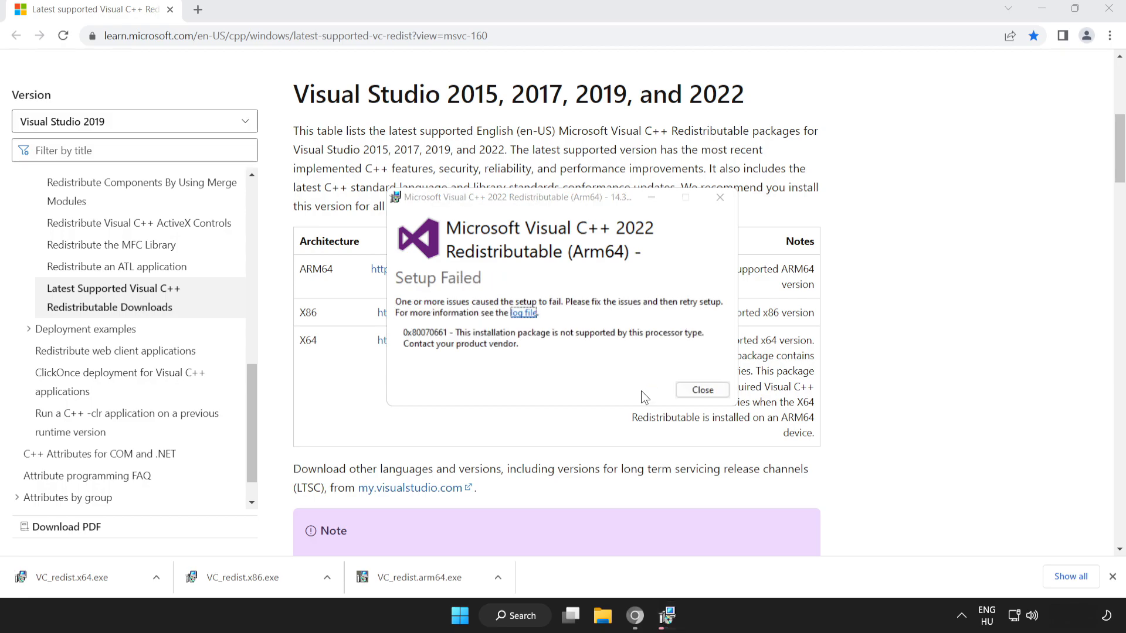
{"action": "mouse_move", "coordinate": [661, 387]}
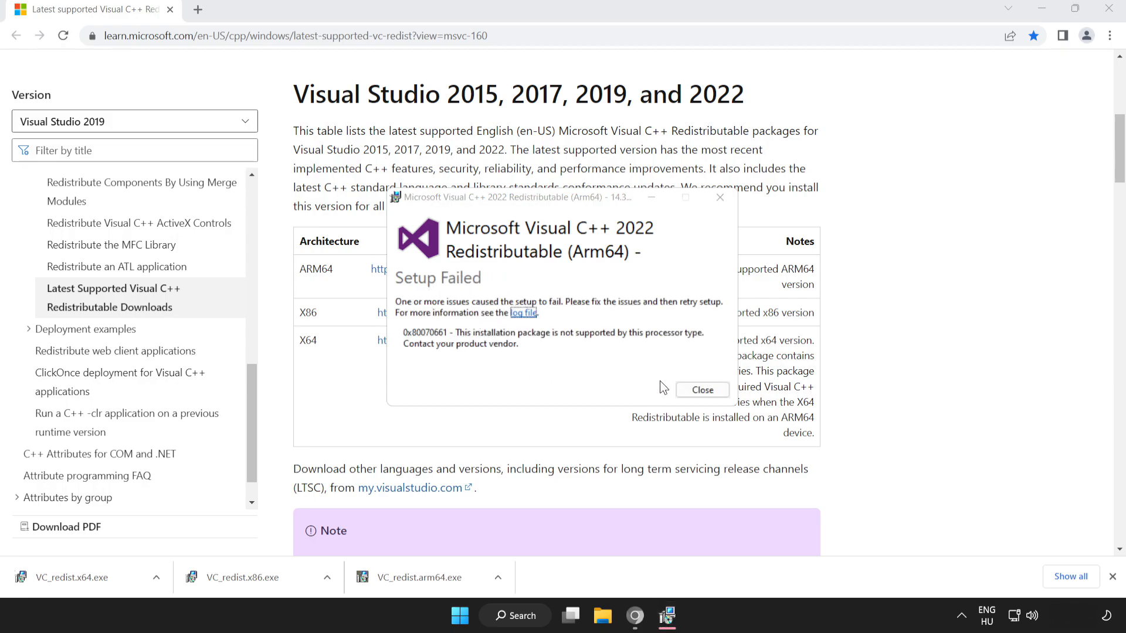
{"action": "left_click", "coordinate": [701, 390]}
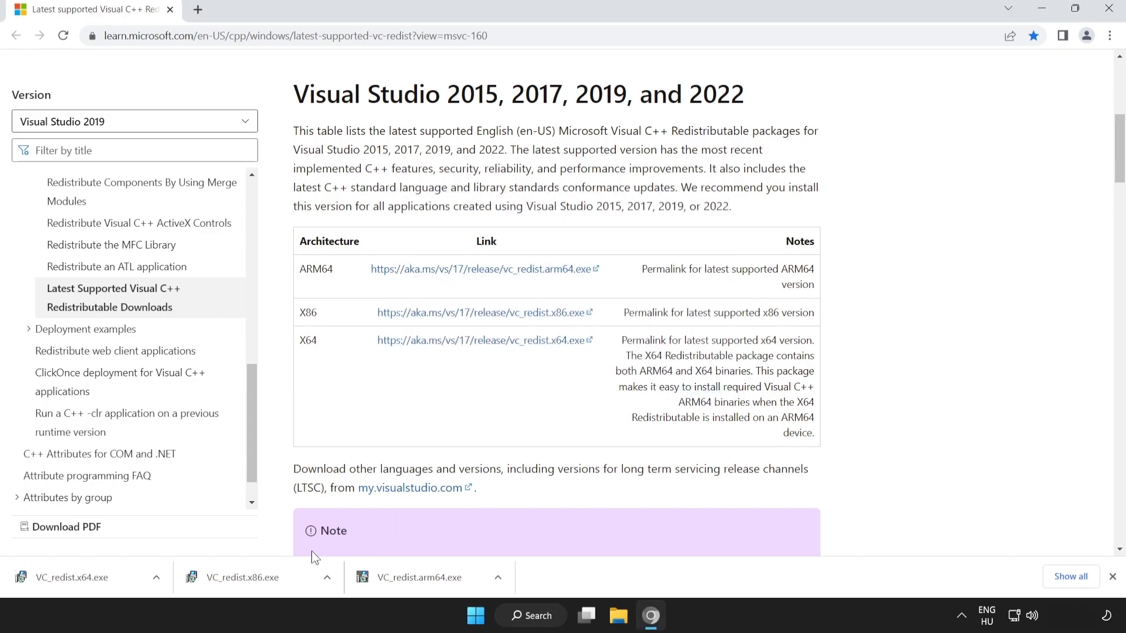
- Install the x86 Visual C++ redistributable successfully and close its setup
{"action": "left_click", "coordinate": [244, 576]}
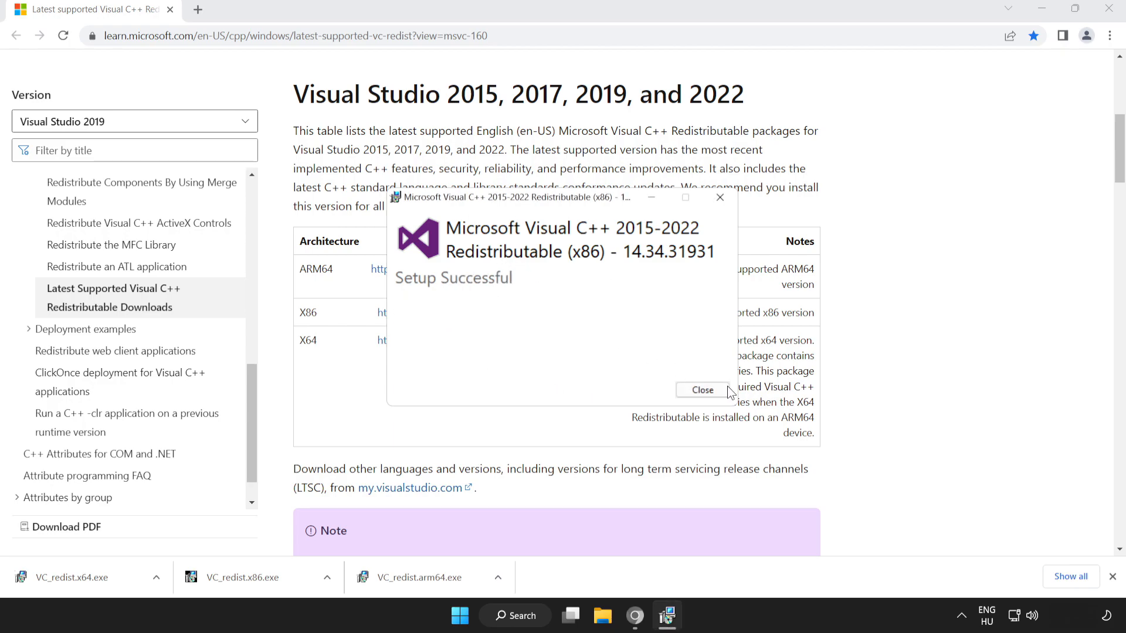
{"action": "left_click", "coordinate": [701, 390]}
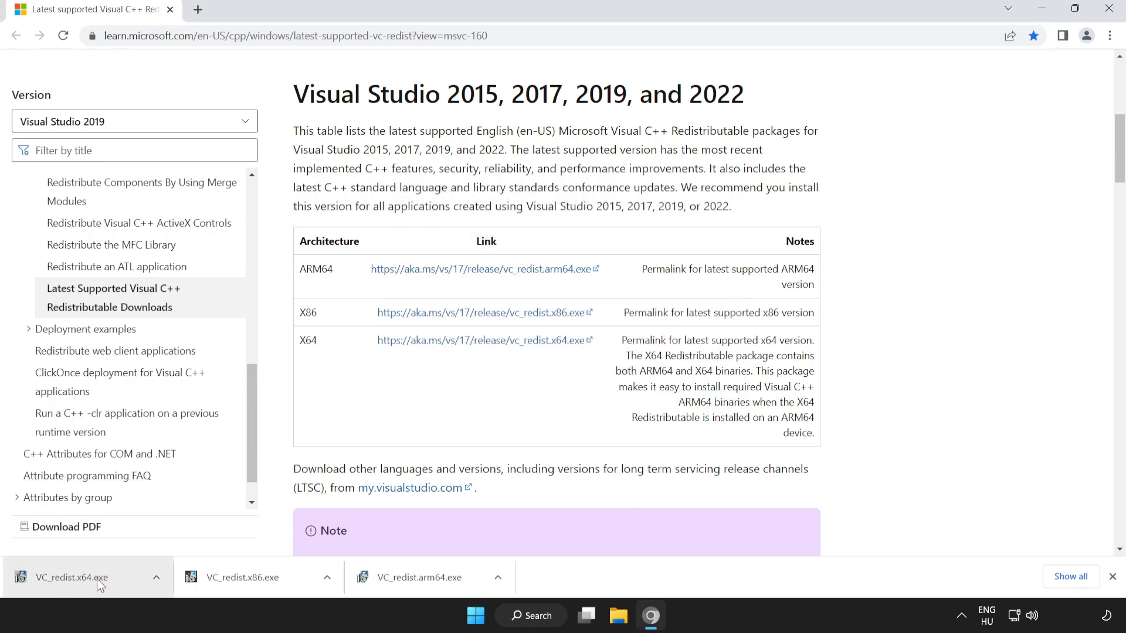
- Install the x64 Visual C++ 2015-2022 redistributable and close without restarting
{"action": "left_click", "coordinate": [71, 577]}
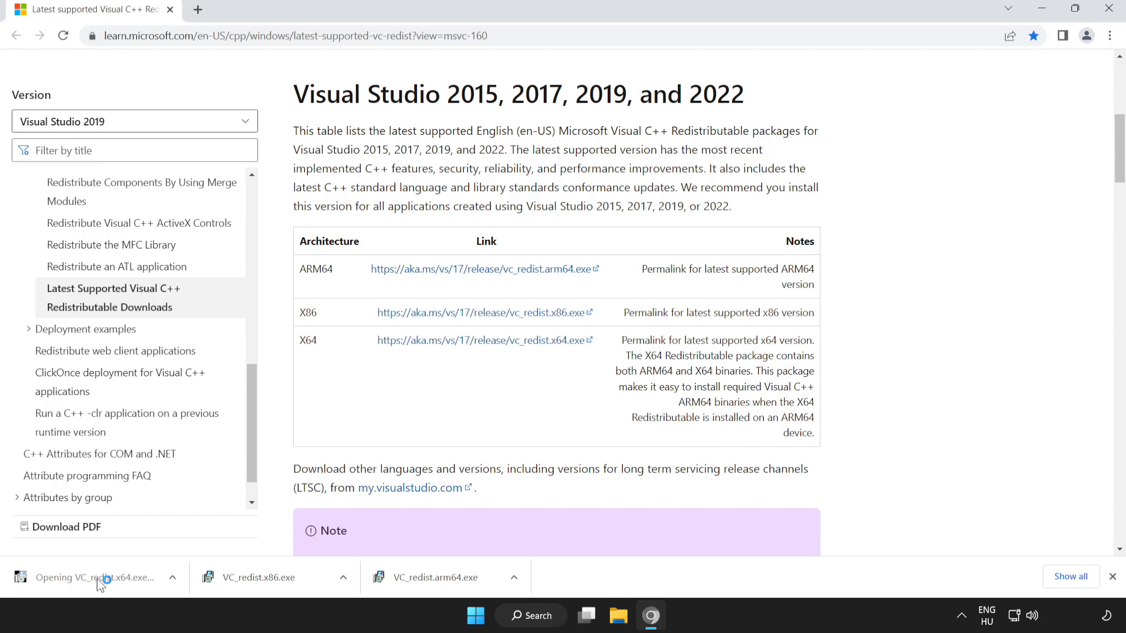
{"action": "left_click", "coordinate": [96, 576]}
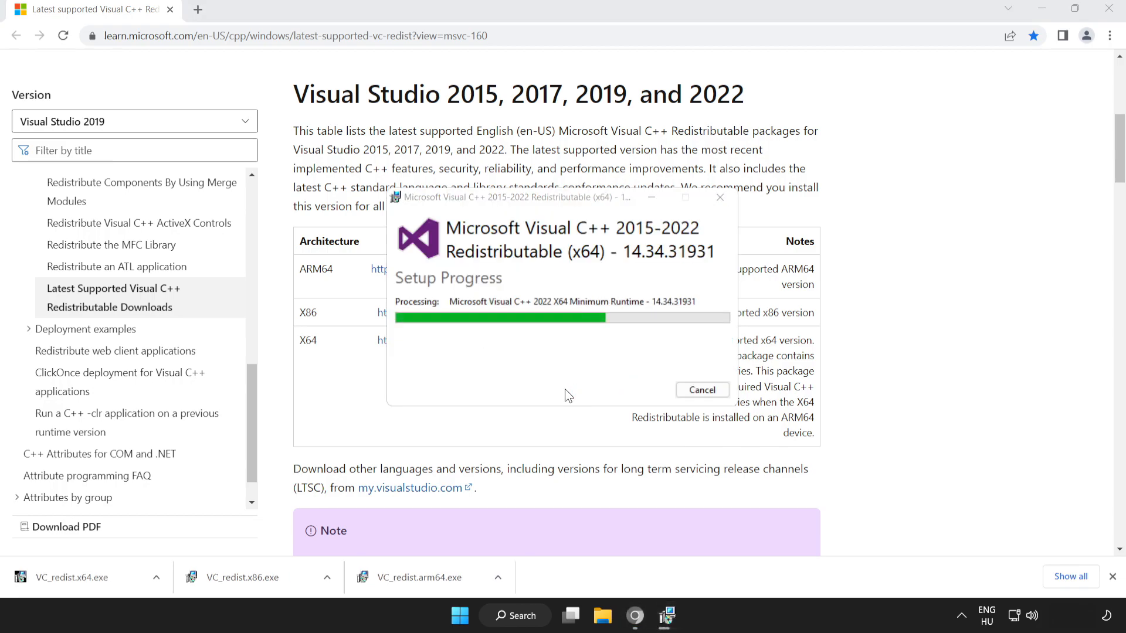
{"action": "scroll", "scroll_direction": "down", "scroll_amount": 3}
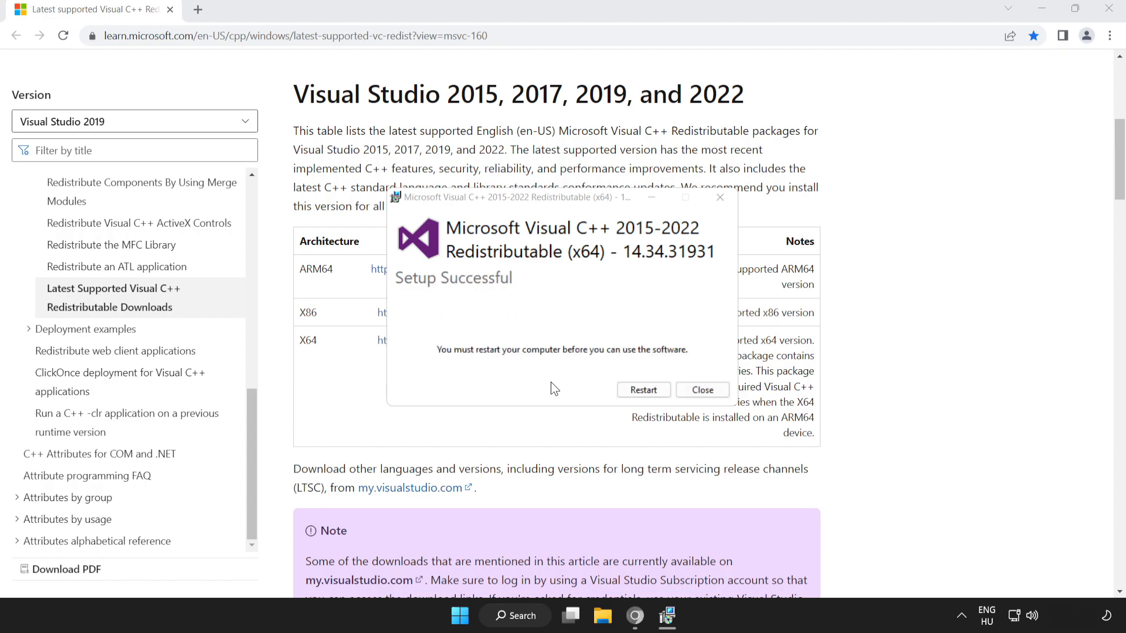
{"action": "mouse_move", "coordinate": [752, 401]}
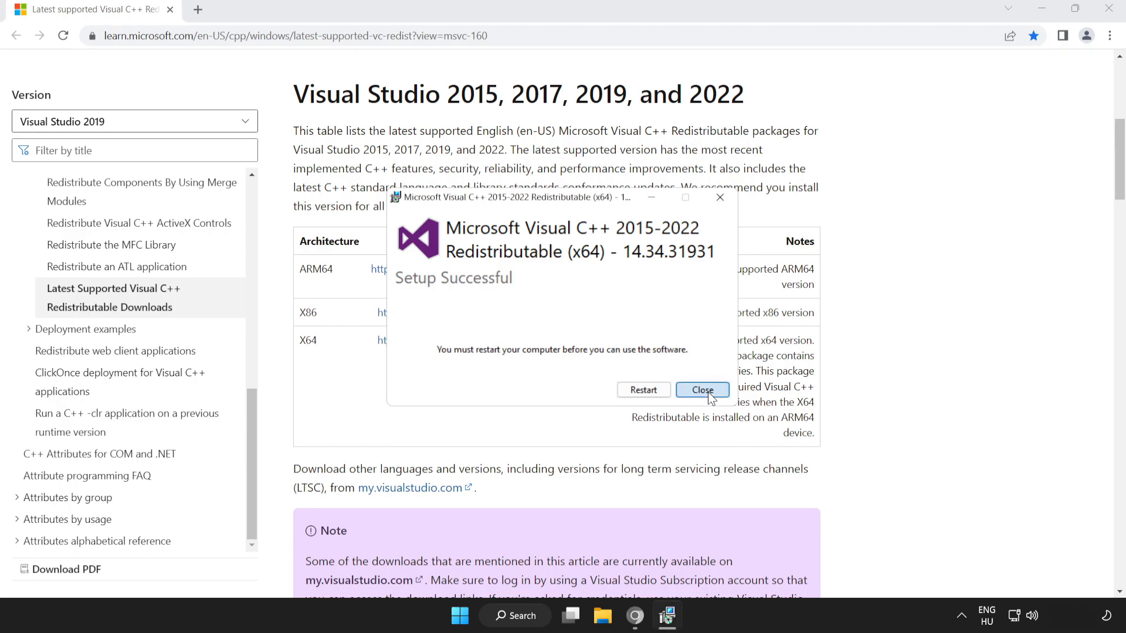
{"action": "left_click", "coordinate": [702, 390]}
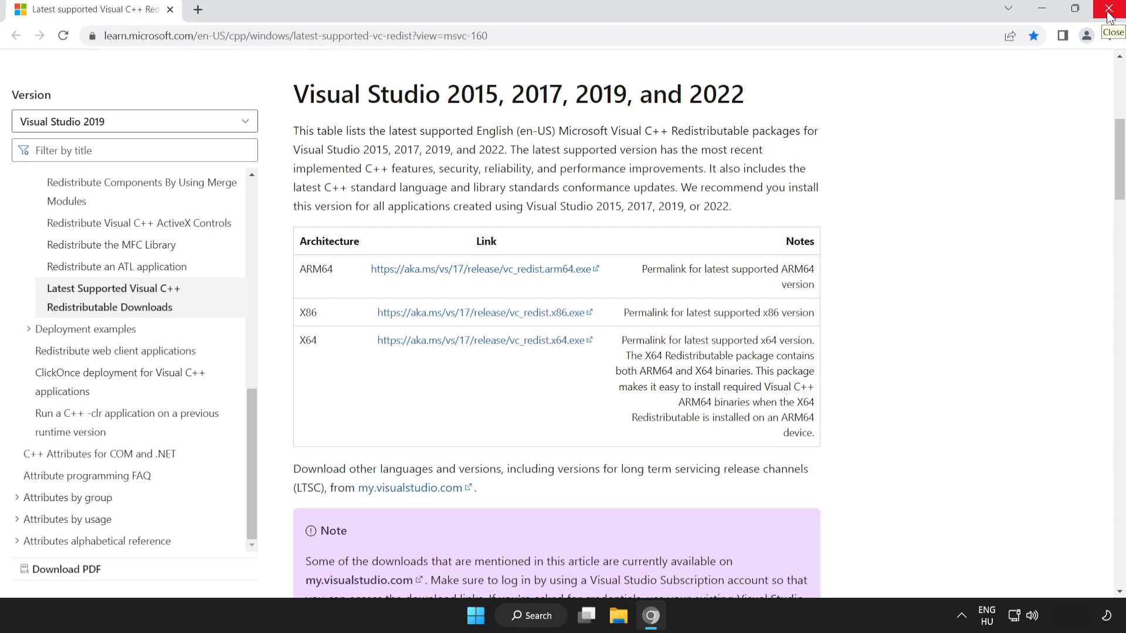
- Close the browser and restart the PC from the Start menu power options
{"action": "left_click", "coordinate": [1108, 8]}
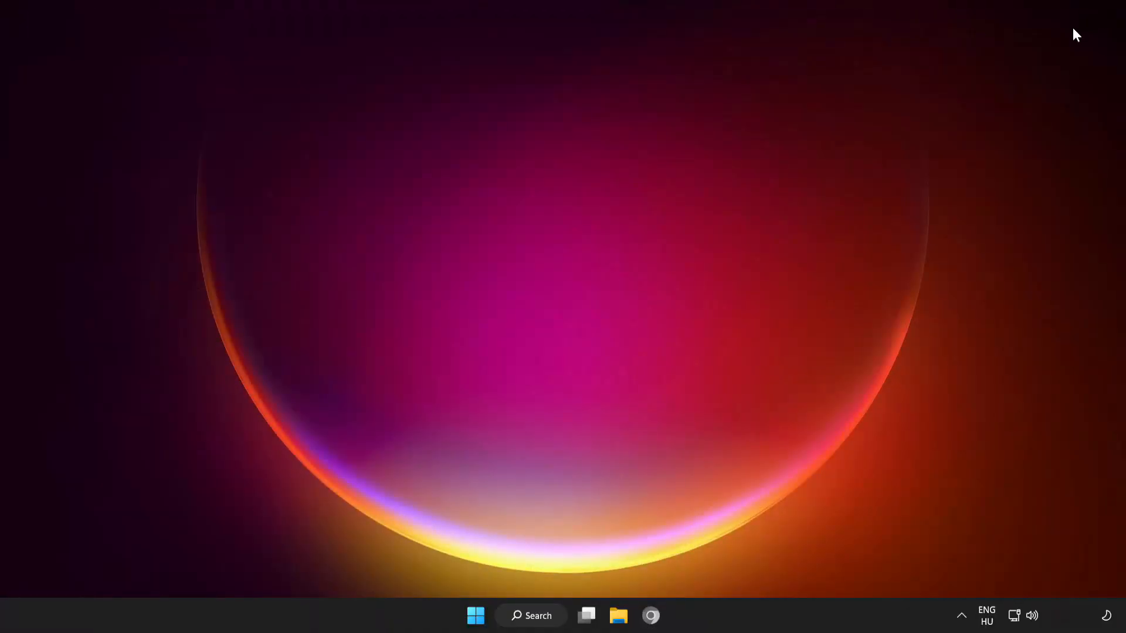
{"action": "left_click", "coordinate": [471, 614]}
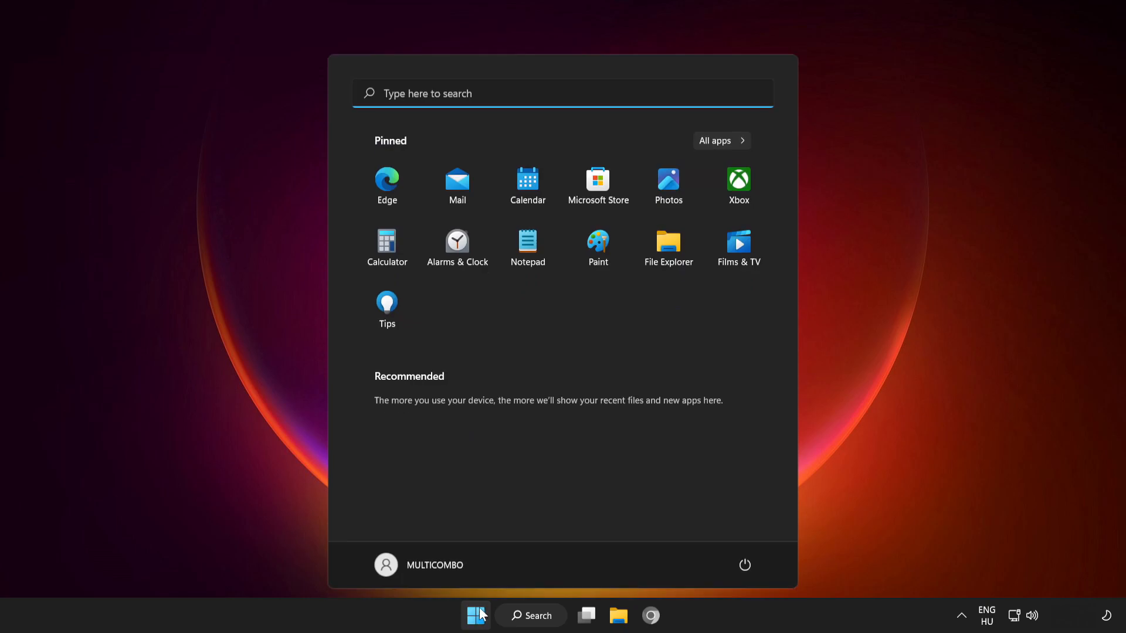
{"action": "left_click", "coordinate": [743, 565]}
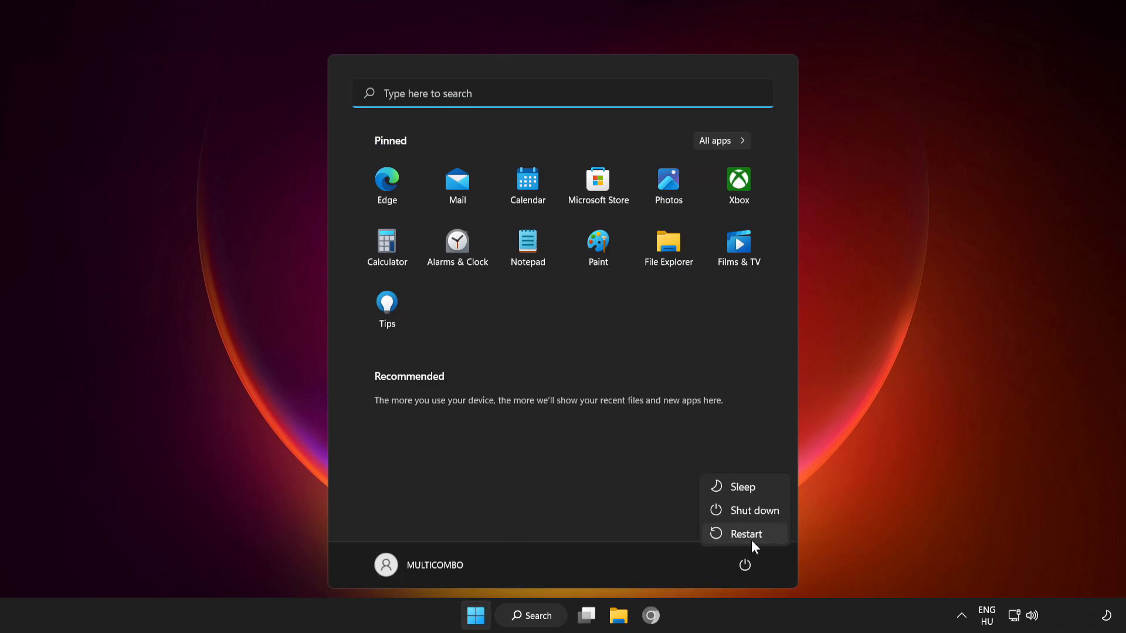
{"action": "left_click", "coordinate": [745, 533]}
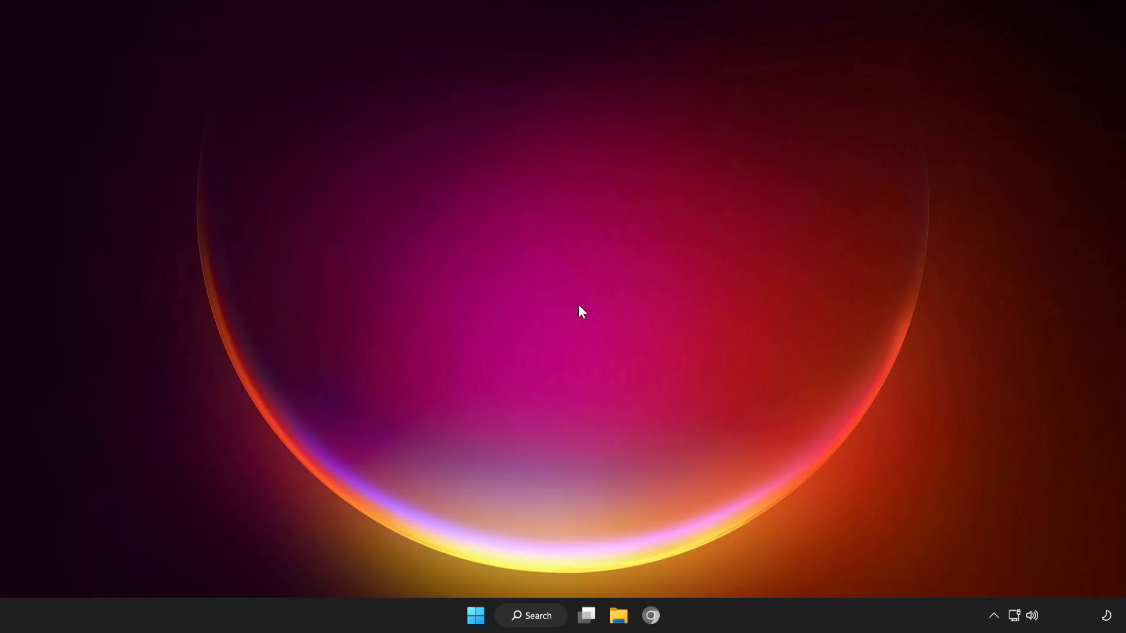
- Launch Command Prompt with administrator rights from Windows search
{"action": "left_click", "coordinate": [530, 632]}
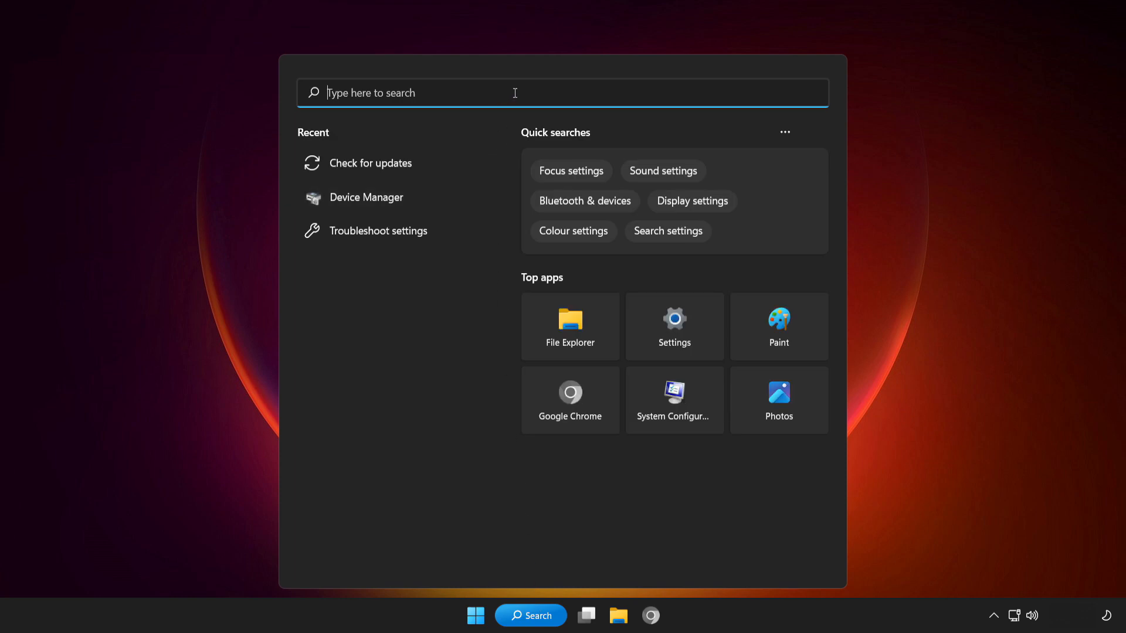
{"action": "type", "text": "cmd"}
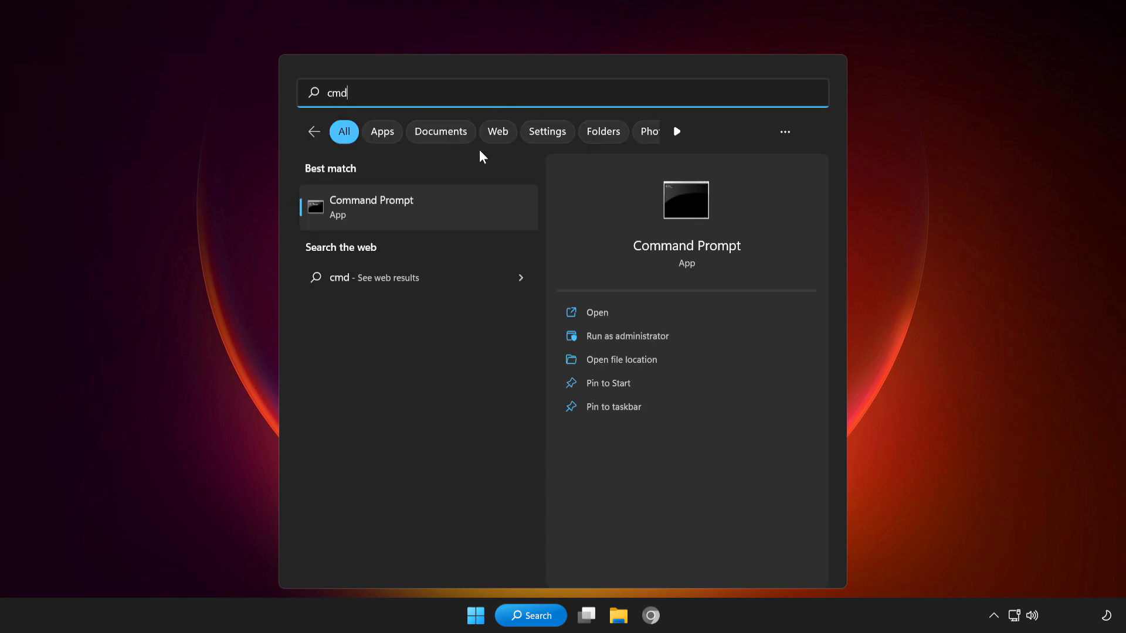
{"action": "right_click", "coordinate": [394, 207]}
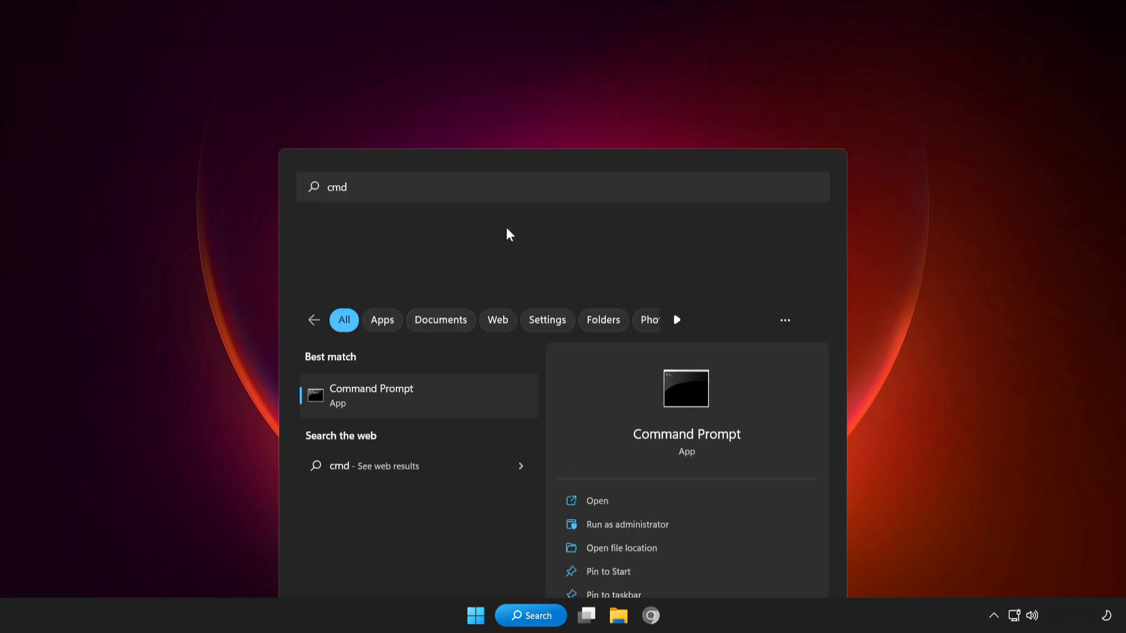
{"action": "left_click", "coordinate": [627, 524]}
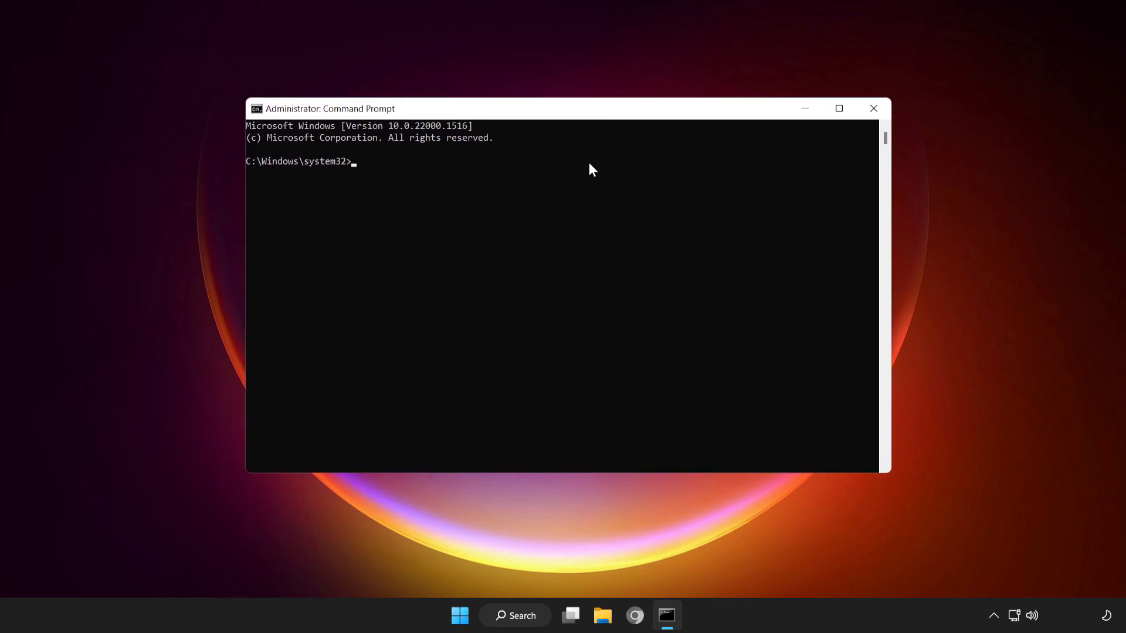
- Run sfc /scannow to find and repair corrupt system files
{"action": "type", "text": "sfc"}
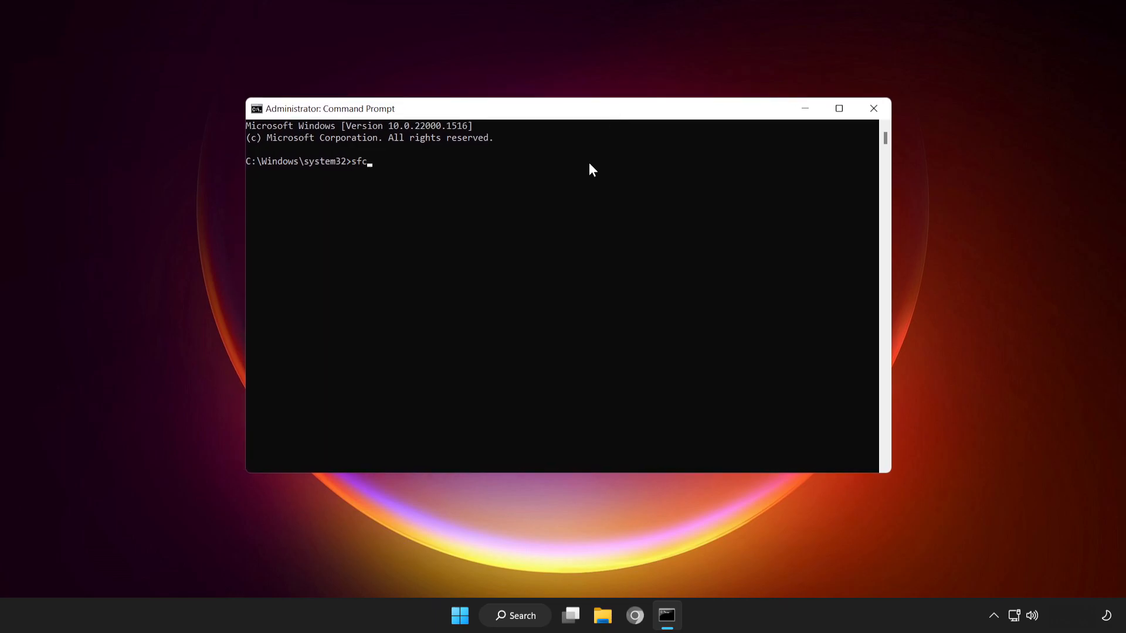
{"action": "type", "text": "/scan"}
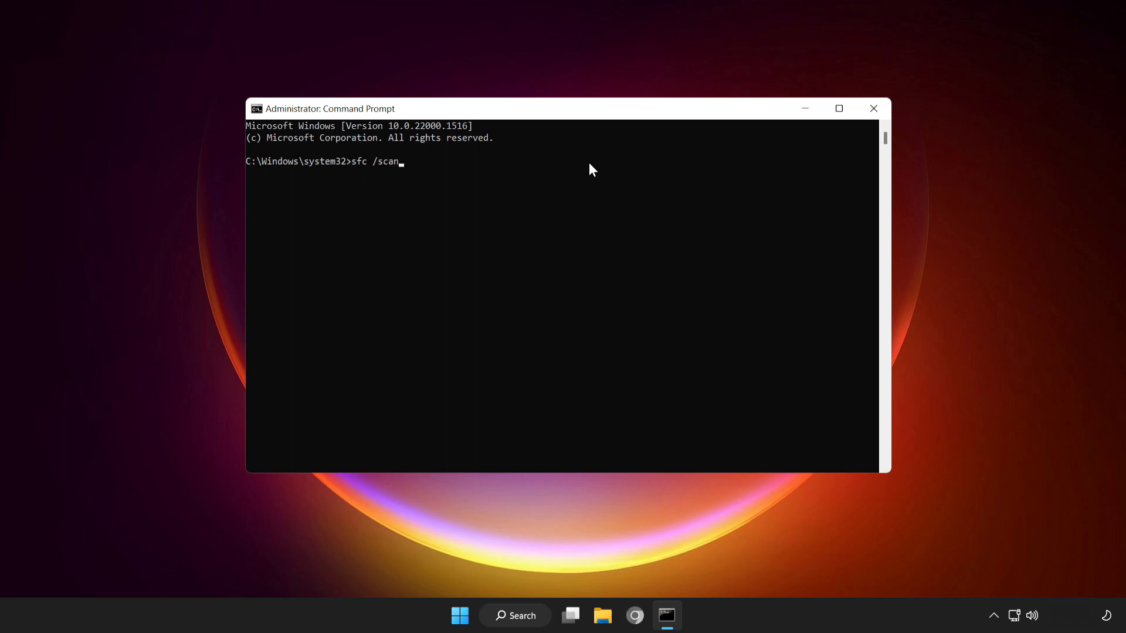
{"action": "type", "text": "now"}
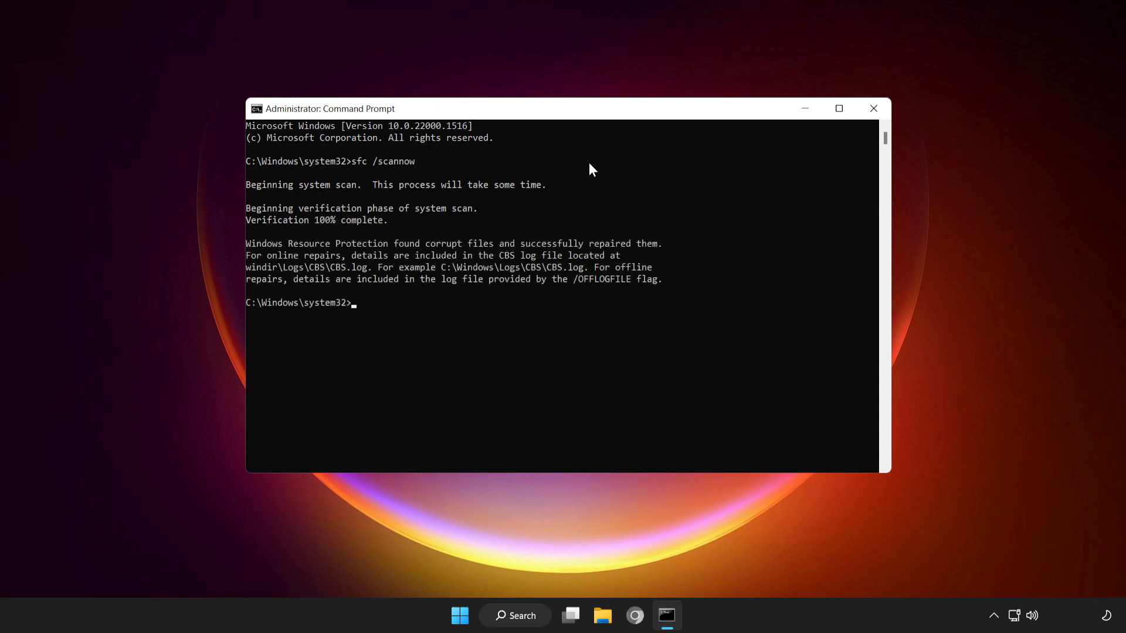
{"action": "mouse_move", "coordinate": [825, 126]}
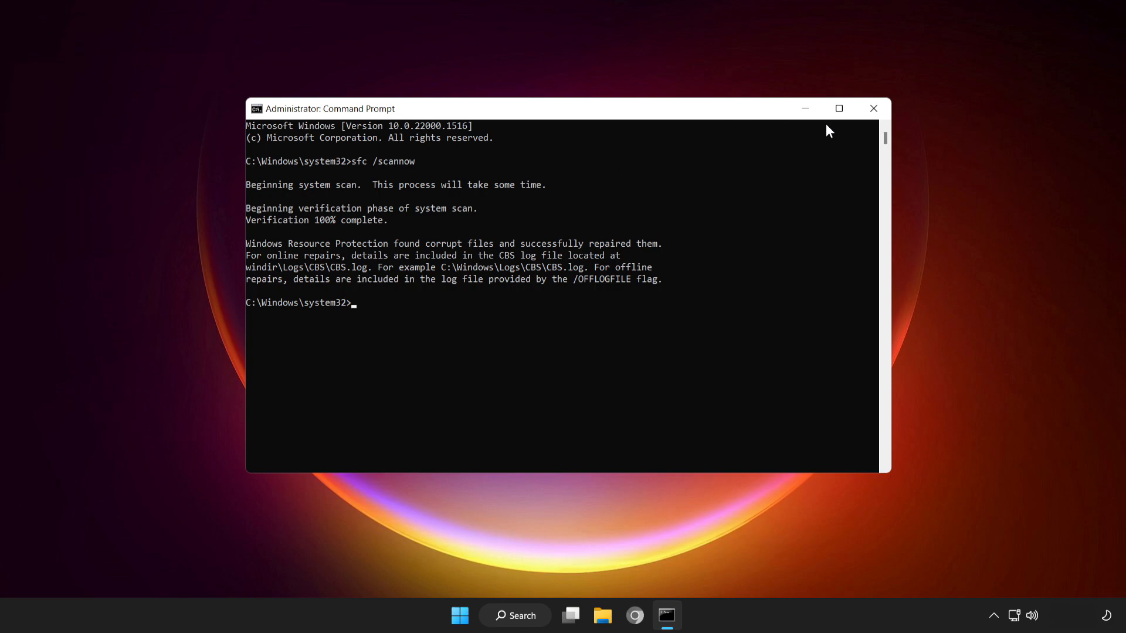
{"action": "mouse_move", "coordinate": [873, 108]}
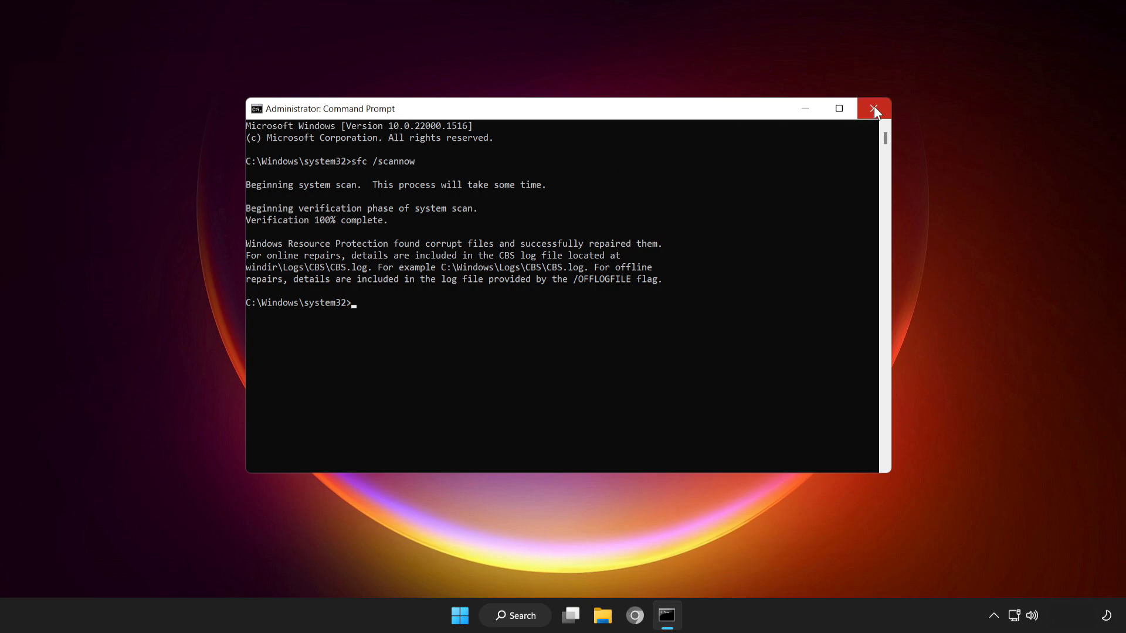
- Close Command Prompt and open Windows Security's Virus & threat protection page
{"action": "left_click", "coordinate": [873, 108]}
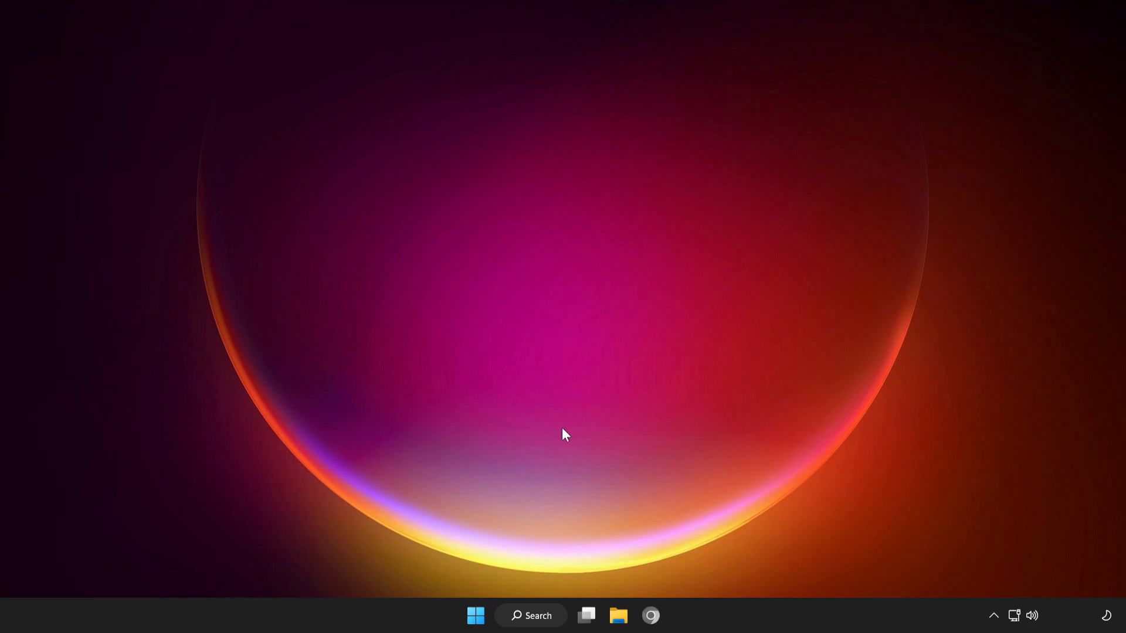
{"action": "left_click", "coordinate": [531, 632]}
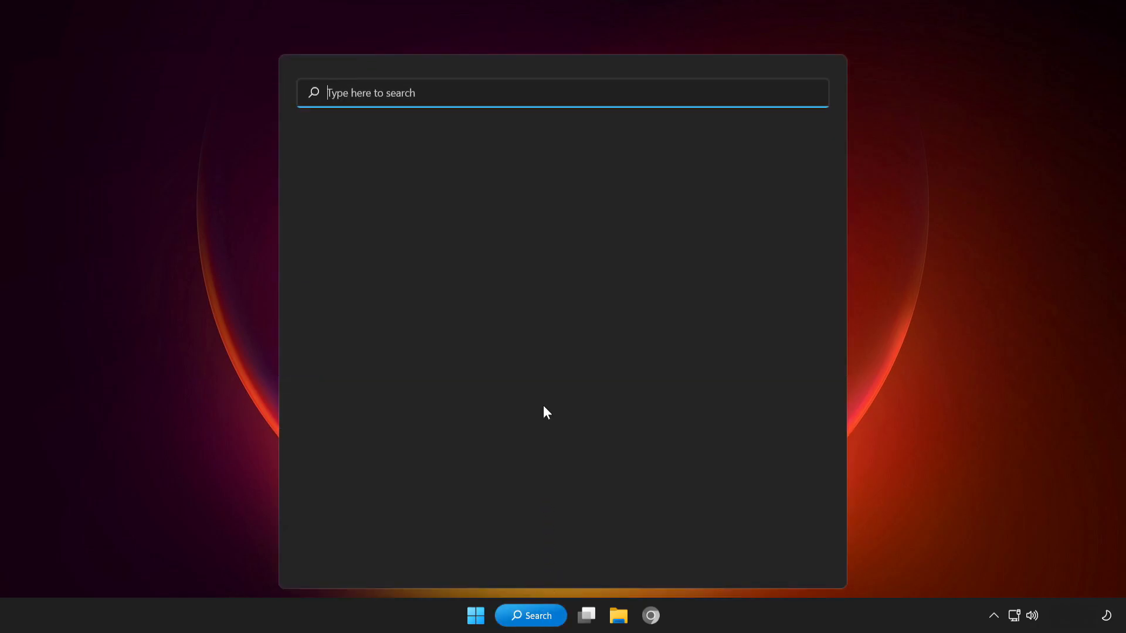
{"action": "type", "text": "wi"}
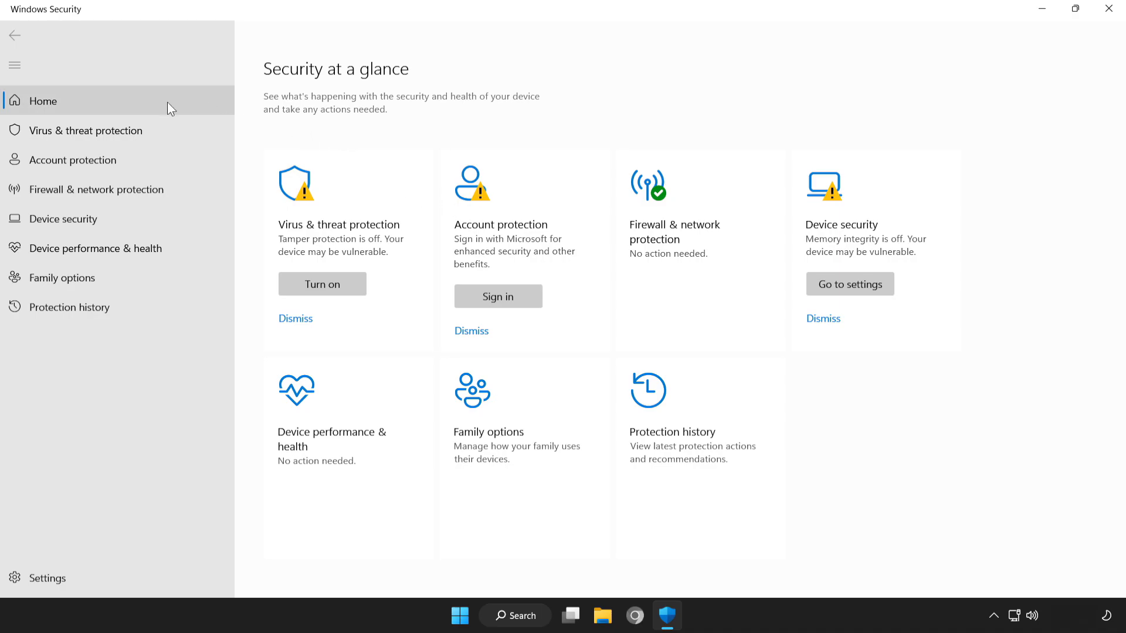
{"action": "mouse_move", "coordinate": [101, 136]}
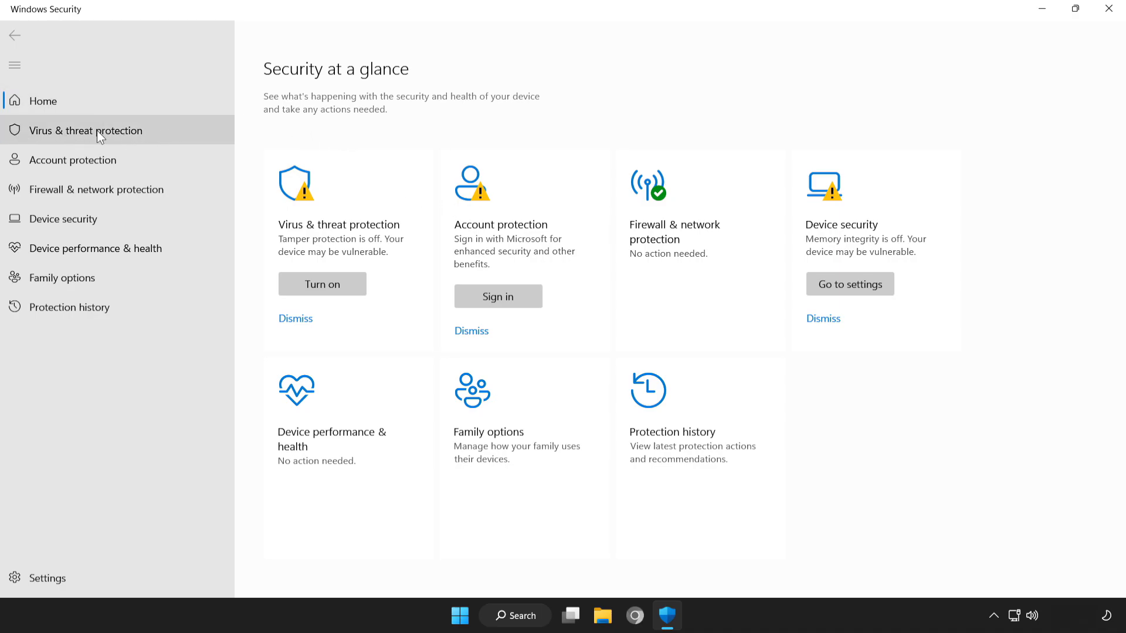
{"action": "left_click", "coordinate": [85, 130]}
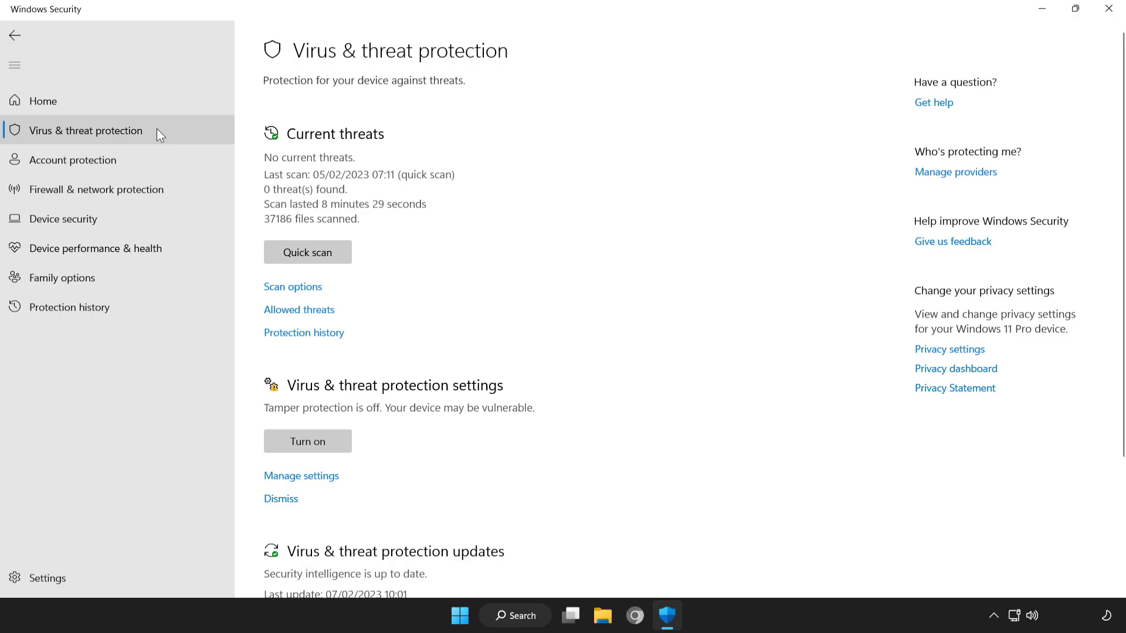
{"action": "mouse_move", "coordinate": [299, 176]}
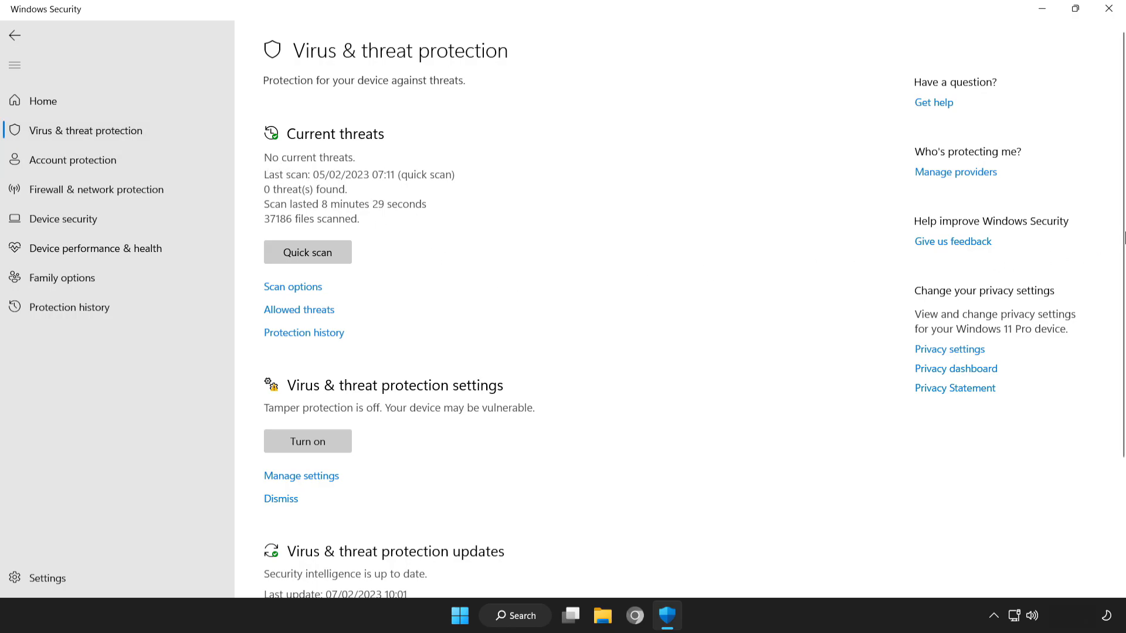
- Open Manage settings and scroll to the Exclusions section
{"action": "scroll", "scroll_direction": "down", "scroll_amount": 3}
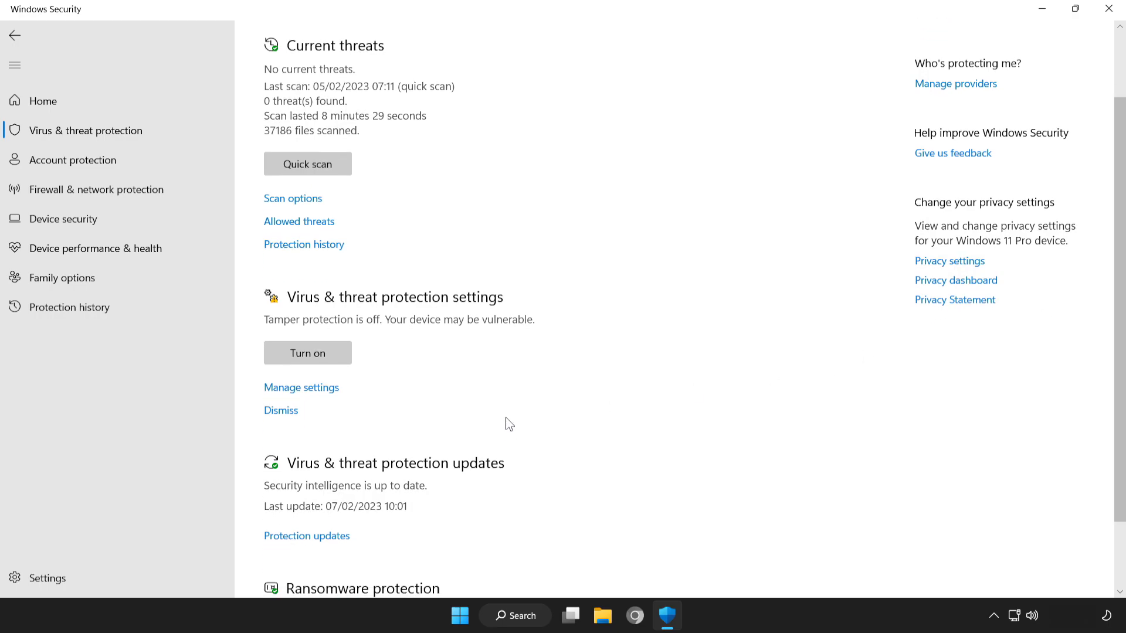
{"action": "mouse_move", "coordinate": [299, 394]}
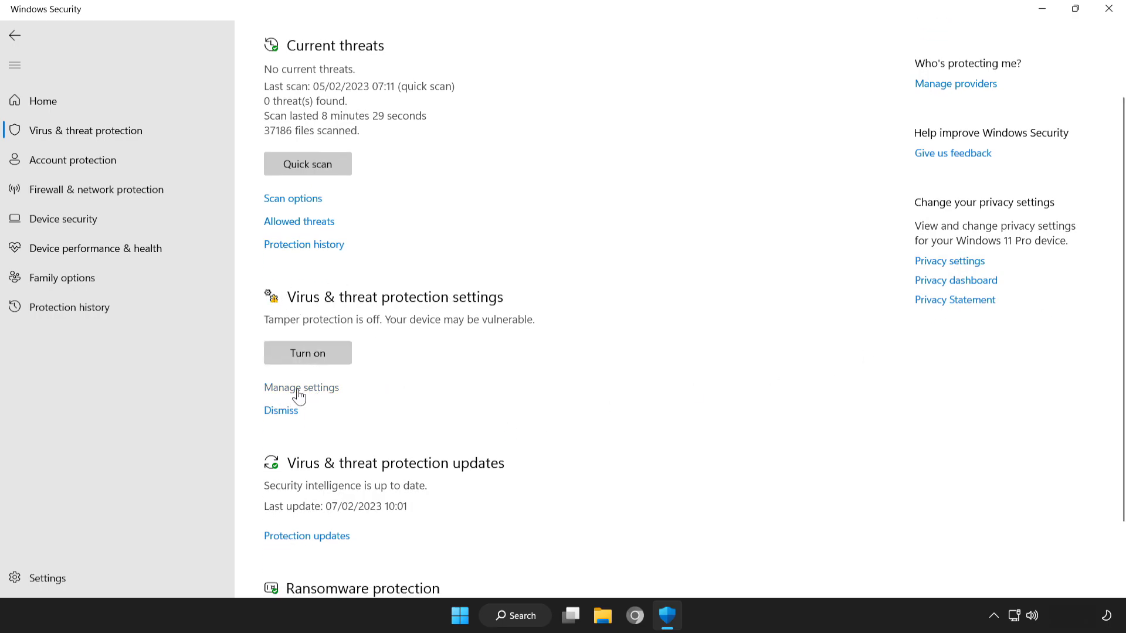
{"action": "left_click", "coordinate": [300, 387]}
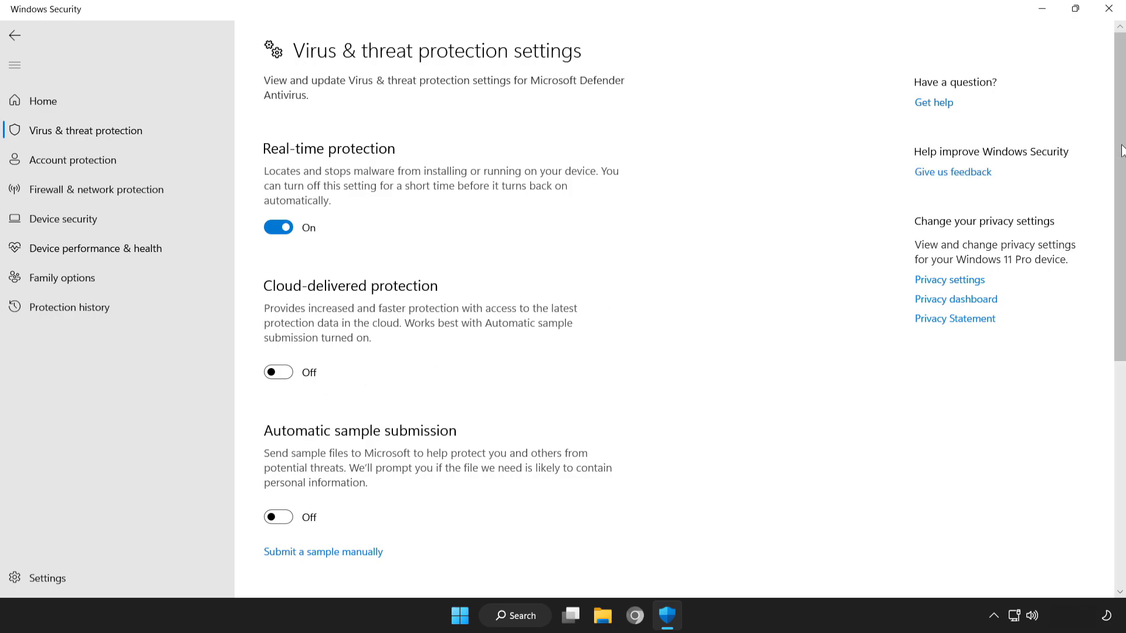
{"action": "scroll", "scroll_direction": "down", "scroll_amount": 3}
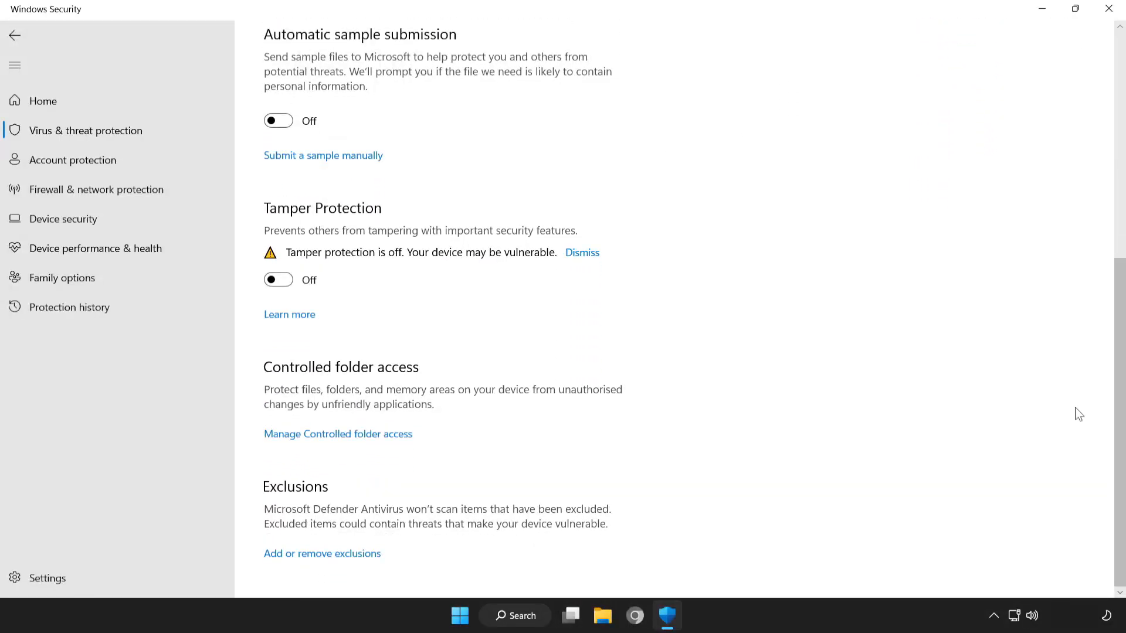
{"action": "mouse_move", "coordinate": [281, 558]}
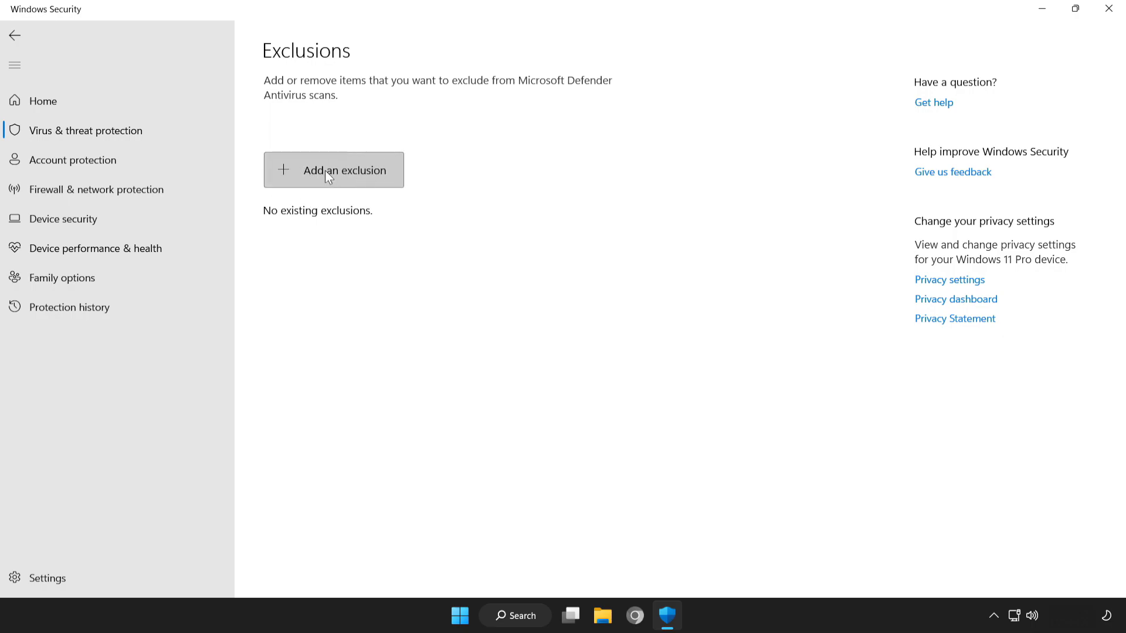
- Add a file exclusion for the NOT WORKING APP shortcut in Defender
{"action": "left_click", "coordinate": [333, 170]}
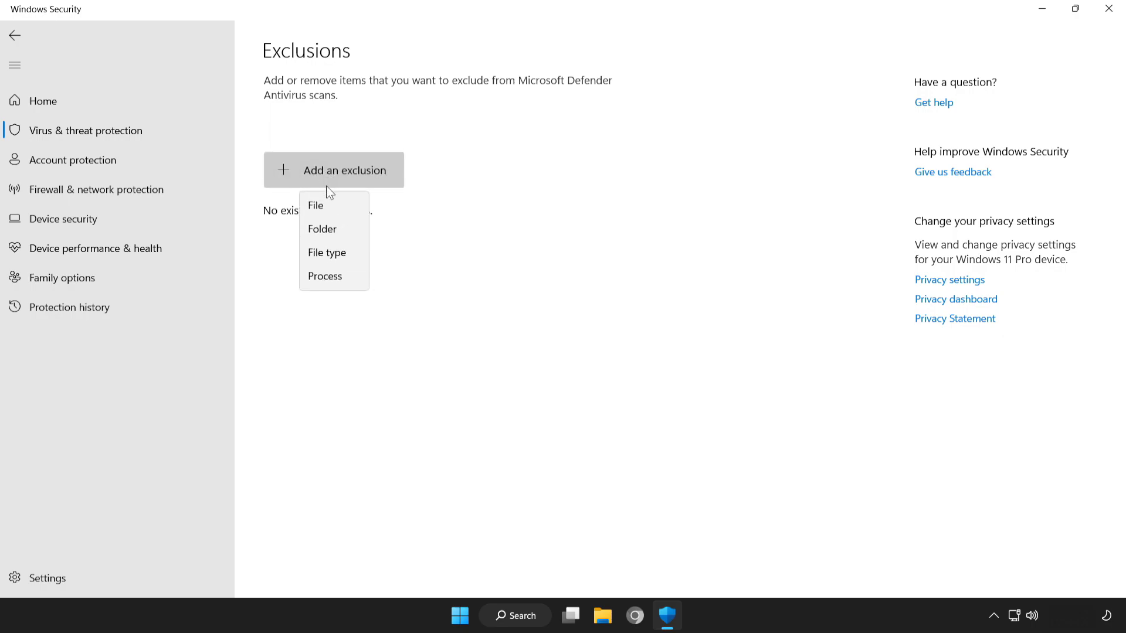
{"action": "mouse_move", "coordinate": [330, 224]}
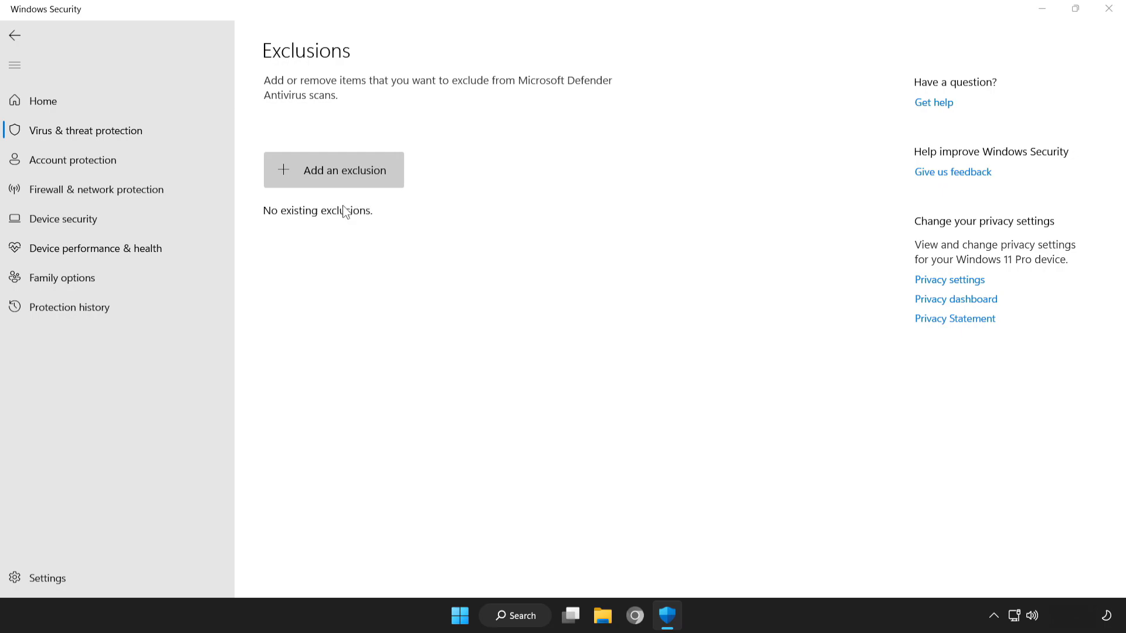
{"action": "left_click", "coordinate": [333, 170]}
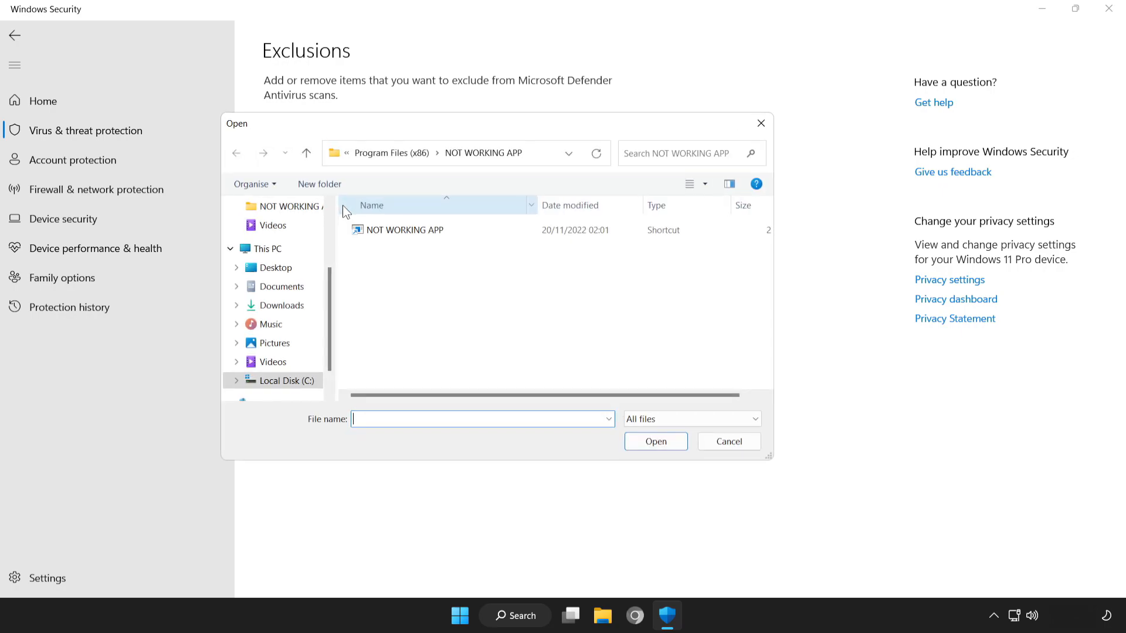
{"action": "left_click", "coordinate": [403, 230]}
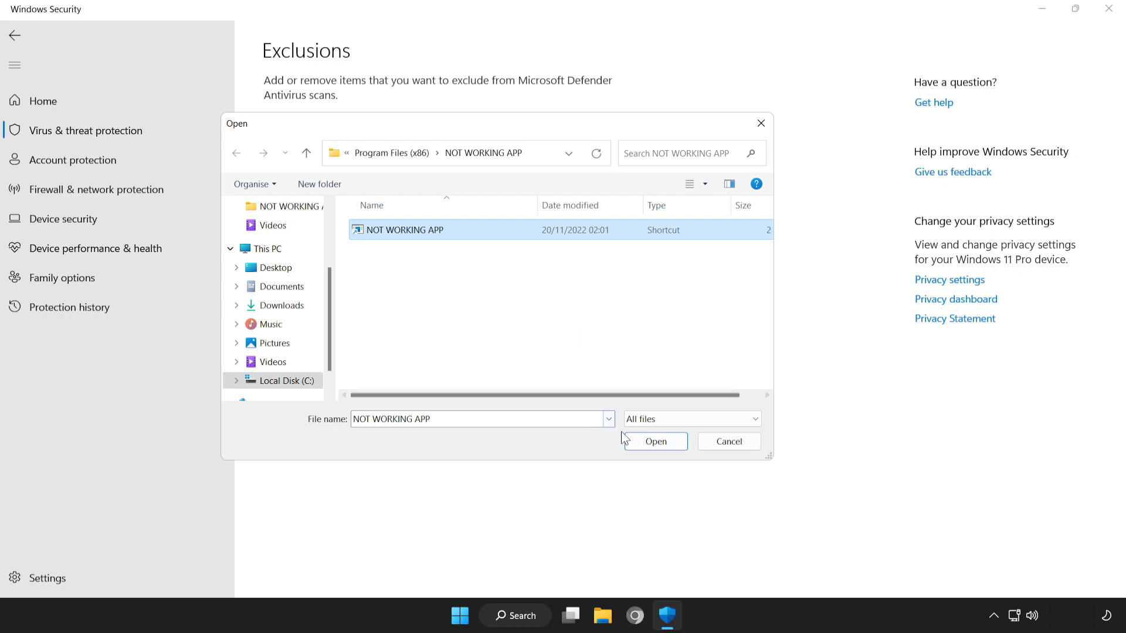
{"action": "left_click", "coordinate": [654, 441]}
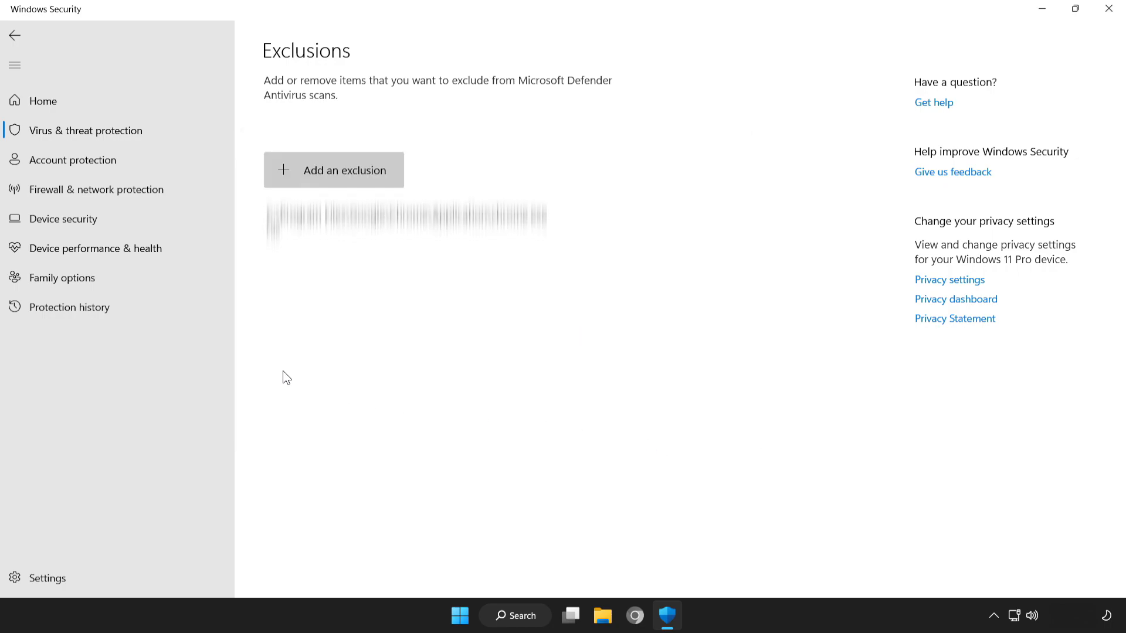
{"action": "mouse_move", "coordinate": [815, 210]}
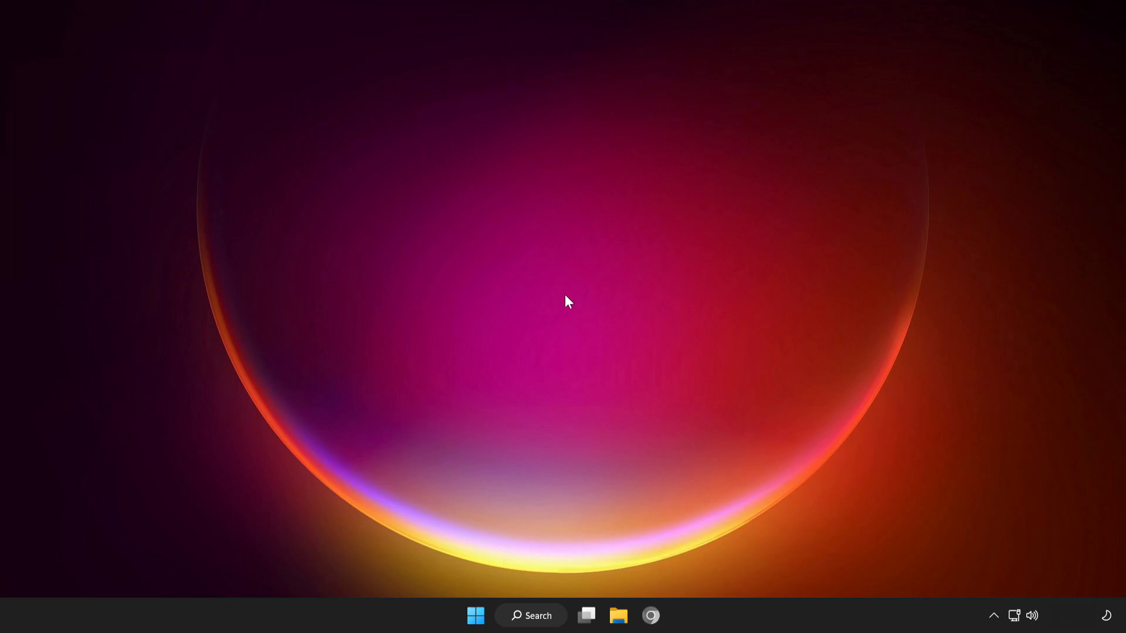
- Bring up the Start menu power options to restart the PC
{"action": "left_click", "coordinate": [472, 616]}
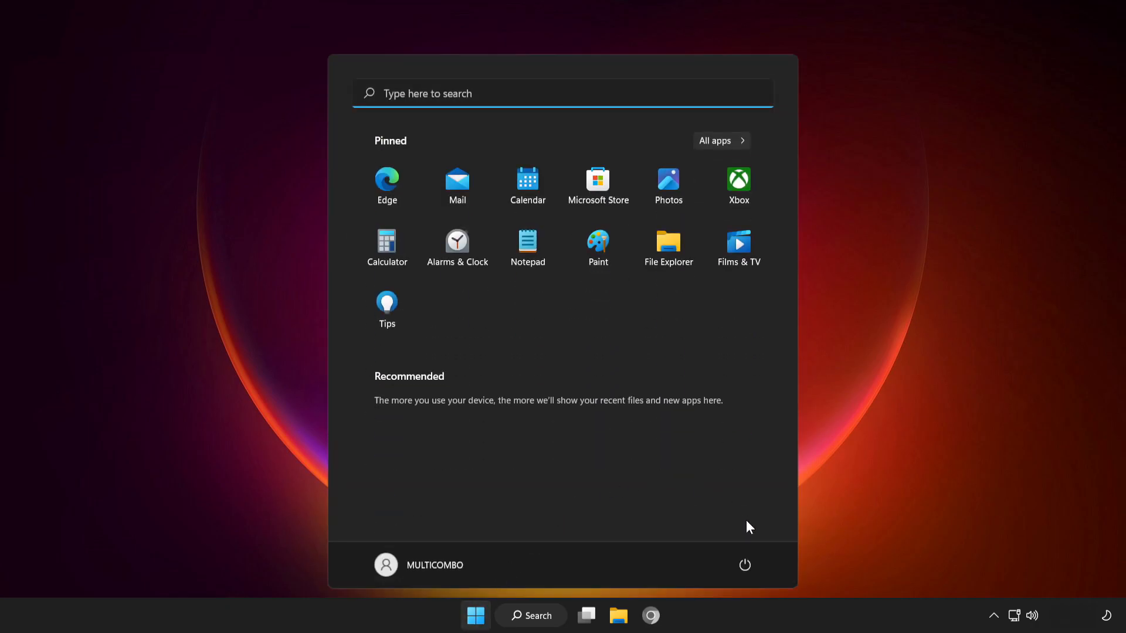
{"action": "left_click", "coordinate": [743, 564]}
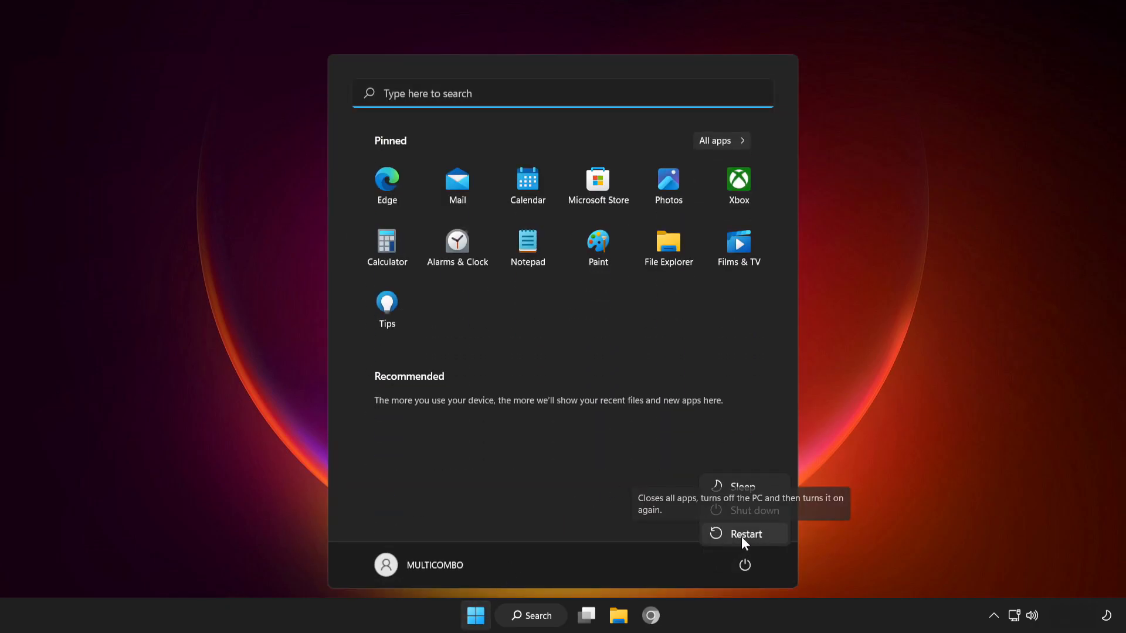